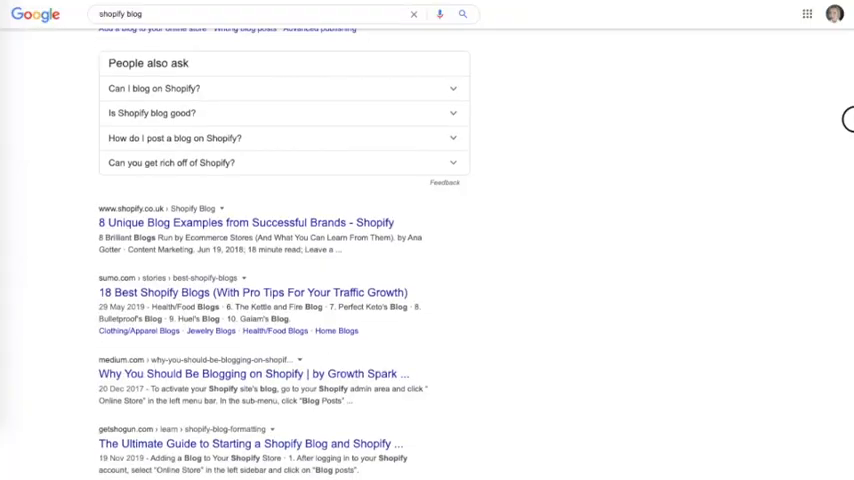
Step: Browse the 'shopify blog' Google results before switching to the Shopify admin
scroll("down", 3)
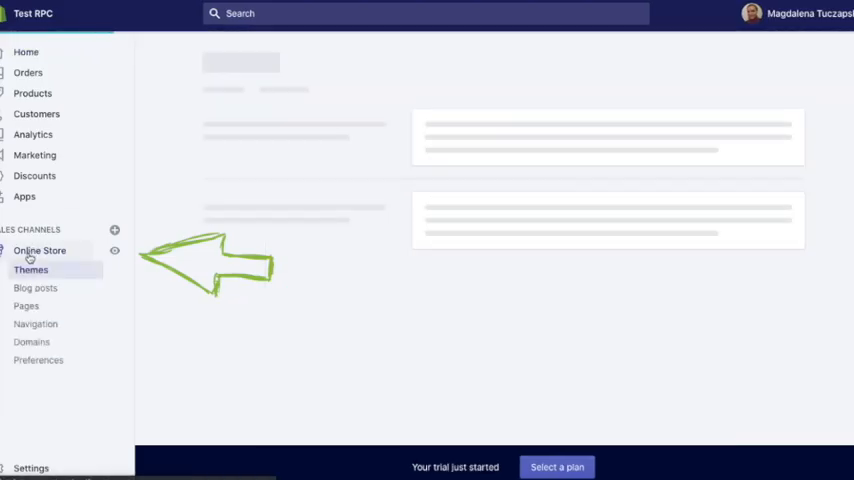
Step: Go to Blog posts under Online Store and create a new blog post
left_click(36, 288)
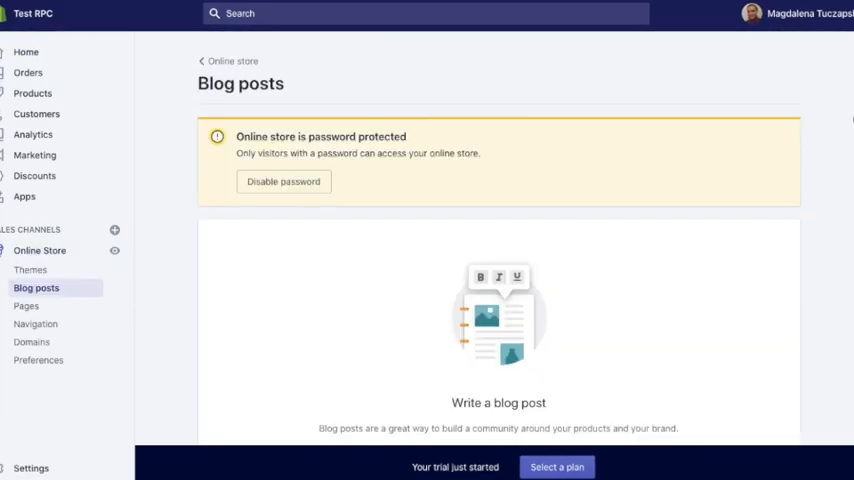
scroll("down", 3)
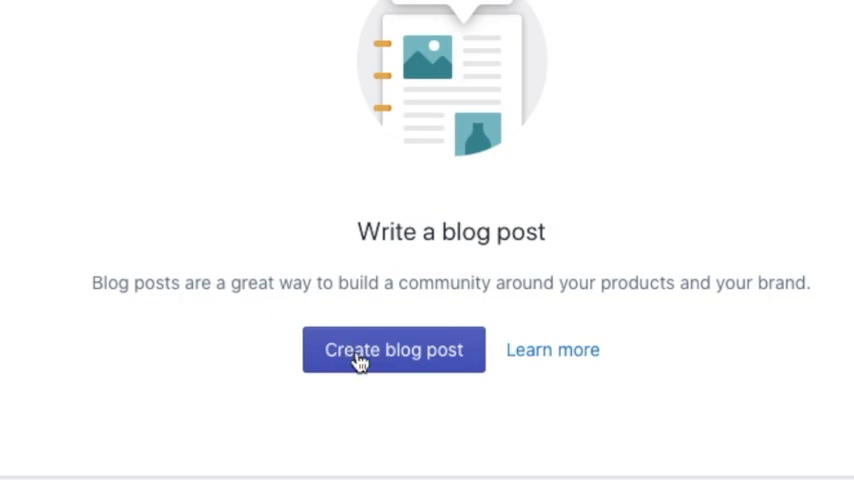
left_click(392, 350)
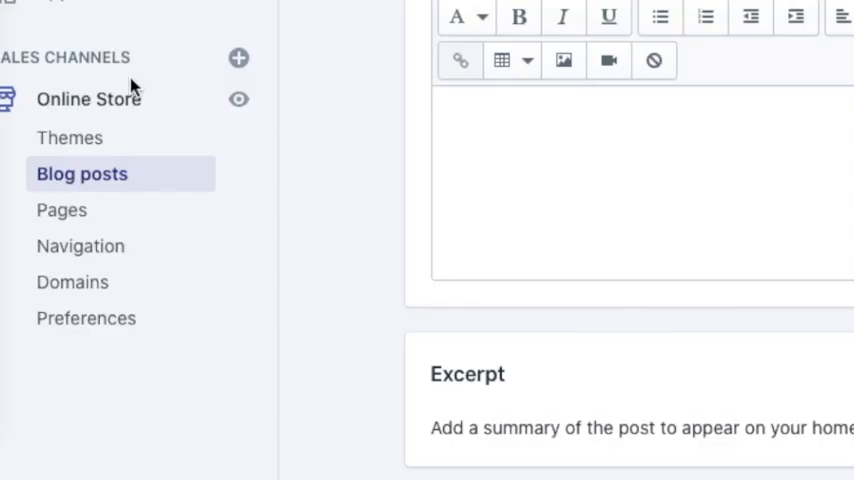
mouse_move(80, 246)
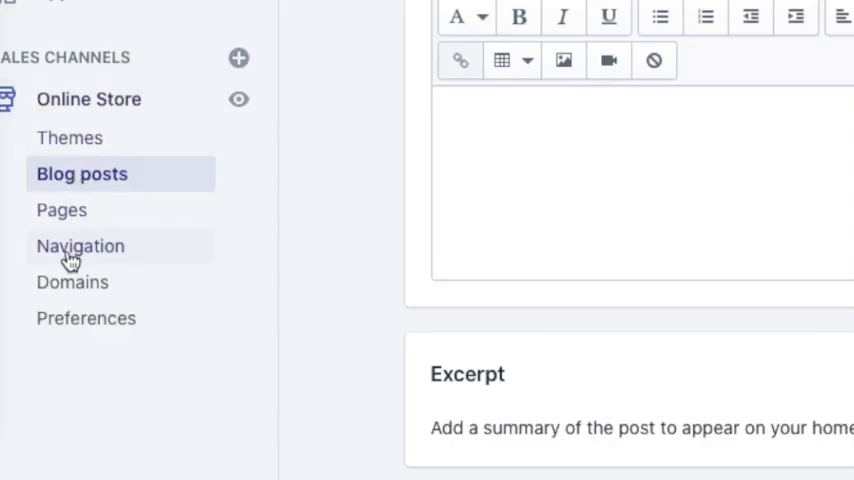
Step: Add a footer menu item named 'Blog' linking to the News blog
left_click(80, 246)
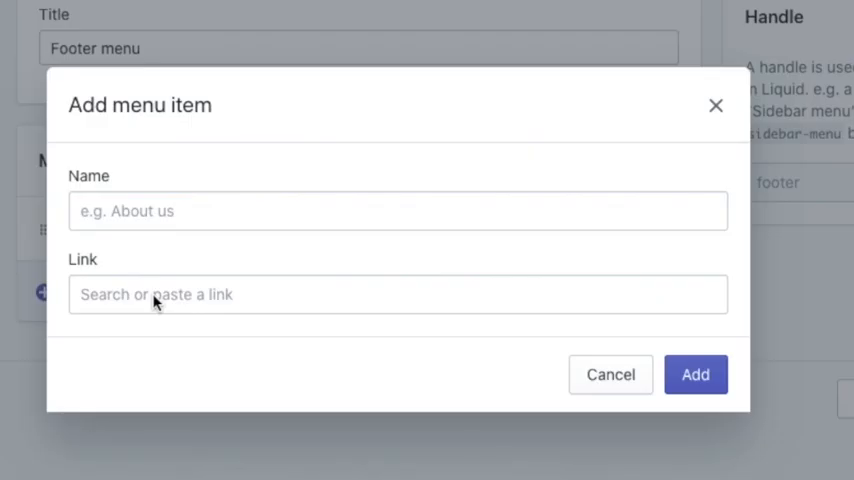
left_click(398, 294)
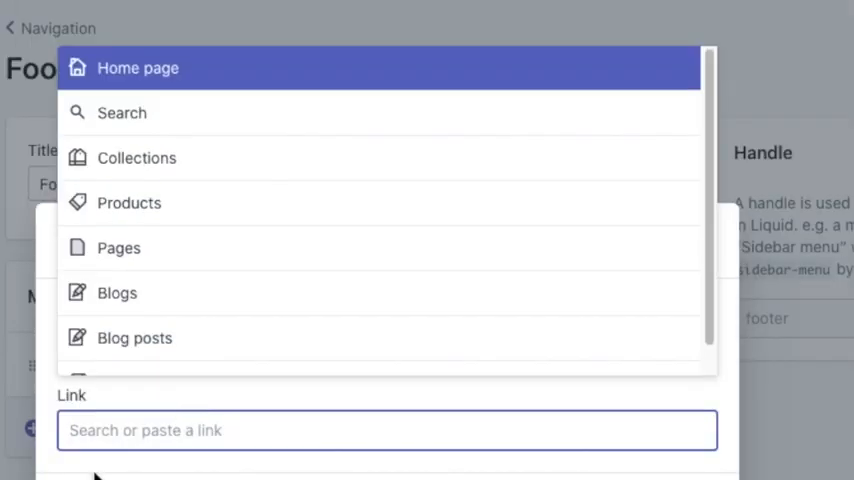
left_click(136, 68)
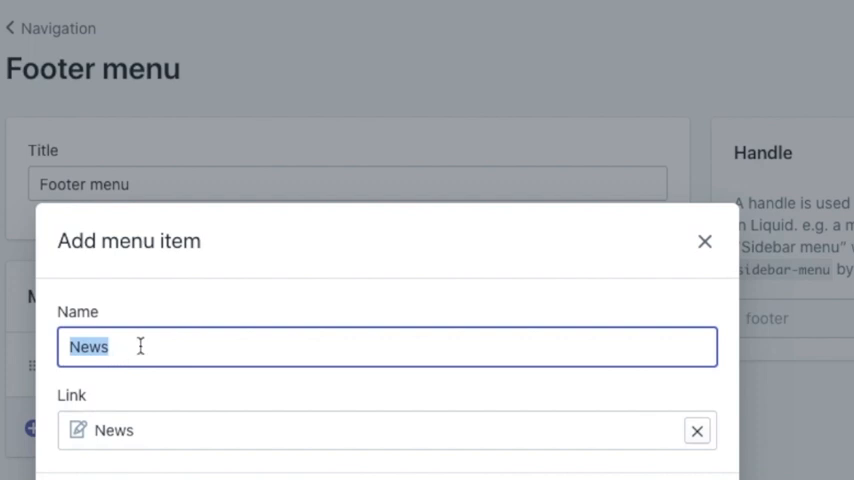
type("Blog")
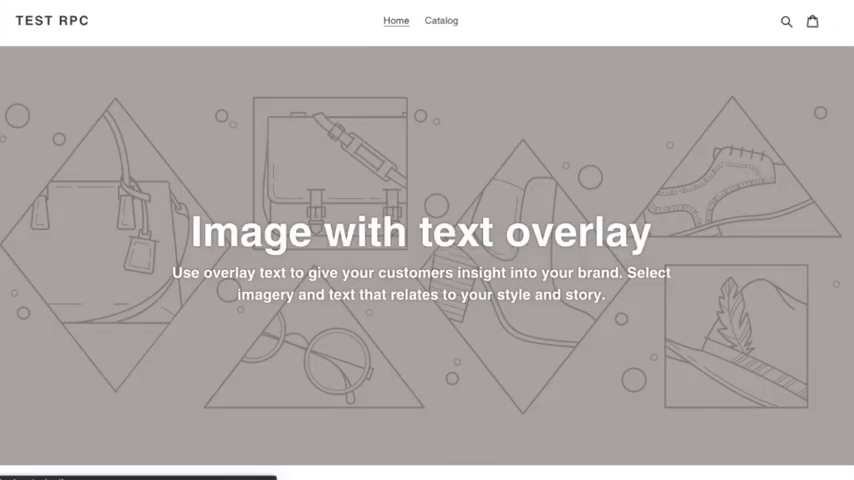
scroll("down", 3)
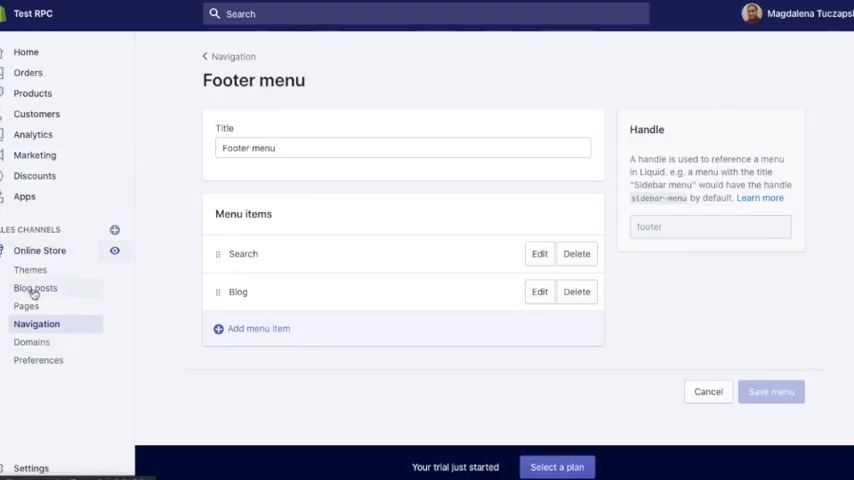
Step: Reopen the new blog post draft and review it down to the search engine listing preview
left_click(36, 288)
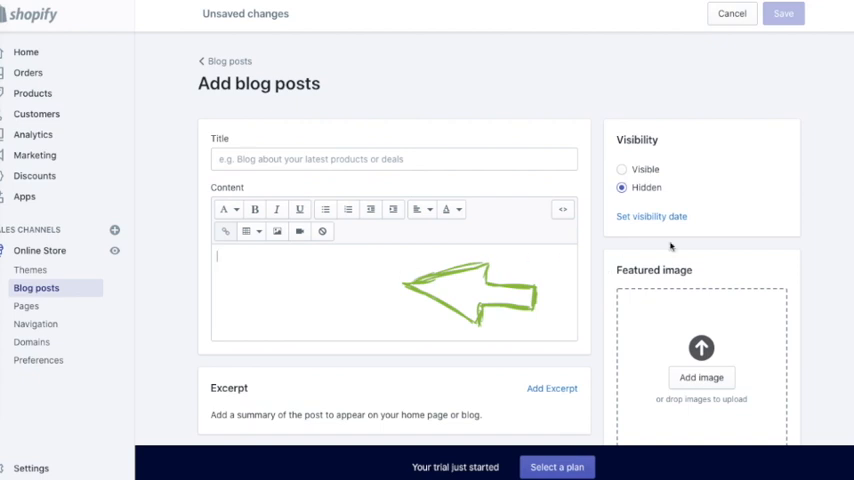
scroll("down", 3)
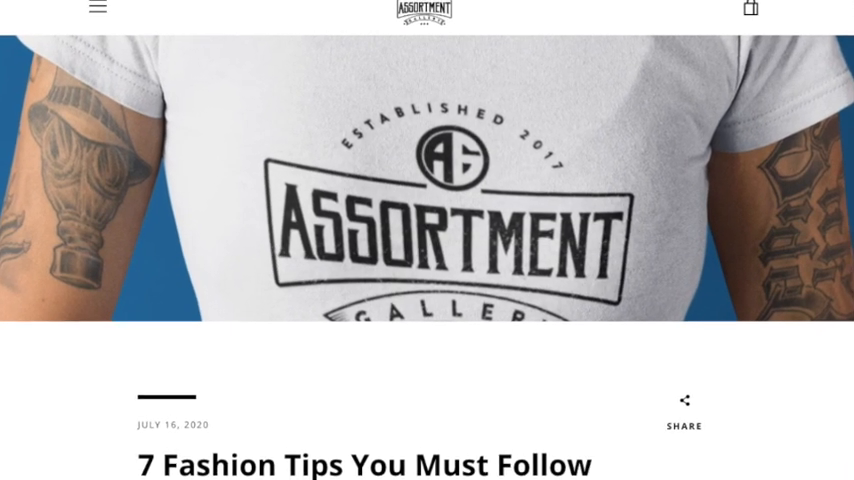
scroll("down", 3)
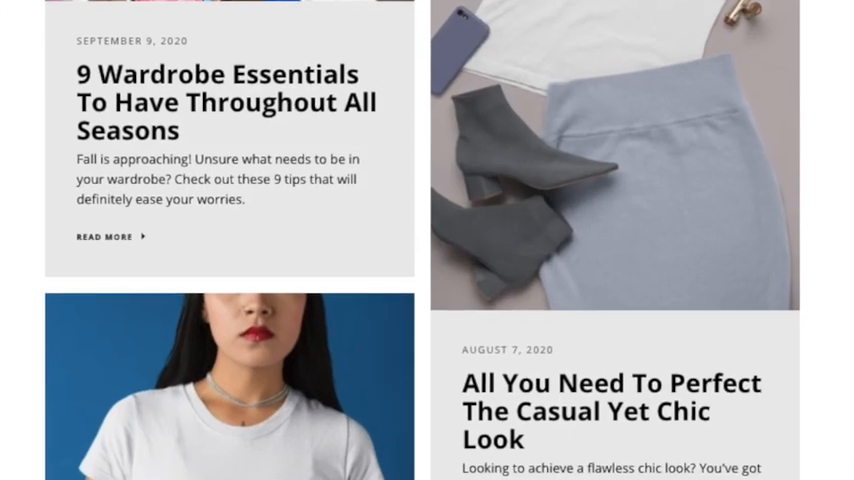
scroll("down", 3)
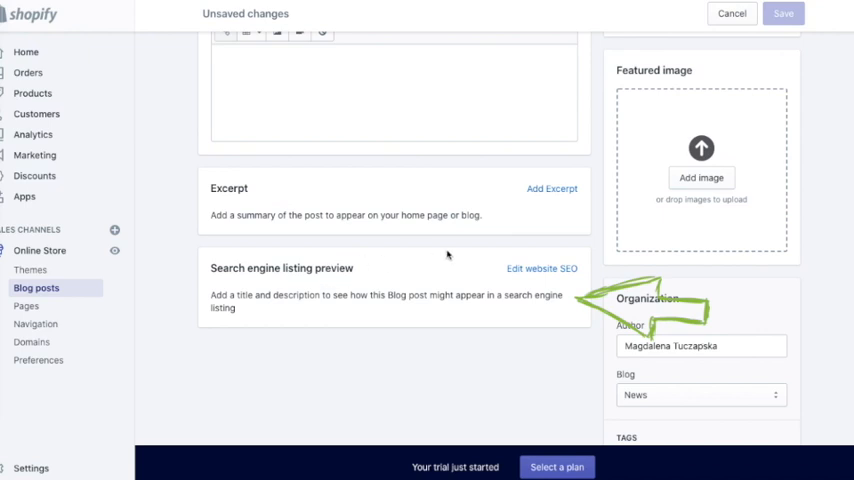
mouse_move(536, 240)
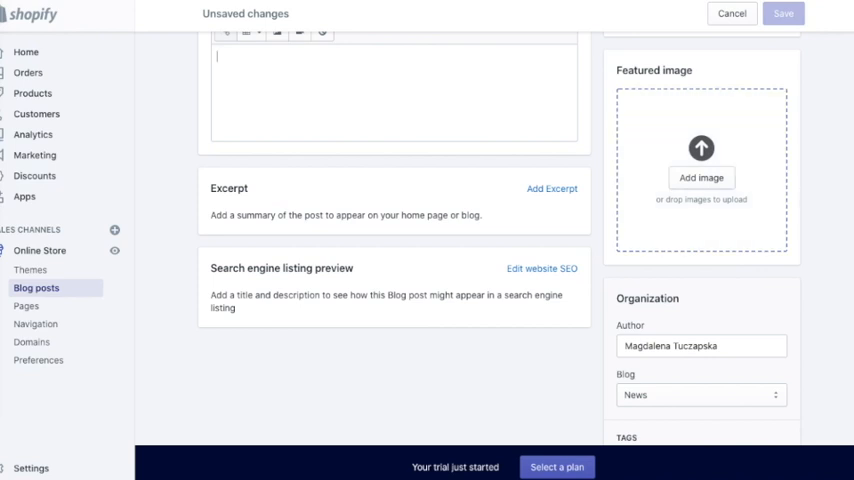
Step: In Organization, keep the existing author and assign the post to the News blog
scroll("down", 3)
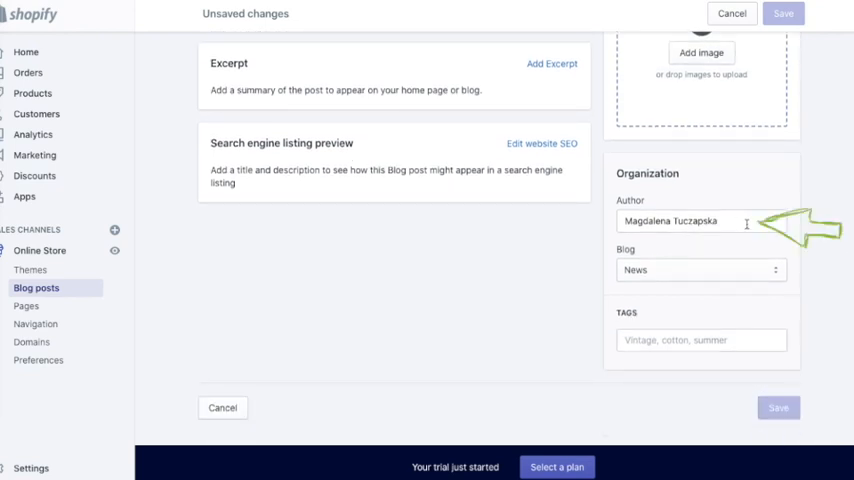
left_click(700, 220)
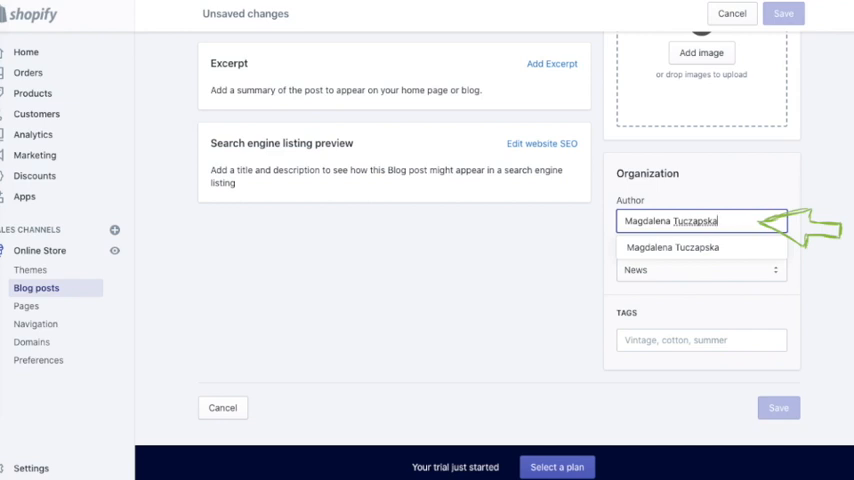
left_click(672, 246)
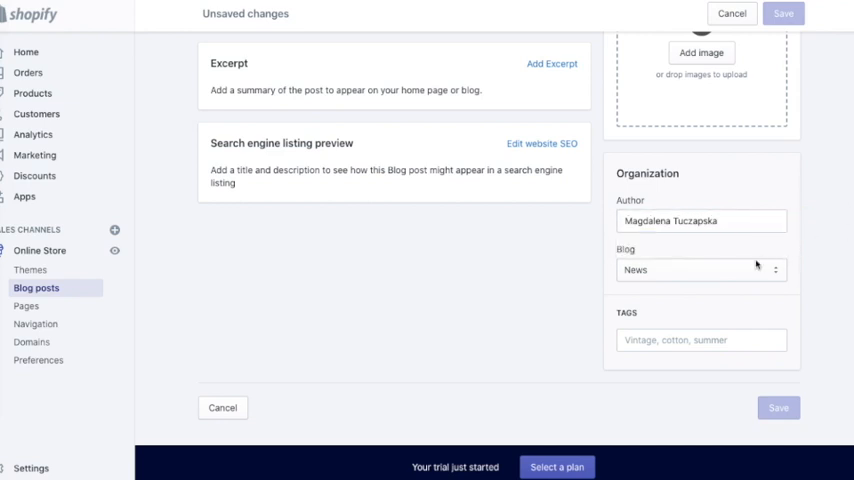
left_click(700, 268)
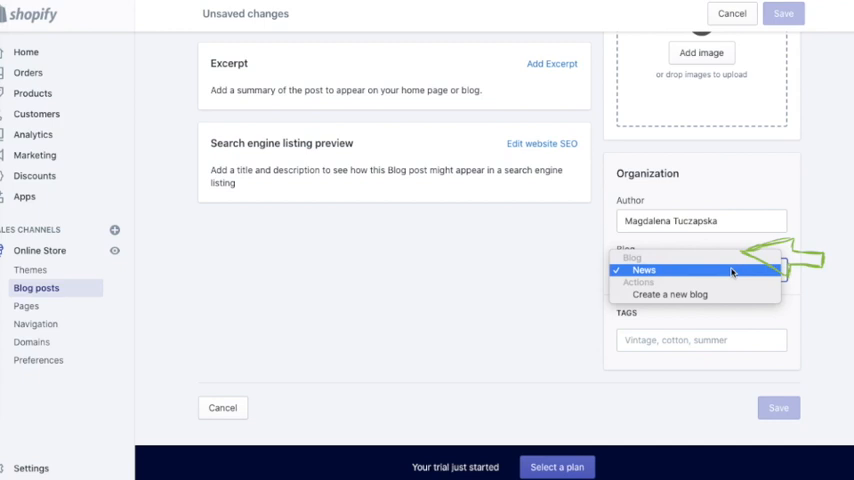
mouse_move(820, 226)
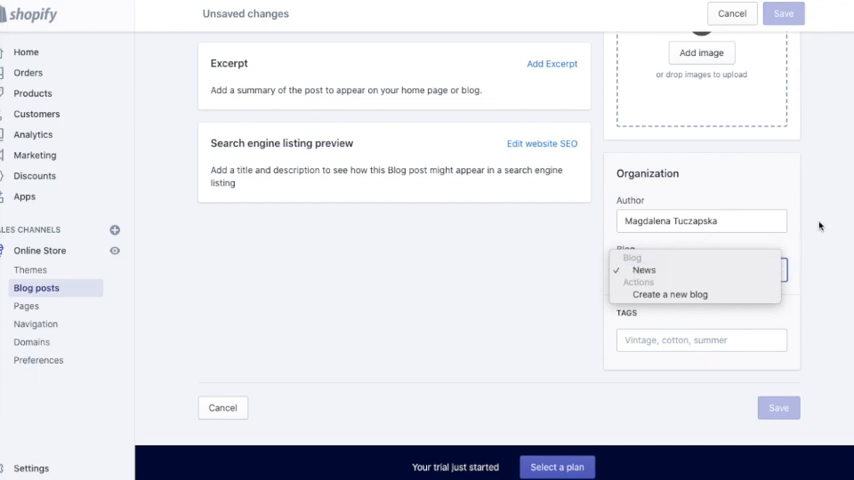
left_click(644, 270)
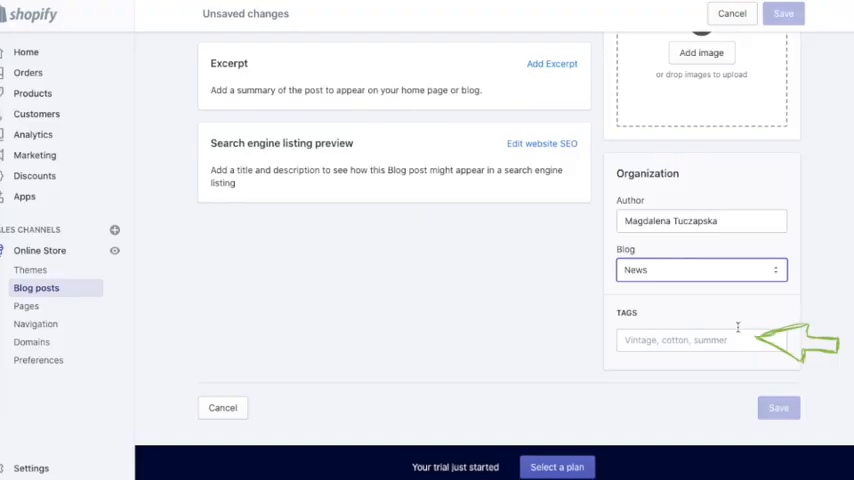
mouse_move(834, 292)
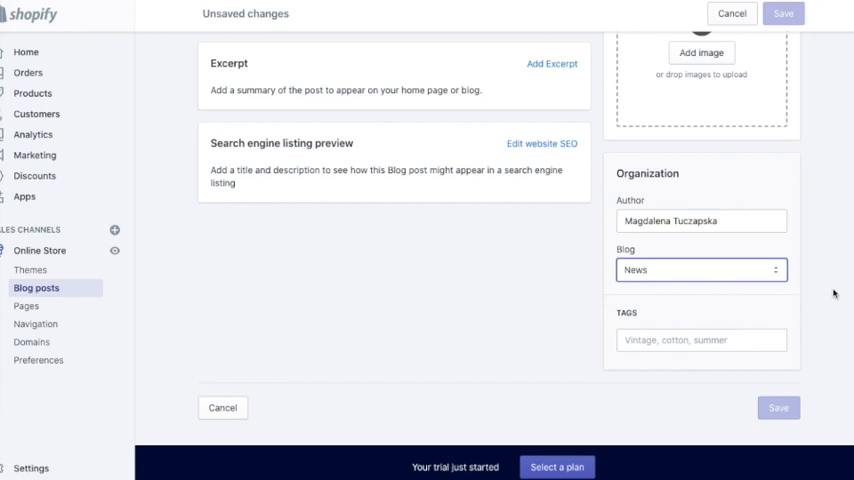
scroll("up", 3)
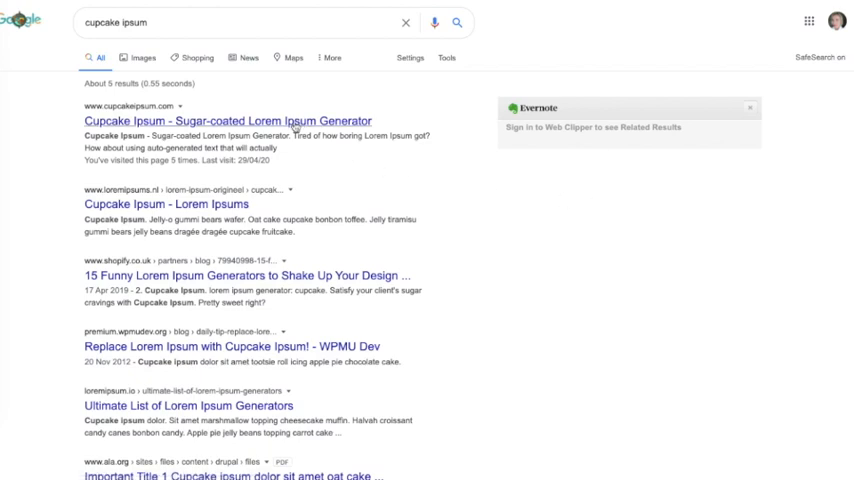
Step: Generate five short placeholder paragraphs on the Cupcake Ipsum site
left_click(224, 120)
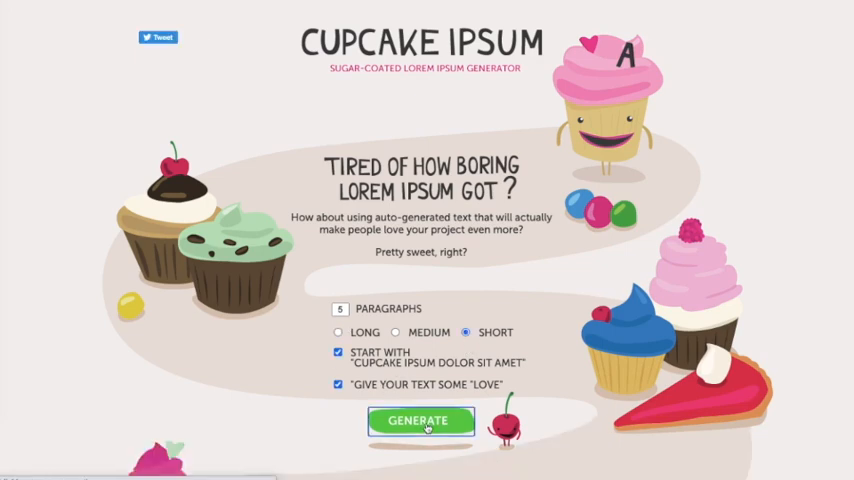
left_click(420, 420)
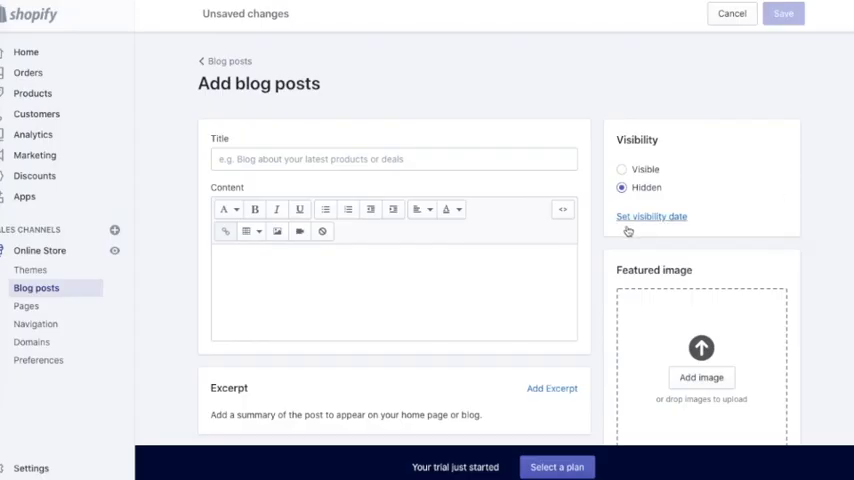
mouse_move(576, 230)
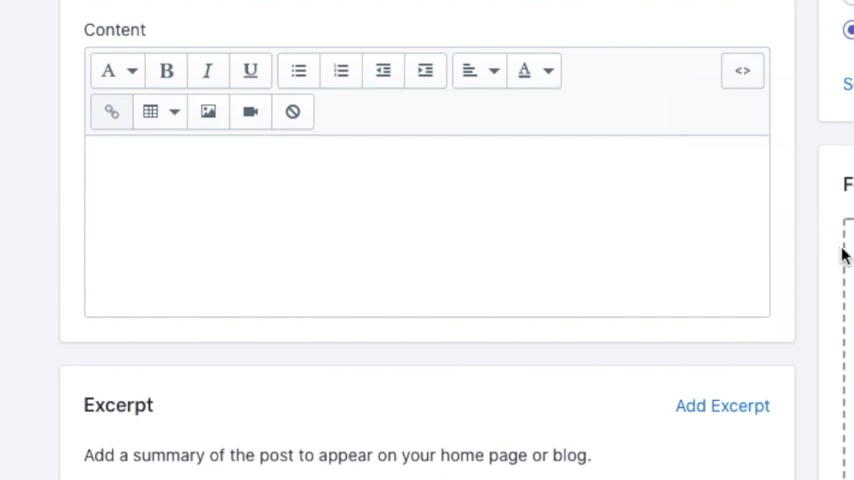
left_click(742, 72)
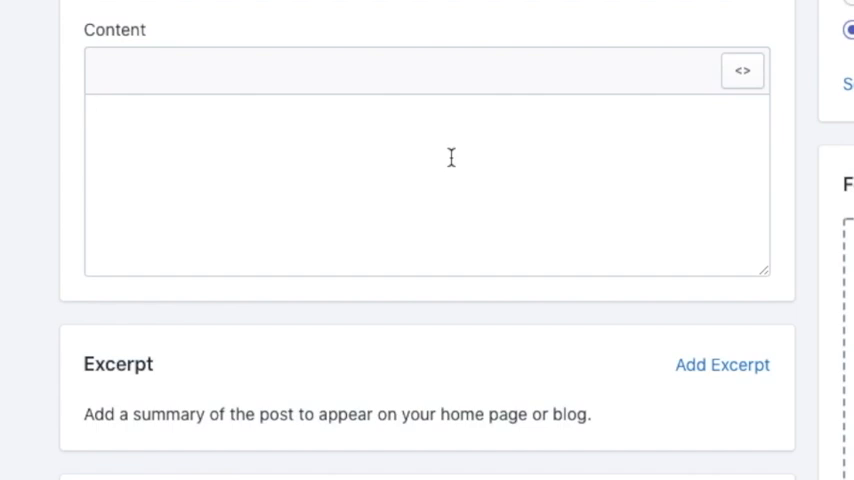
mouse_move(680, 76)
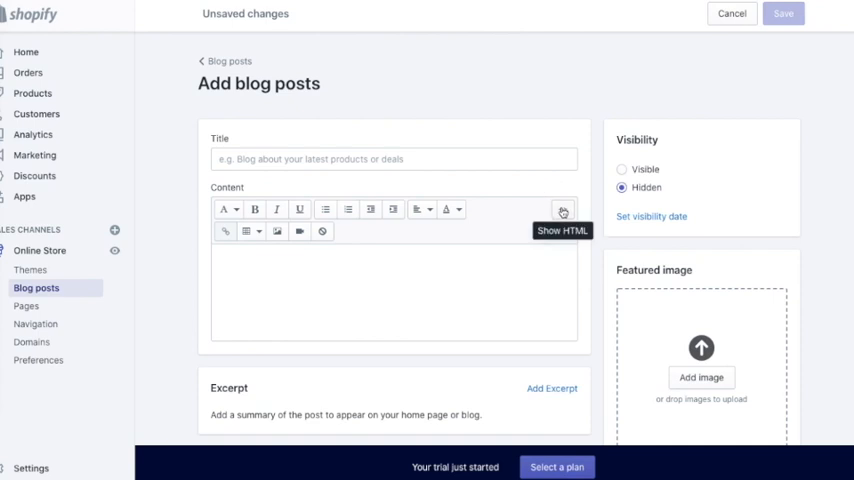
mouse_move(364, 280)
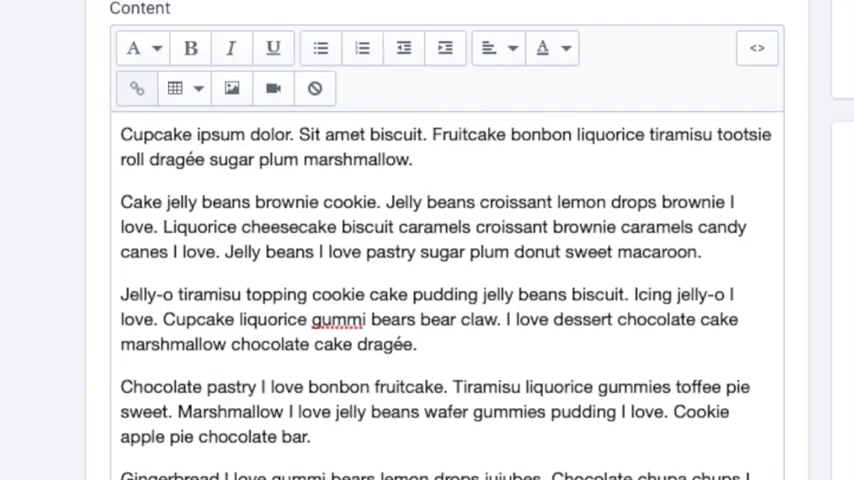
Step: View the pasted Cupcake Ipsum content as HTML source
left_click(756, 48)
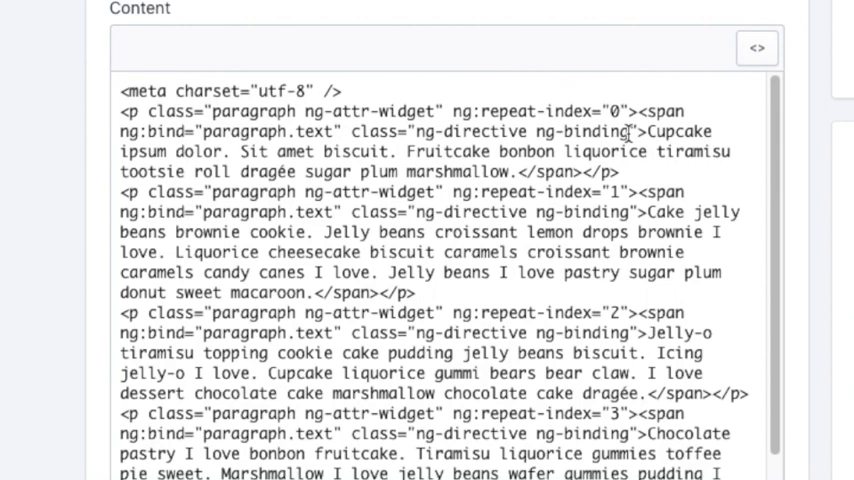
mouse_move(336, 330)
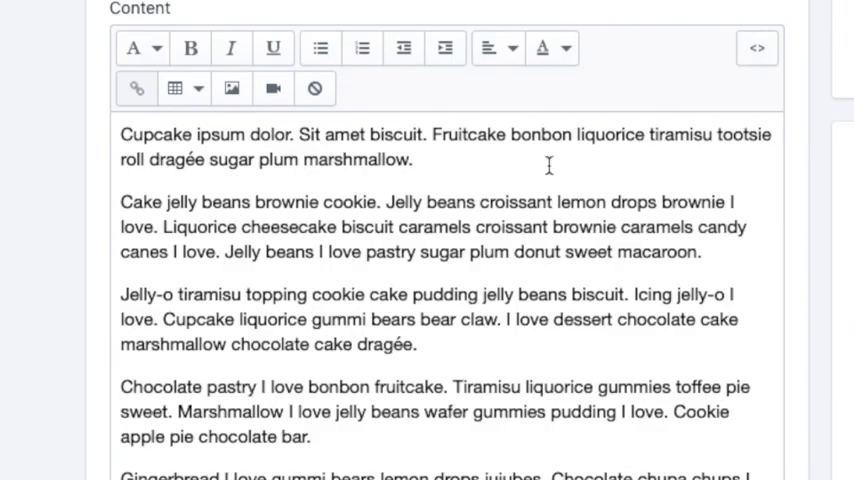
Step: Cut all content and re-paste it via HTML view as one plain unbroken paragraph
key("ctrl+a")
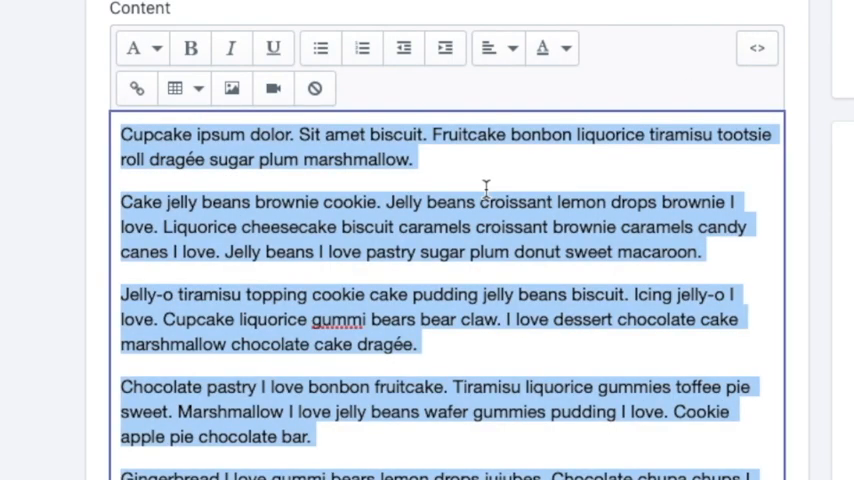
left_click(756, 48)
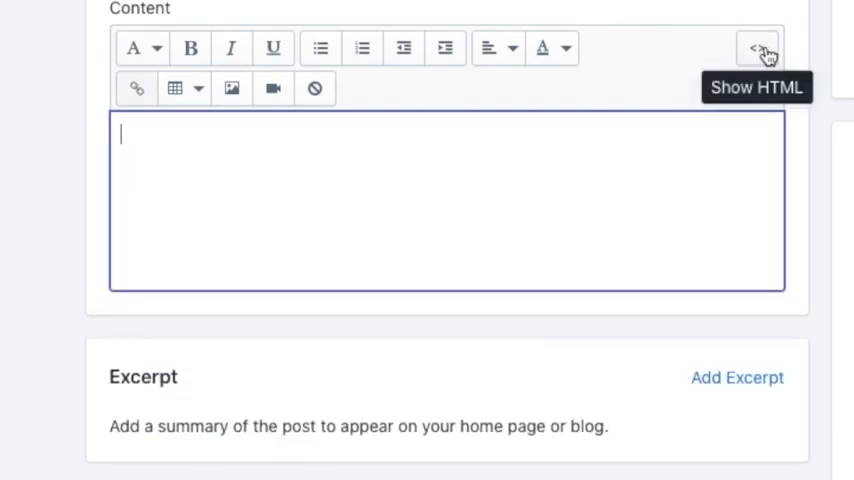
left_click(756, 48)
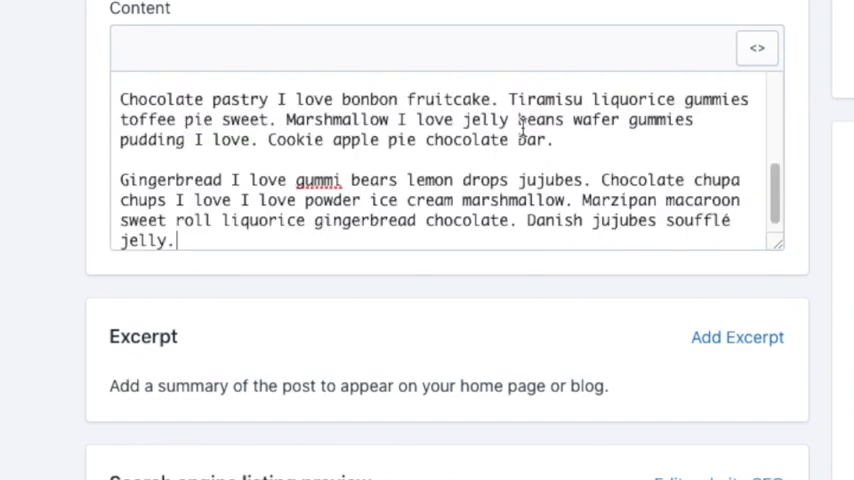
mouse_move(756, 48)
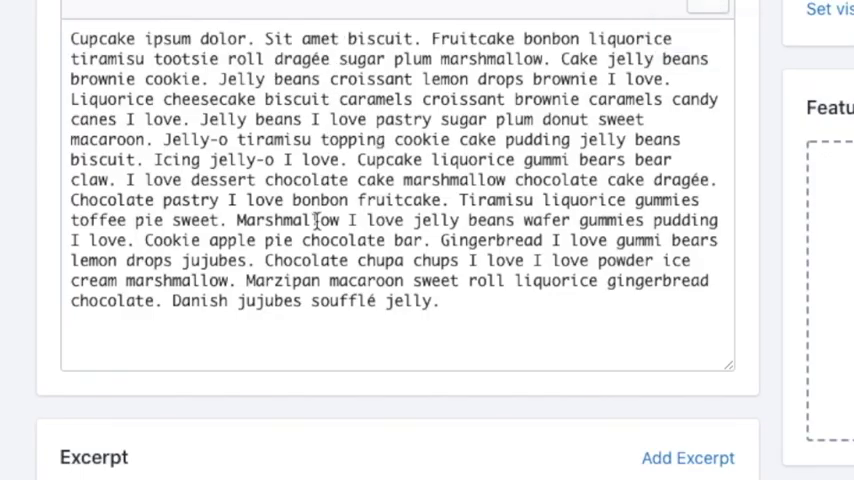
mouse_move(472, 308)
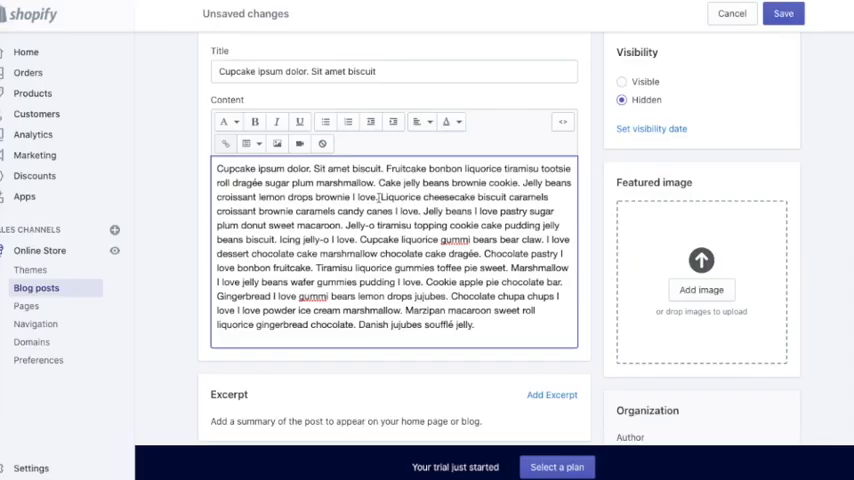
left_click_drag(216, 168, 378, 196)
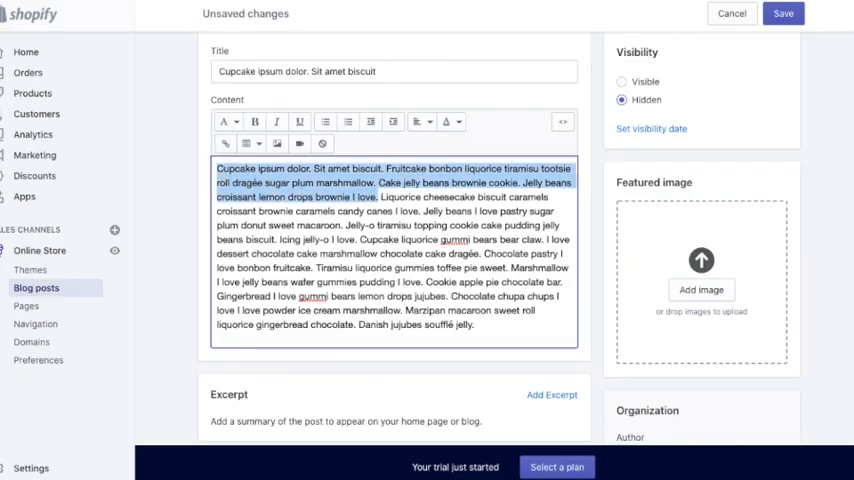
Step: Add an excerpt holding the post's opening Cupcake Ipsum sentences
scroll("down", 3)
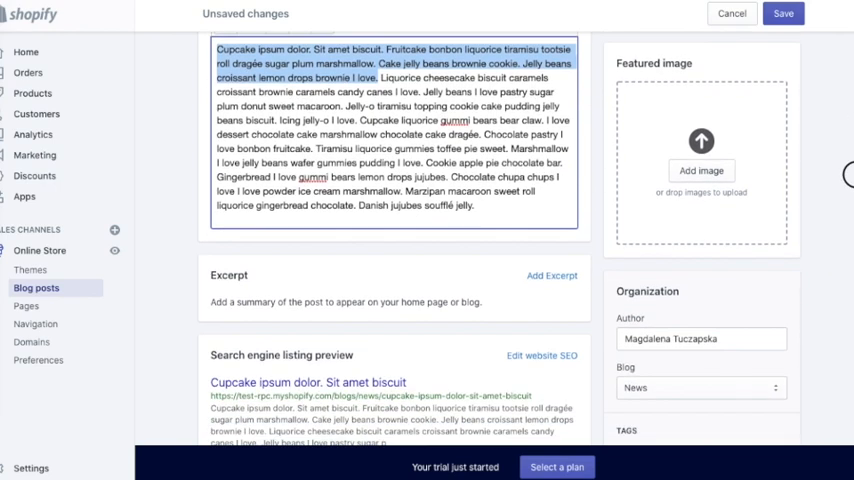
left_click(552, 276)
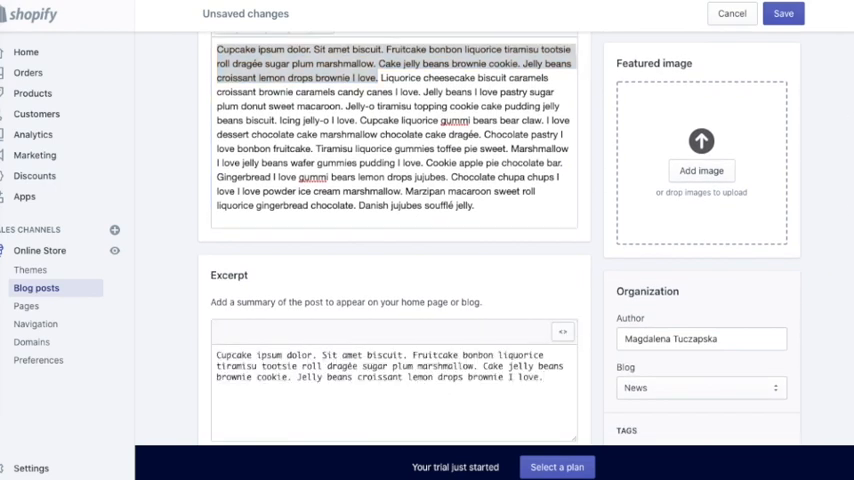
scroll("down", 3)
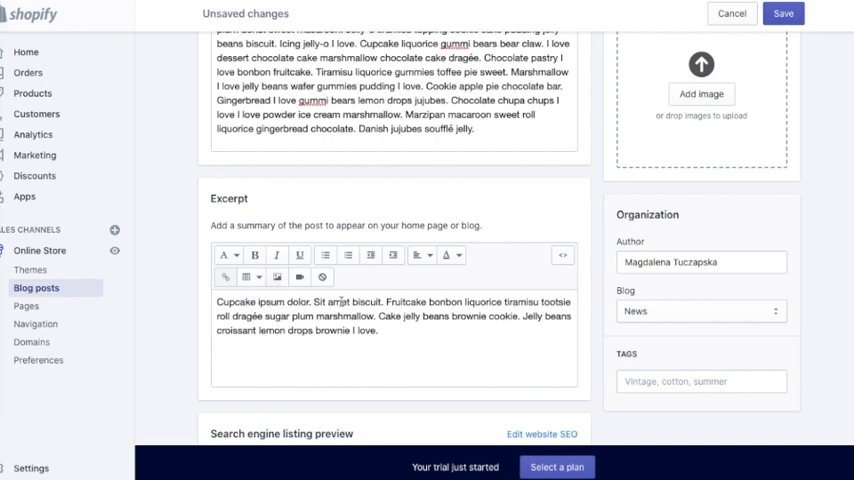
scroll("down", 3)
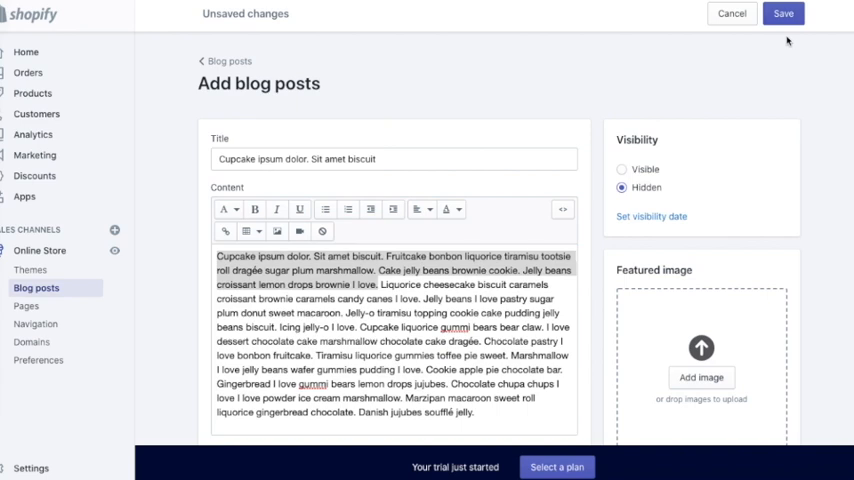
Step: Save the blog post and preview it on the storefront
left_click(784, 12)
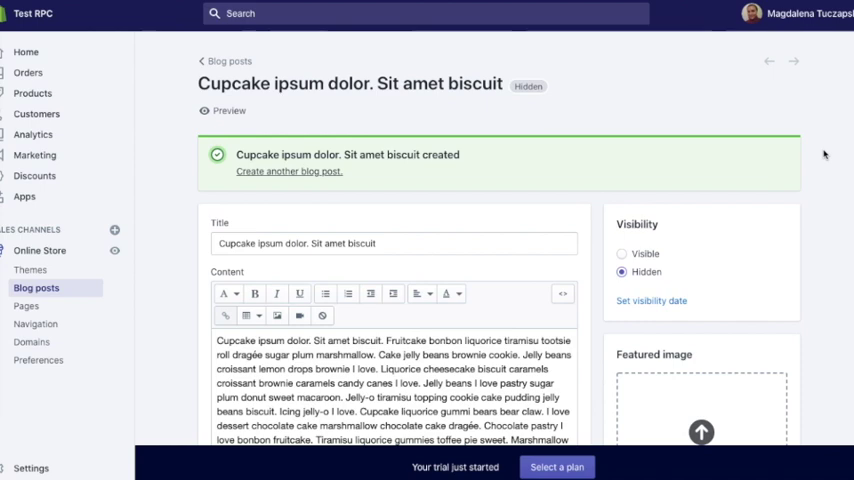
mouse_move(680, 182)
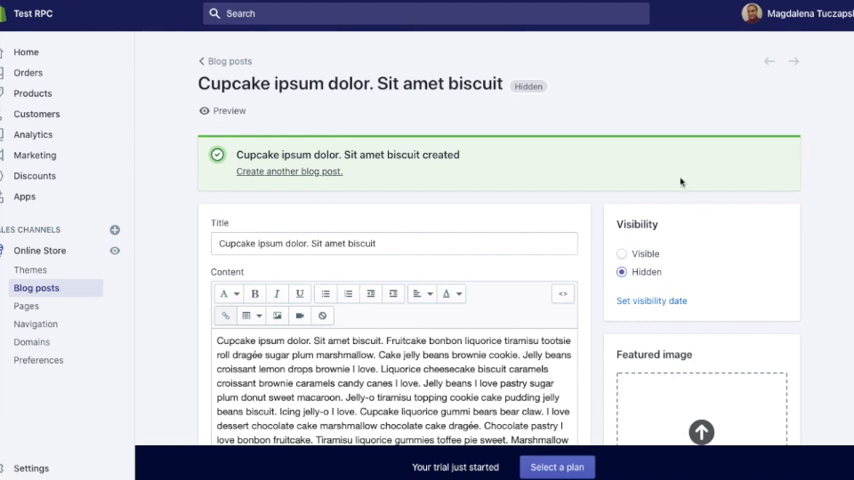
left_click(230, 110)
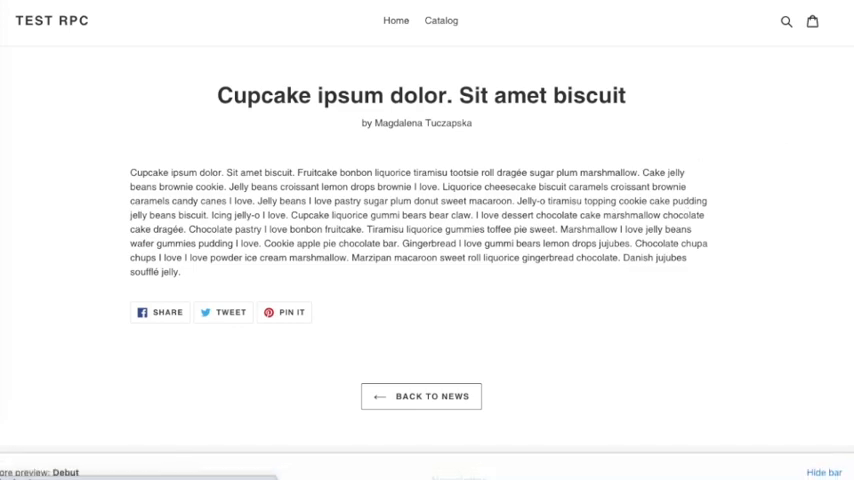
scroll("down", 3)
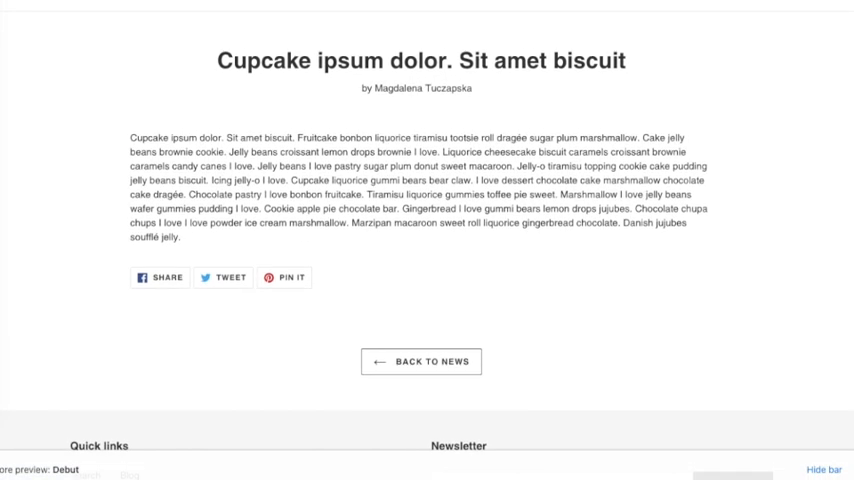
scroll("up", 3)
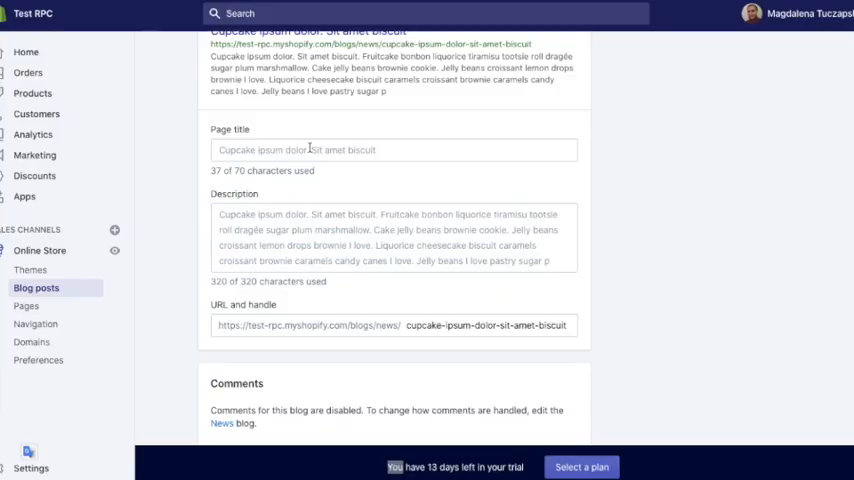
mouse_move(612, 264)
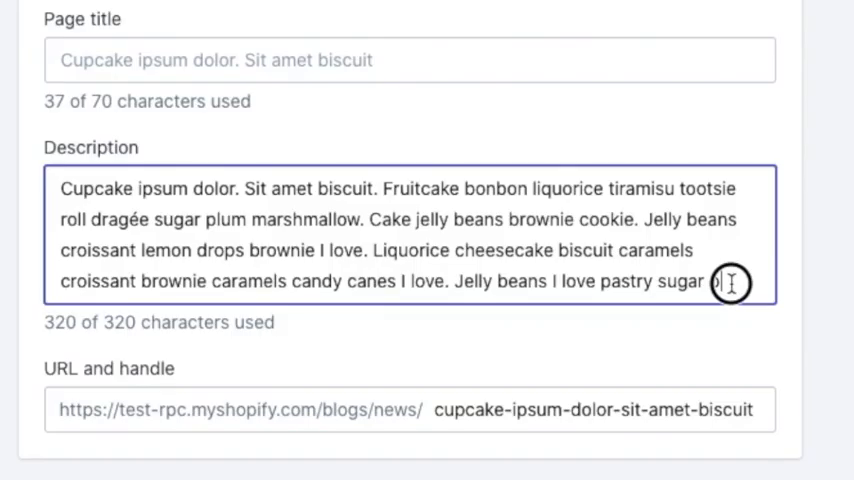
Step: Trim the SEO description to its first sentences, dropping the trailing period, then move down to the URL handle
left_click_drag(716, 282, 644, 220)
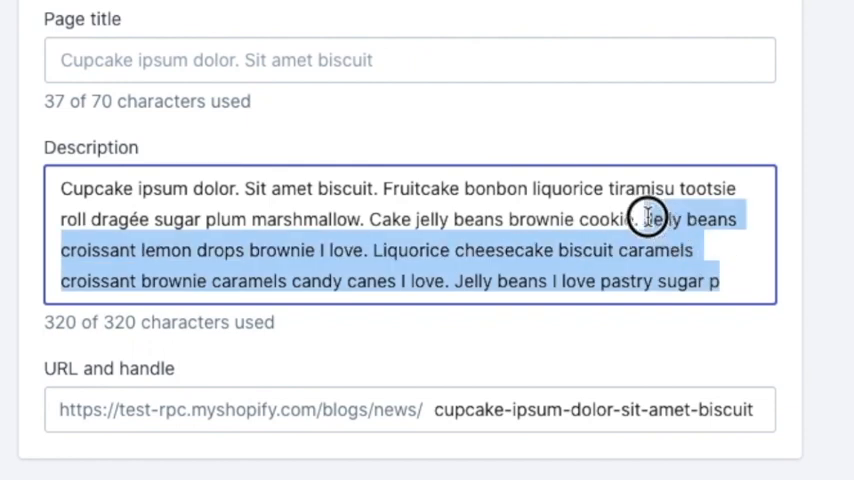
key("Delete")
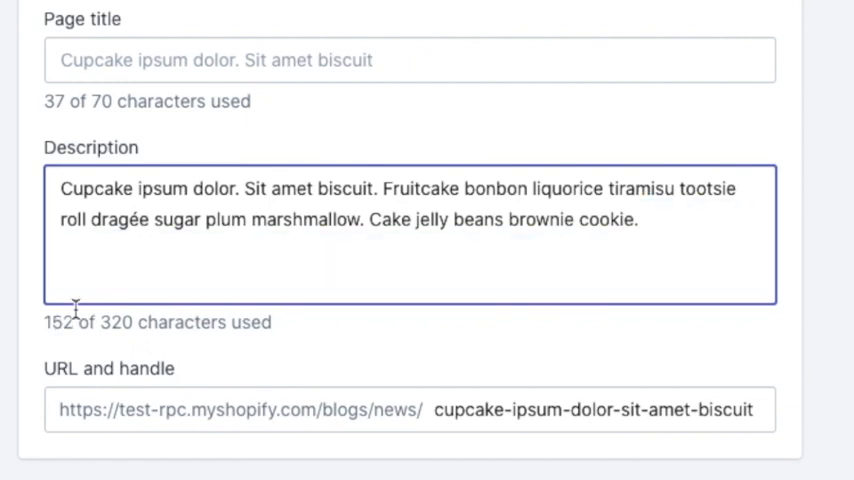
key("Backspace")
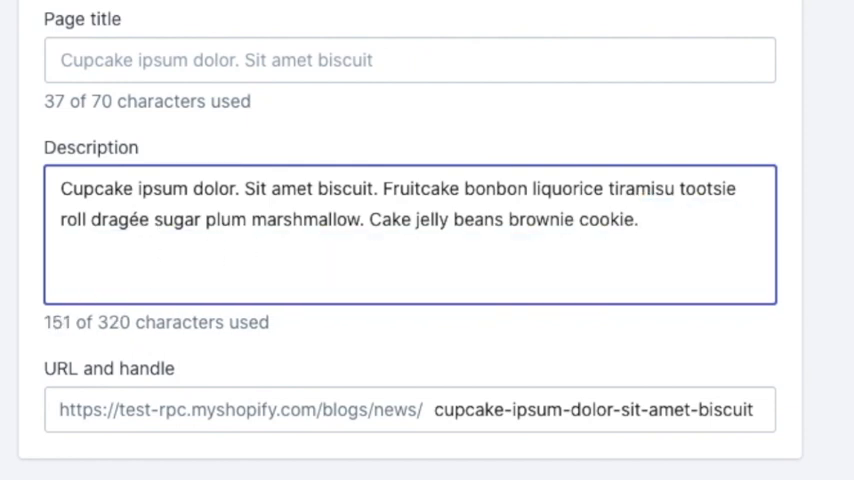
key("Backspace")
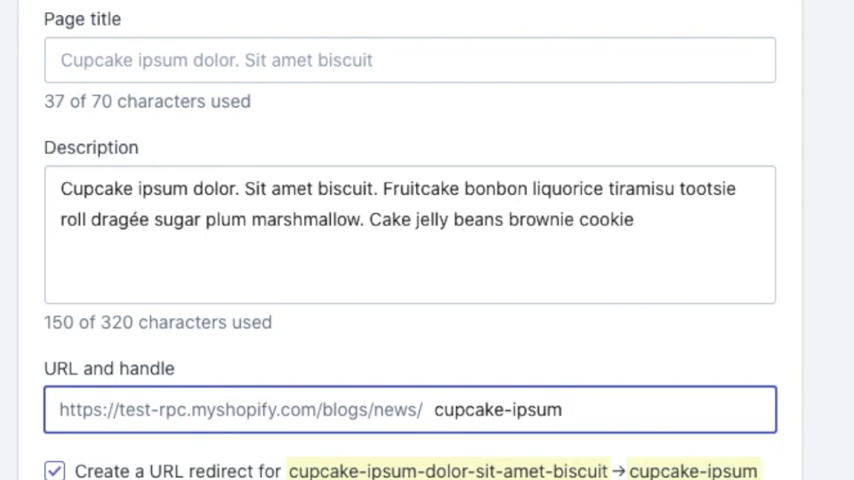
scroll("down", 3)
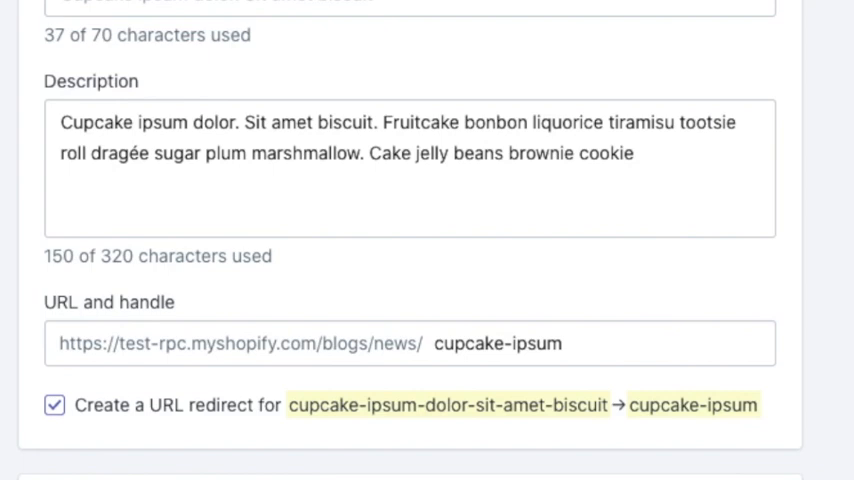
scroll("down", 3)
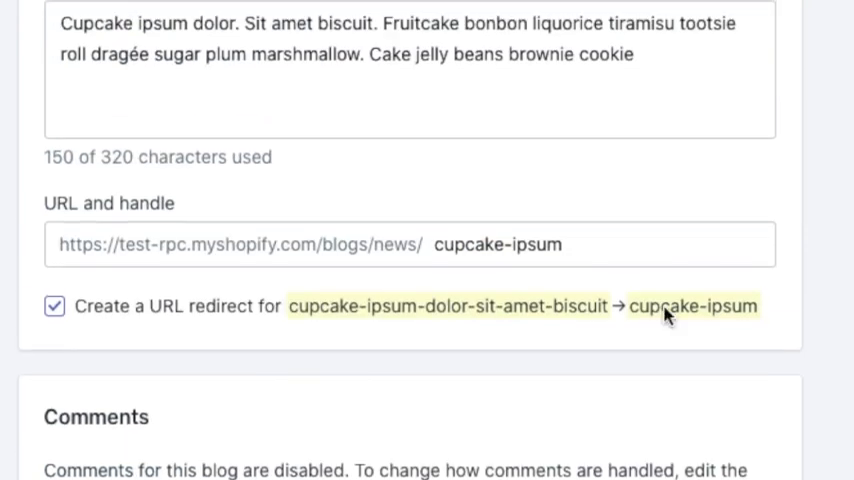
mouse_move(114, 330)
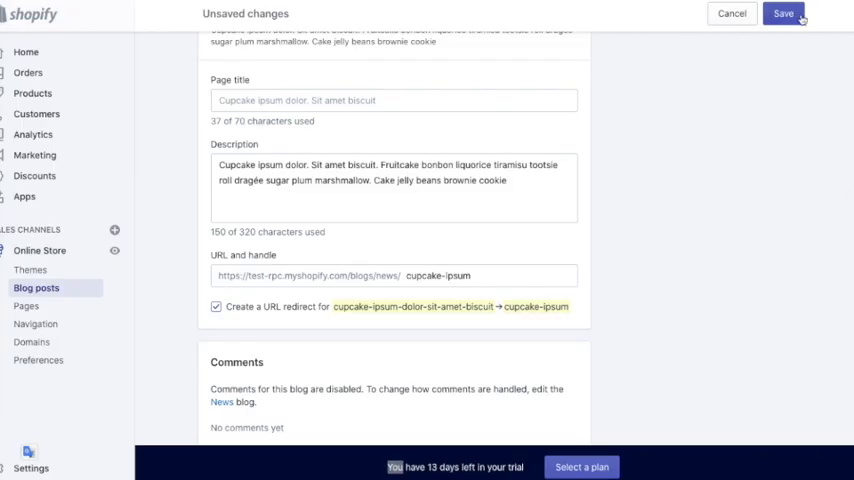
Step: Save the SEO description and handle edits, then return to the Content area for paragraph breaks
left_click(784, 12)
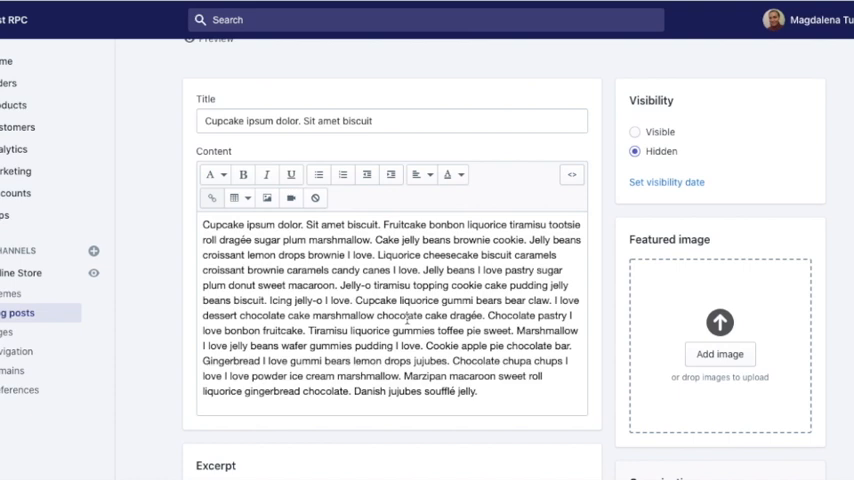
mouse_move(140, 292)
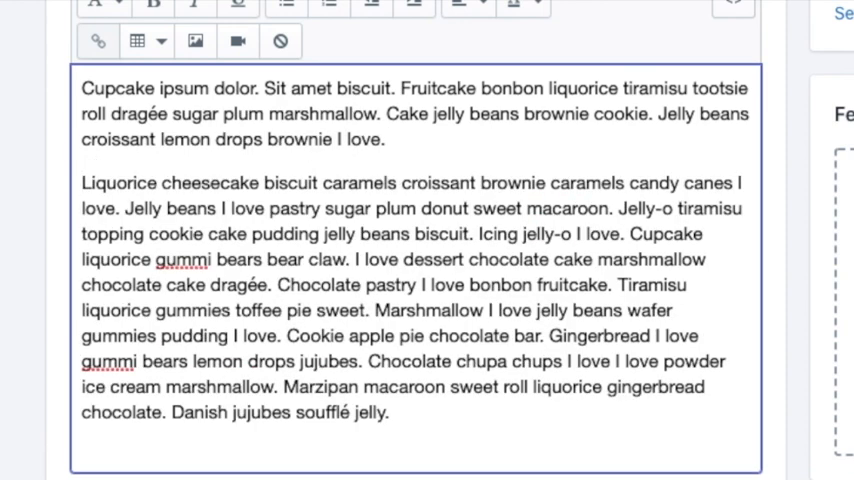
mouse_move(306, 150)
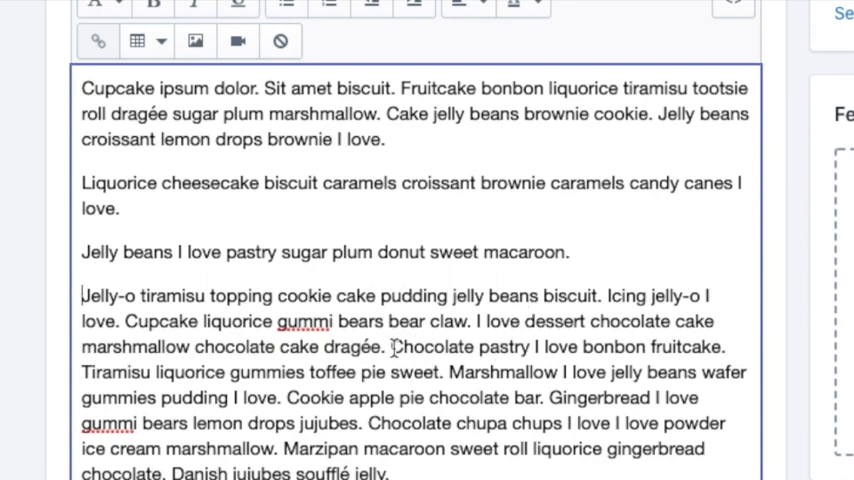
scroll("up", 3)
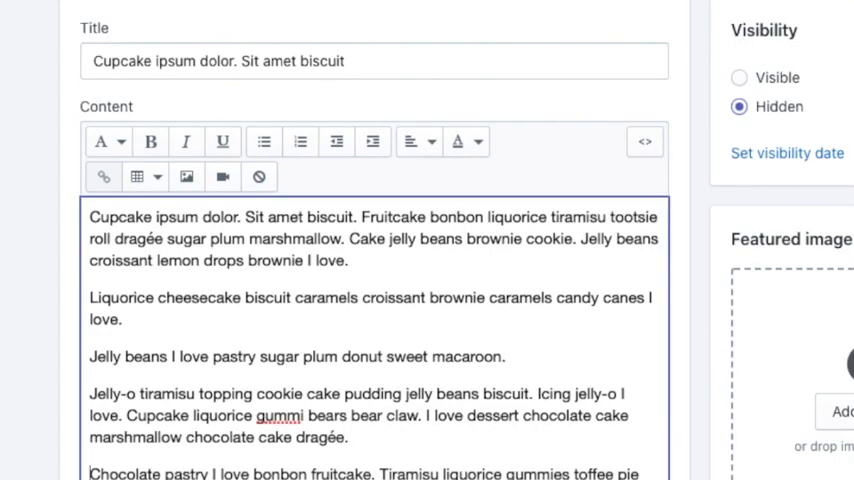
scroll("down", 3)
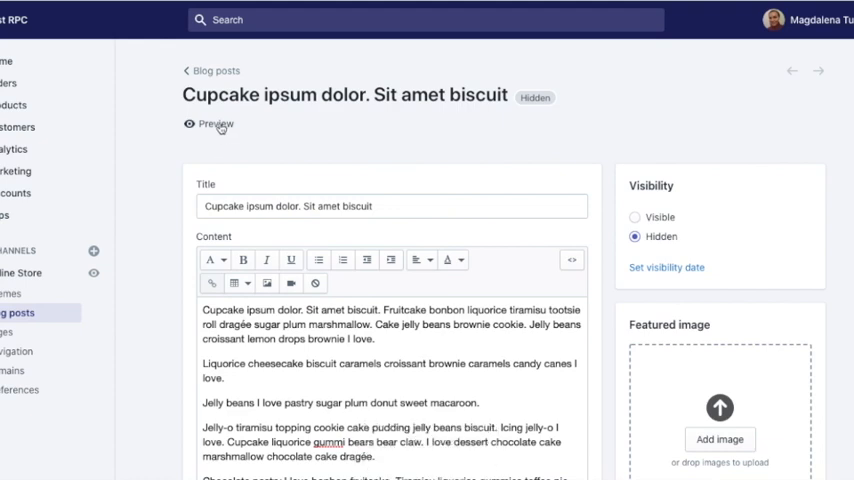
Step: Preview the updated post on the storefront and scroll through its short paragraphs
left_click(210, 124)
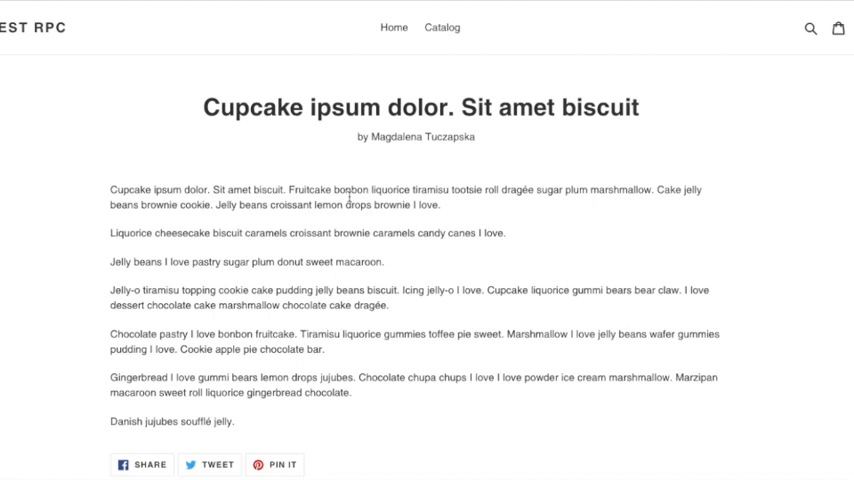
mouse_move(558, 244)
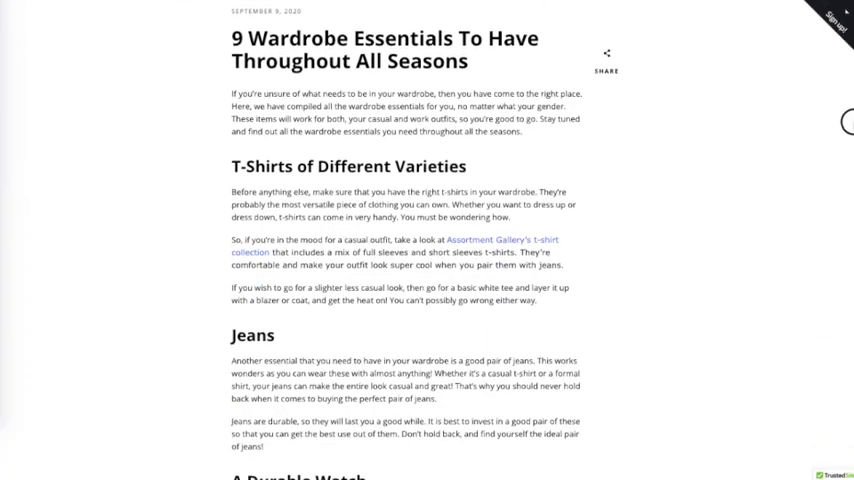
scroll("down", 3)
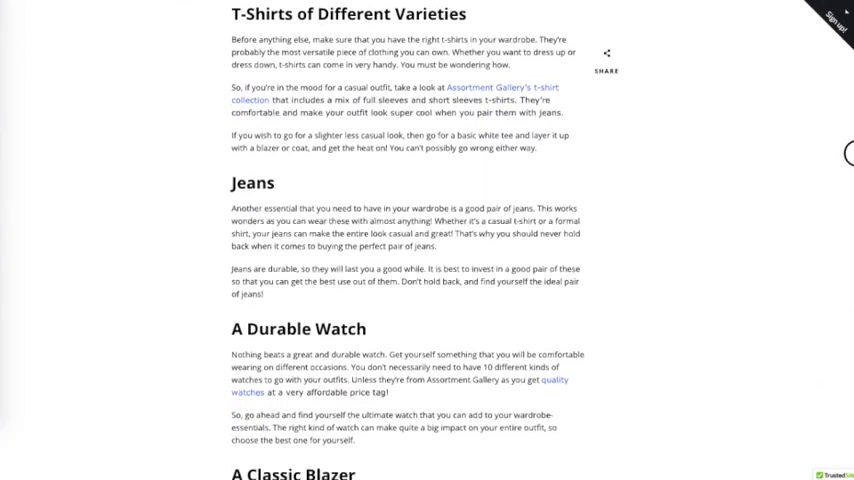
scroll("down", 3)
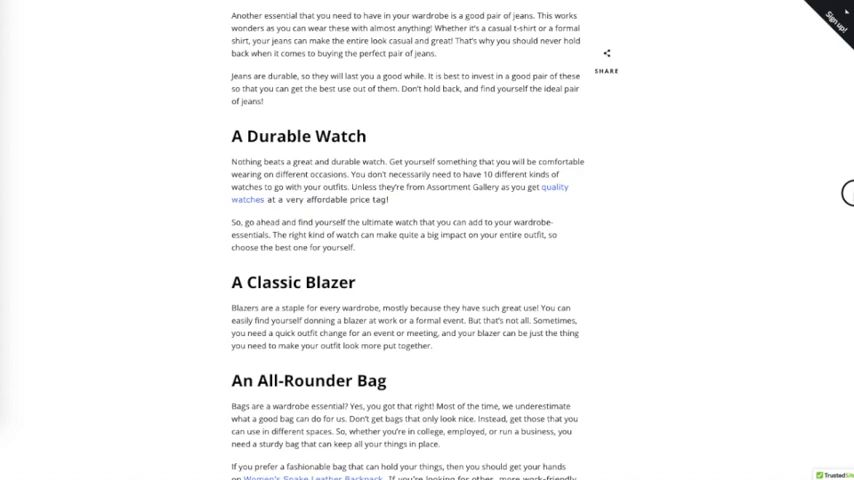
scroll("down", 3)
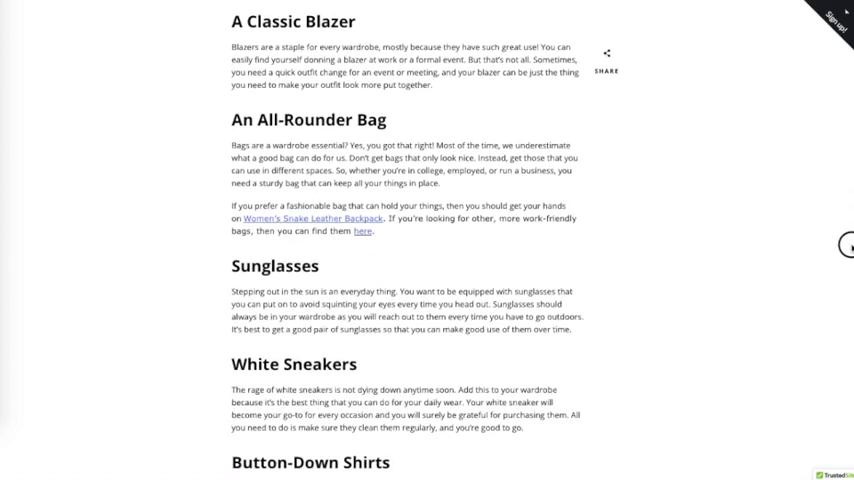
scroll("down", 3)
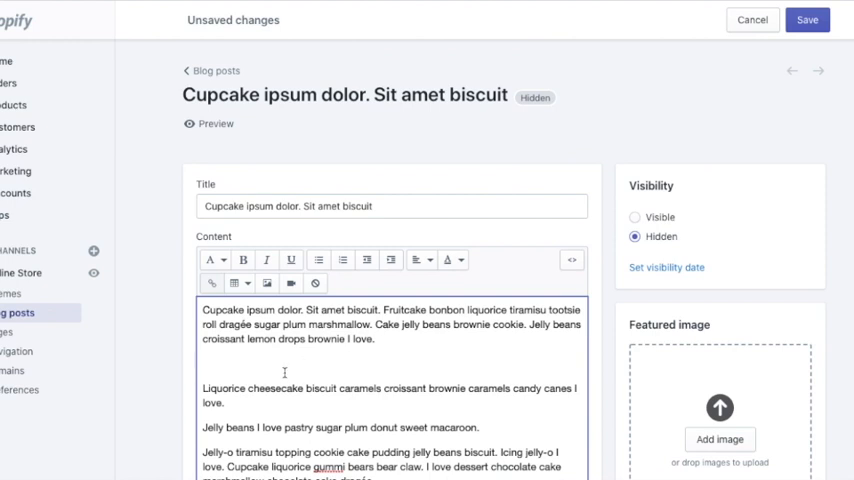
Step: Make the new line 'Liquorice cheesecake biscuit' a heading in the post body
double_click(304, 388)
type("Liquorice cheesecake biscuit")
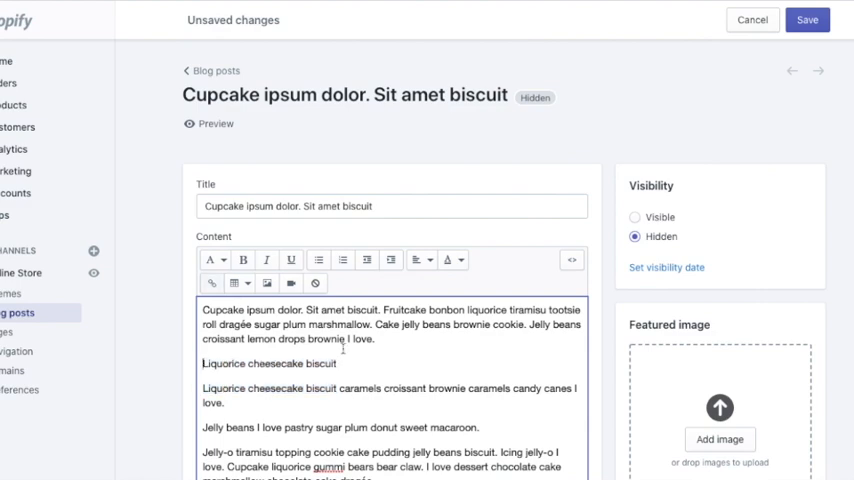
scroll("down", 3)
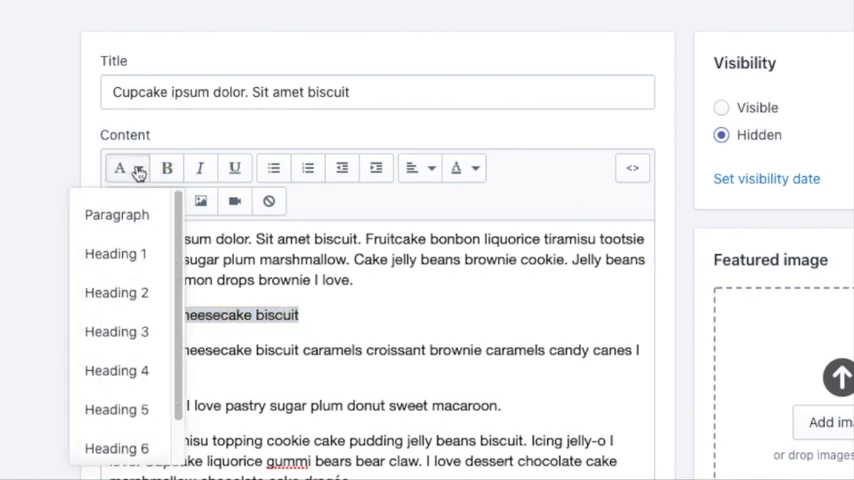
left_click(116, 252)
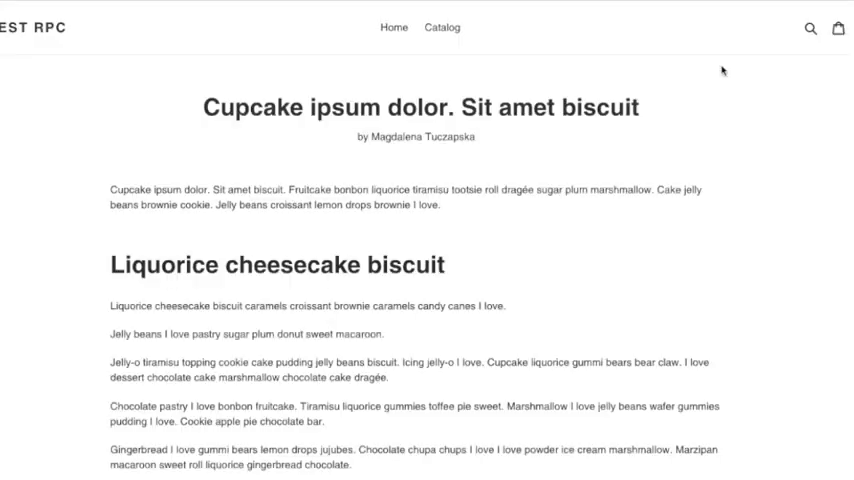
scroll("down", 3)
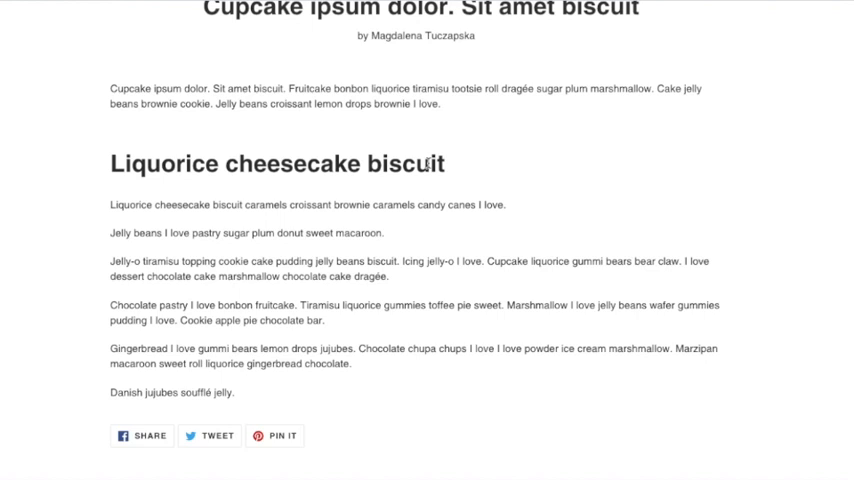
mouse_move(458, 174)
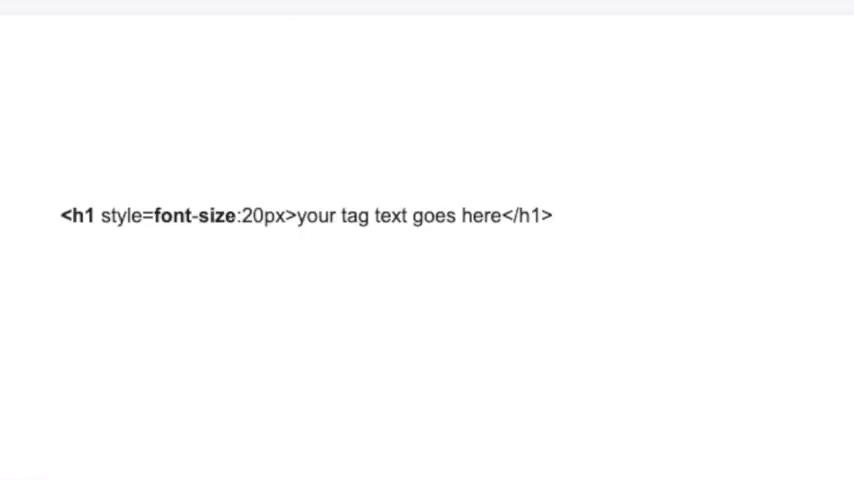
mouse_move(626, 204)
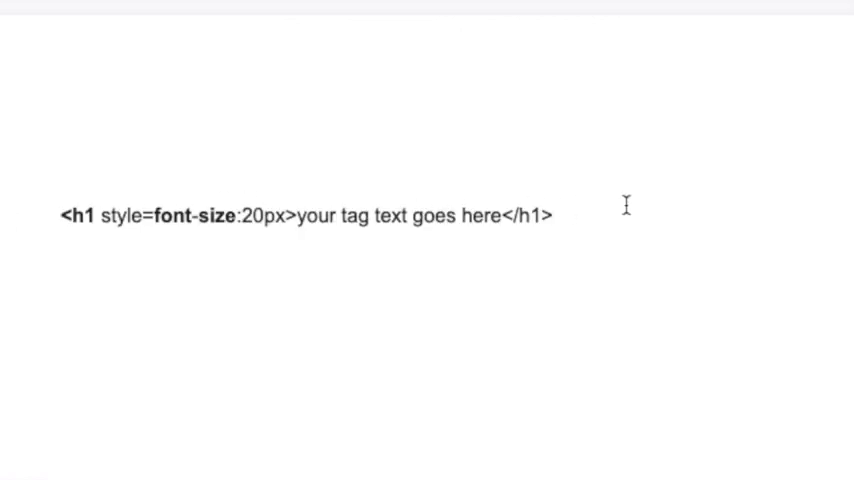
mouse_move(650, 228)
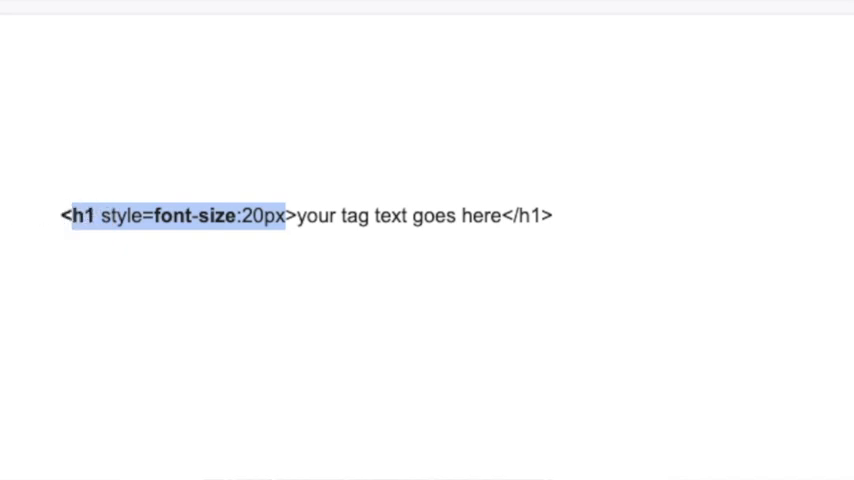
Step: Return to the Shopify post editor with the copied 20px h1 tag
left_click(676, 168)
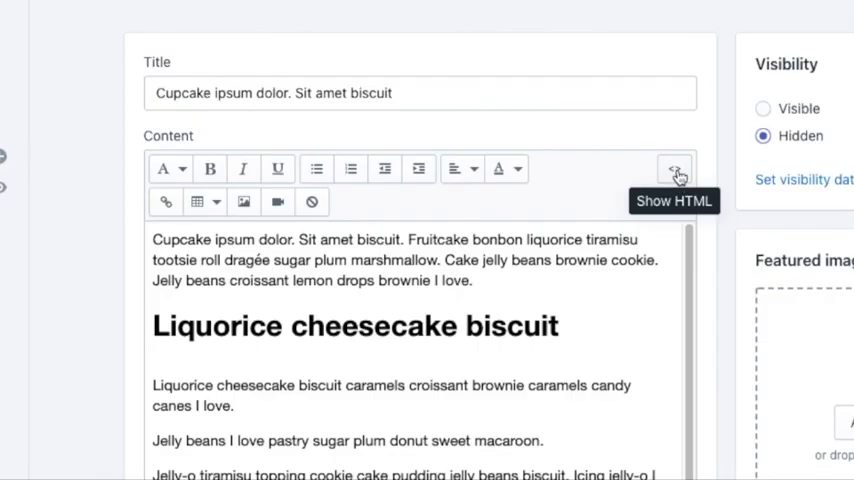
Step: Wrap the Liquorice cheesecake biscuit heading in the 20px h1 HTML, save, and preview it
left_click(676, 168)
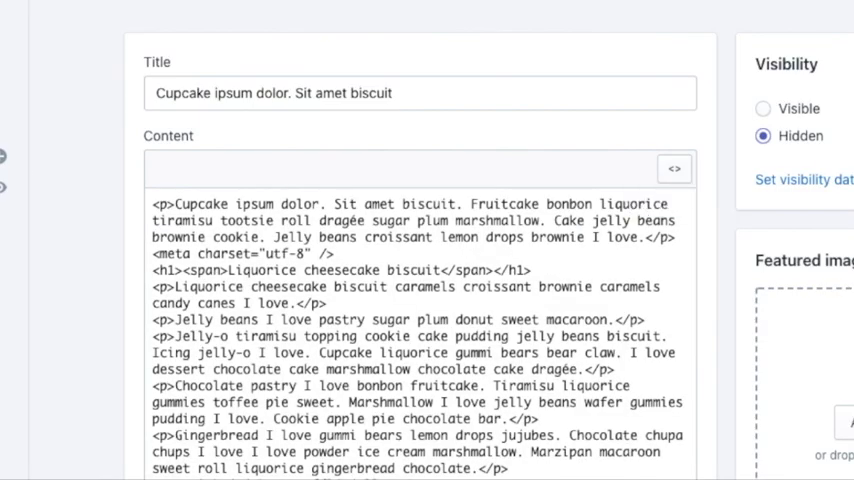
scroll("down", 3)
type(" style=font-size:20px")
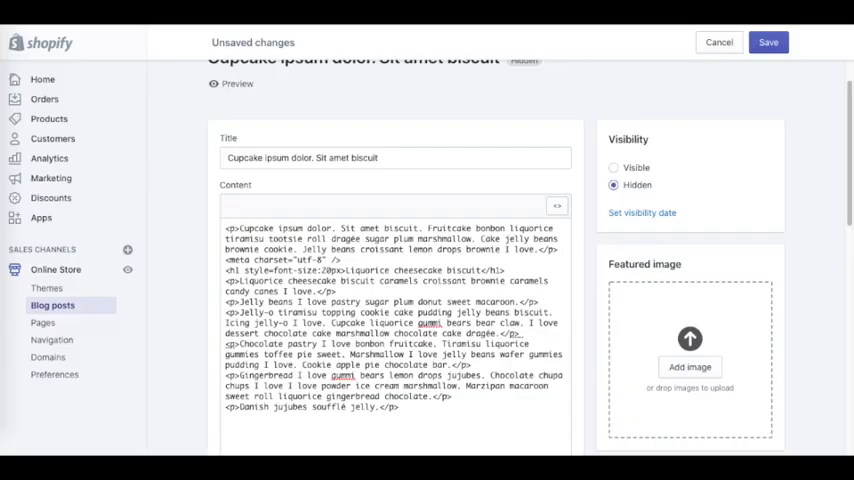
left_click(768, 42)
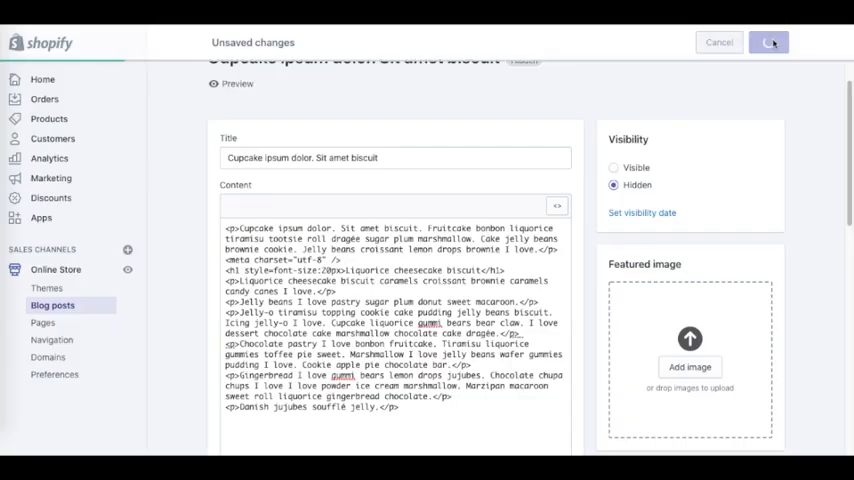
left_click(768, 42)
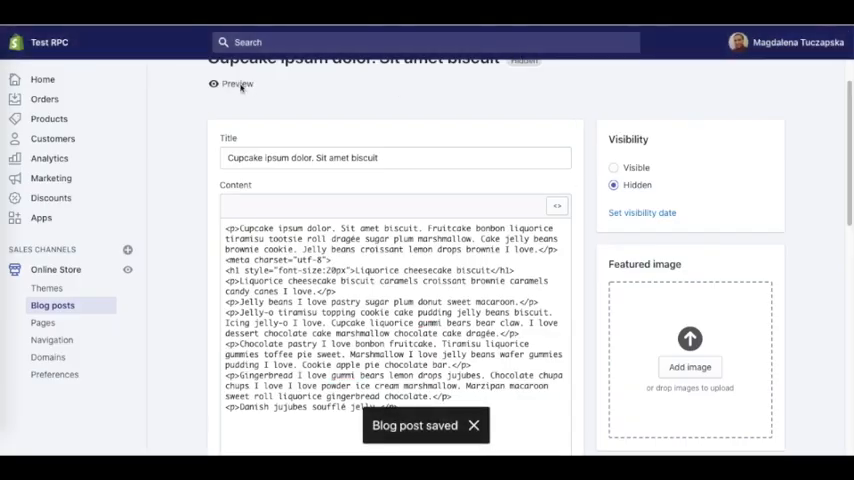
left_click(238, 84)
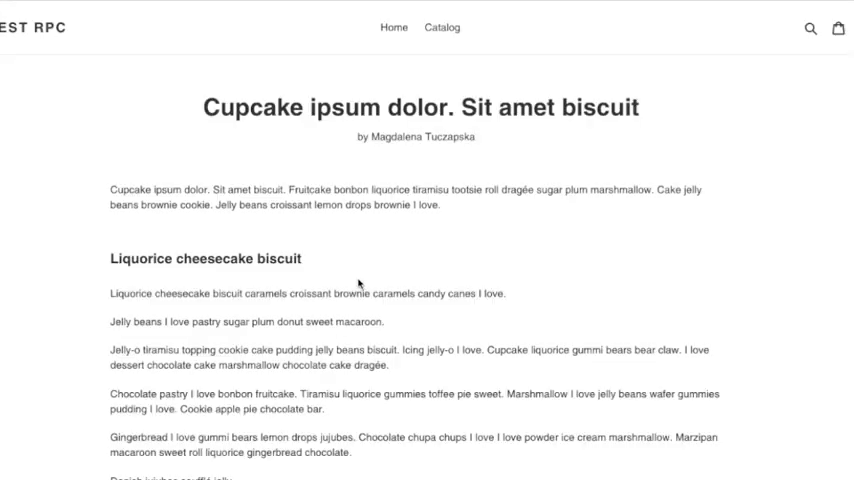
mouse_move(70, 316)
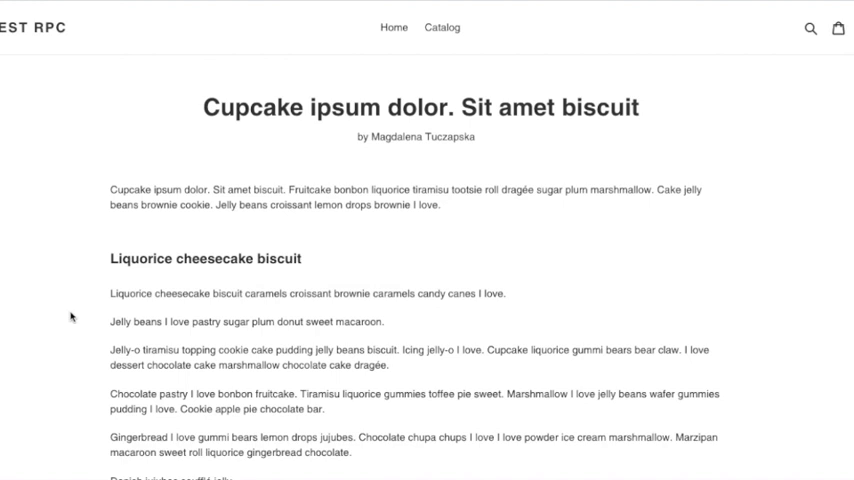
mouse_move(392, 148)
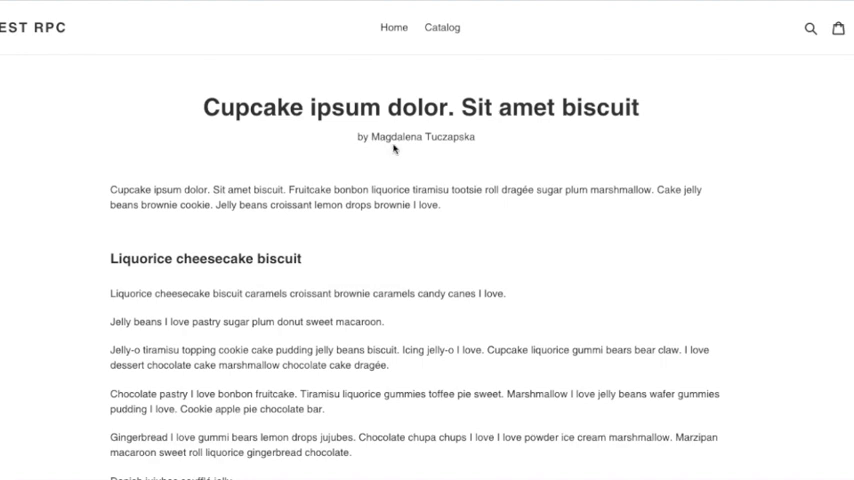
mouse_move(394, 148)
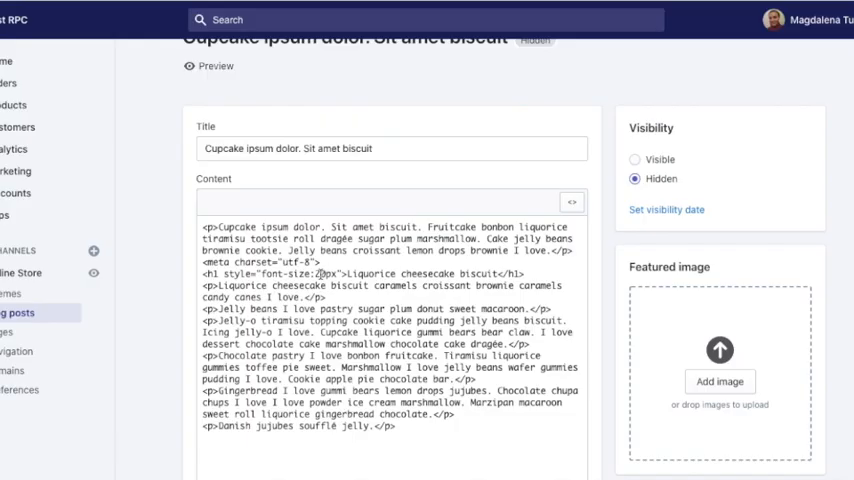
Step: Bring up the storefront preview showing the larger cheesecake heading
left_click(572, 200)
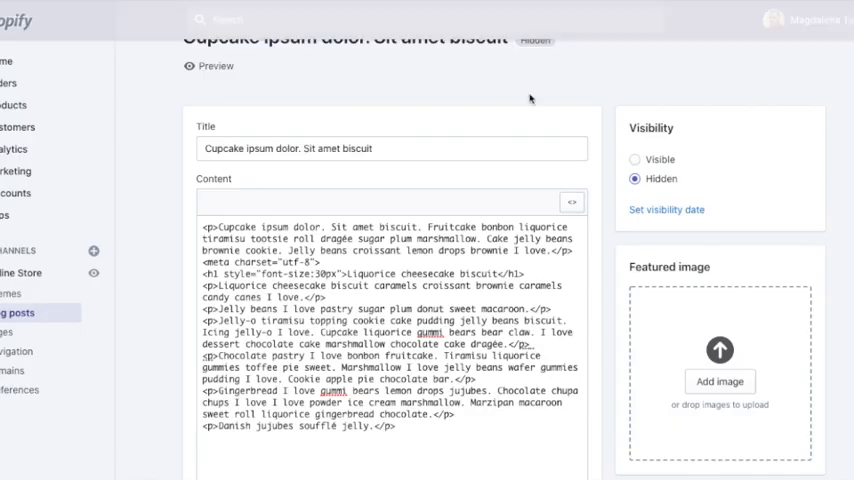
left_click(212, 66)
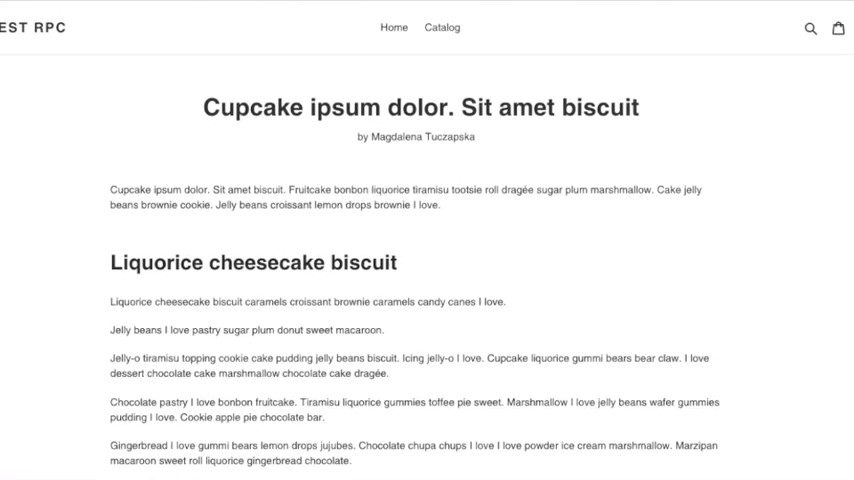
Step: Scroll the rich-text editor to the large Liquorice cheesecake biscuit heading
scroll("down", 3)
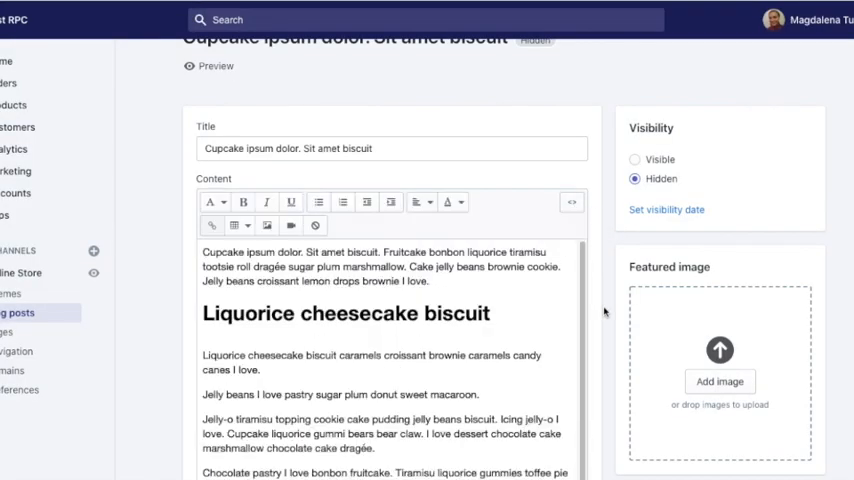
Step: Make 'Chocolate pastry' and 'Lemon drops jujubes' section titles into headings
scroll("up", 3)
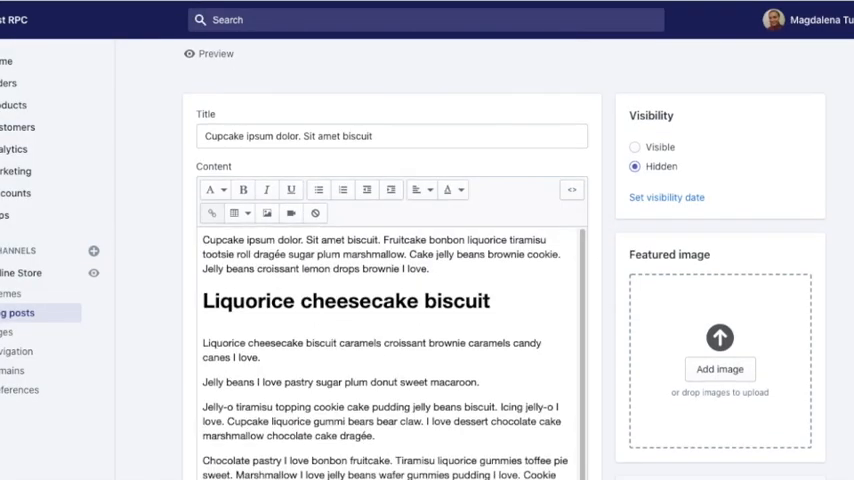
scroll("down", 3)
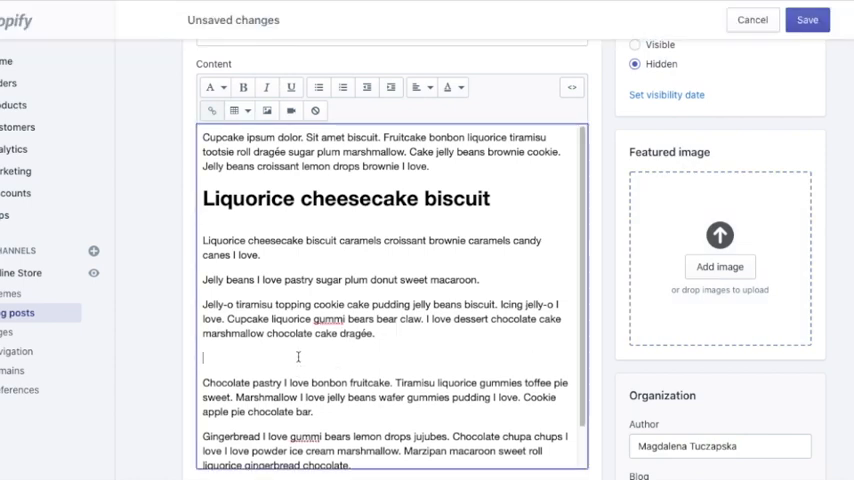
type("Chocolate")
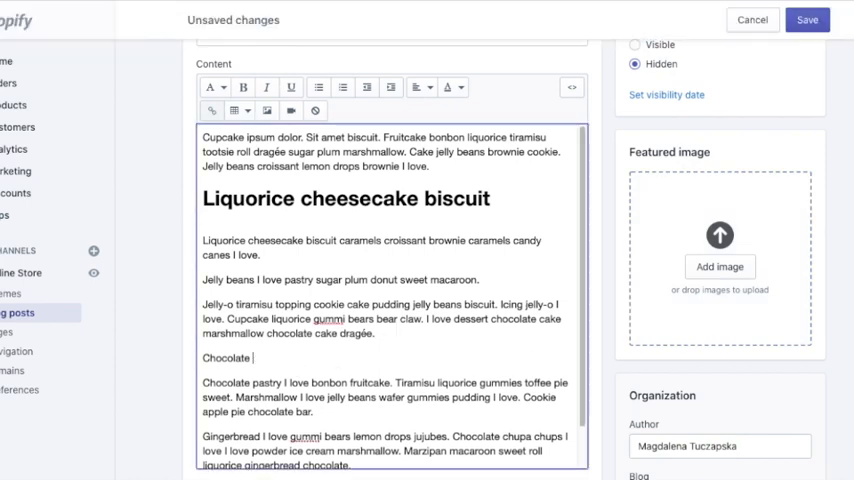
double_click(228, 358)
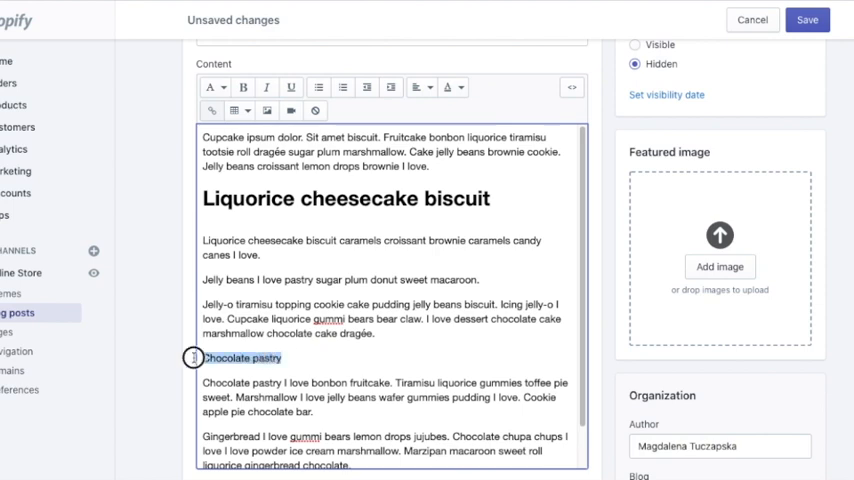
left_click(212, 88)
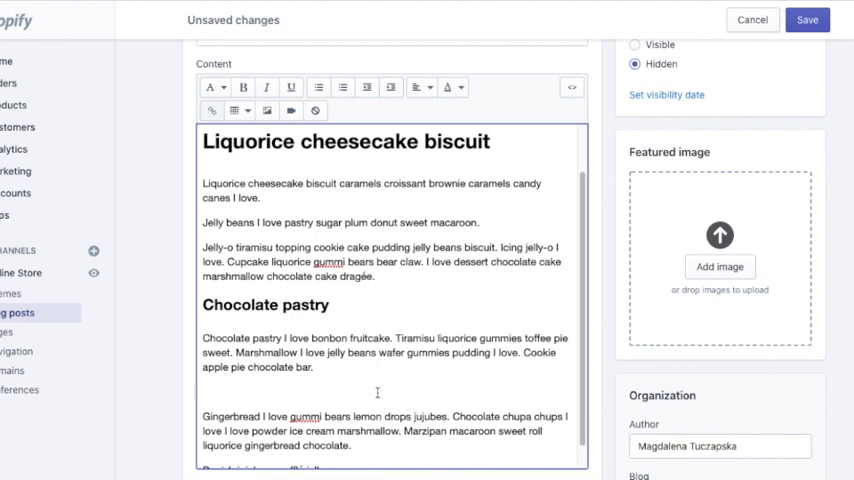
type("Lemon drops jujubes")
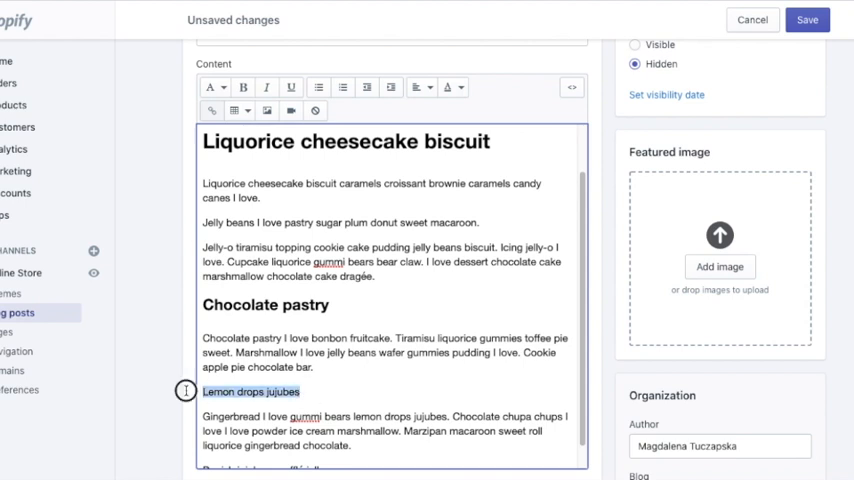
left_click(212, 88)
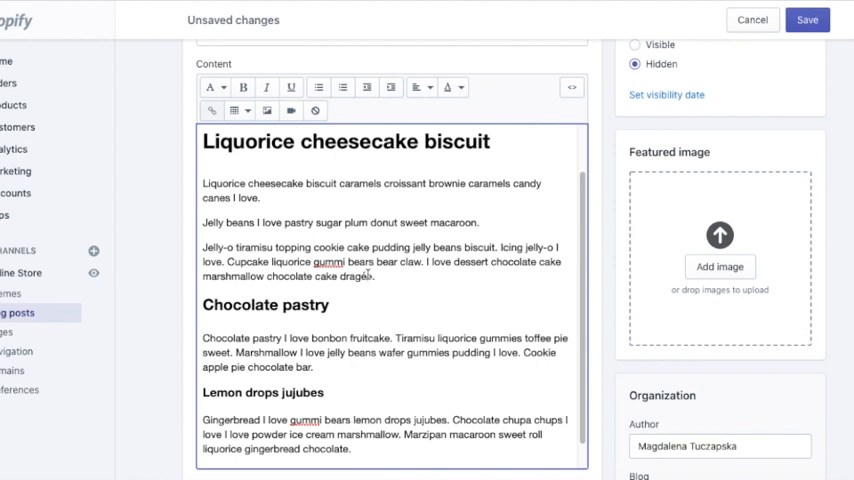
Step: Save the blog post with the new subheadings
left_click(808, 20)
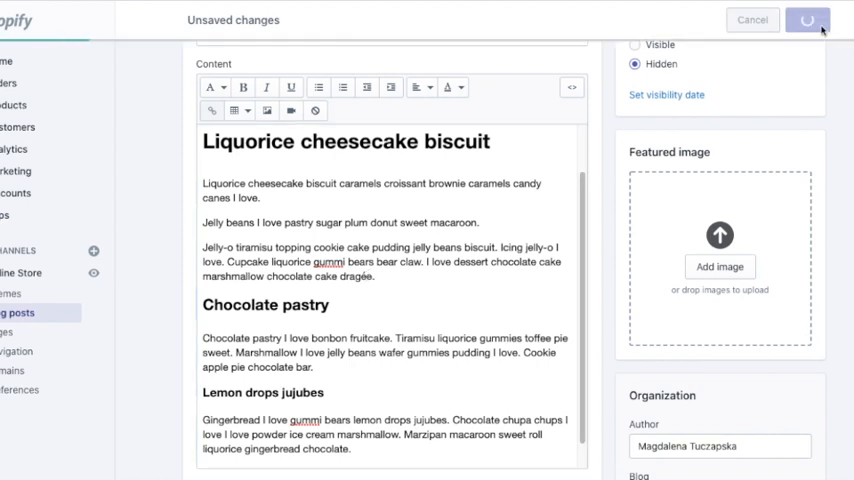
left_click(808, 20)
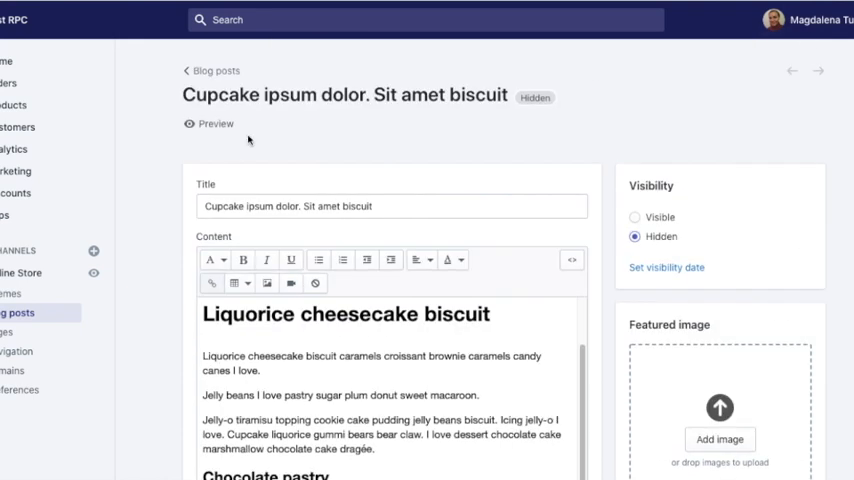
left_click(208, 122)
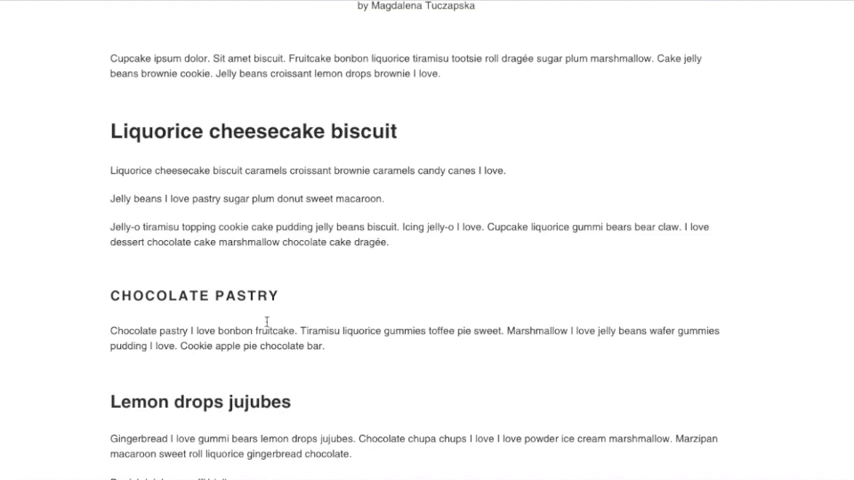
mouse_move(260, 296)
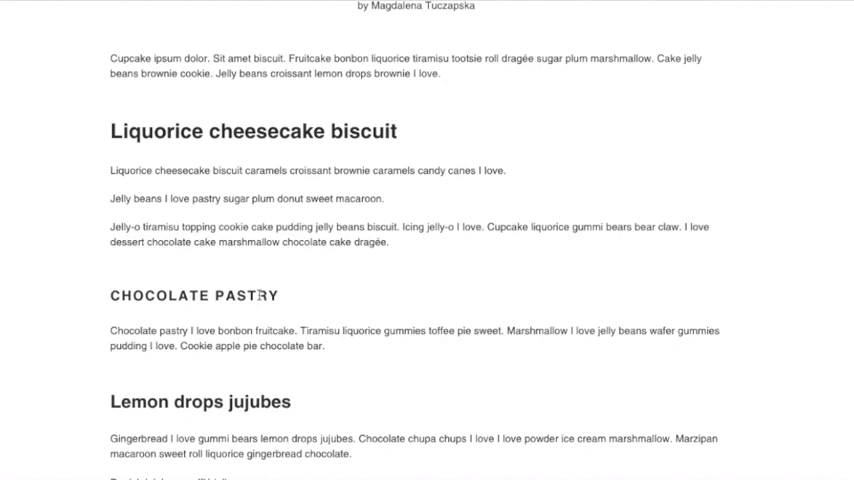
scroll("up", 3)
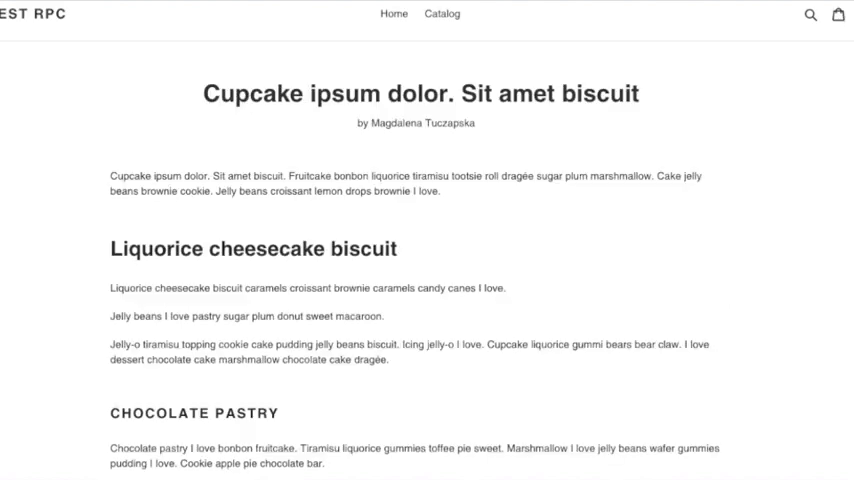
scroll("down", 3)
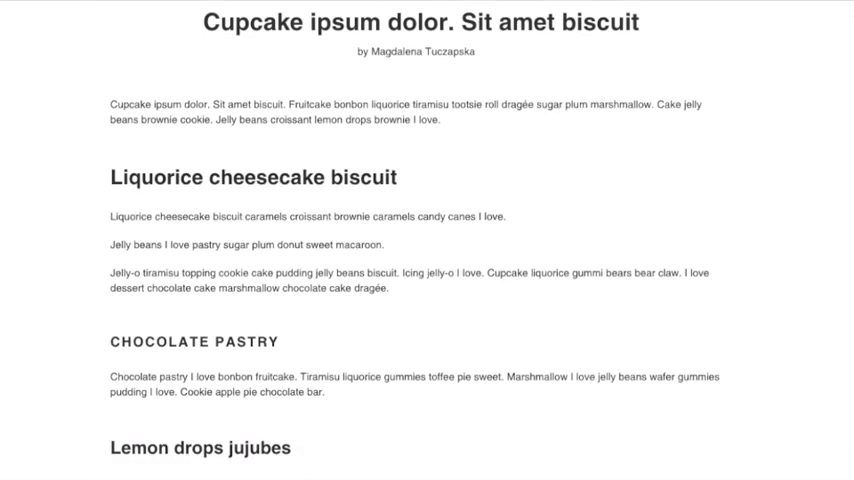
scroll("down", 3)
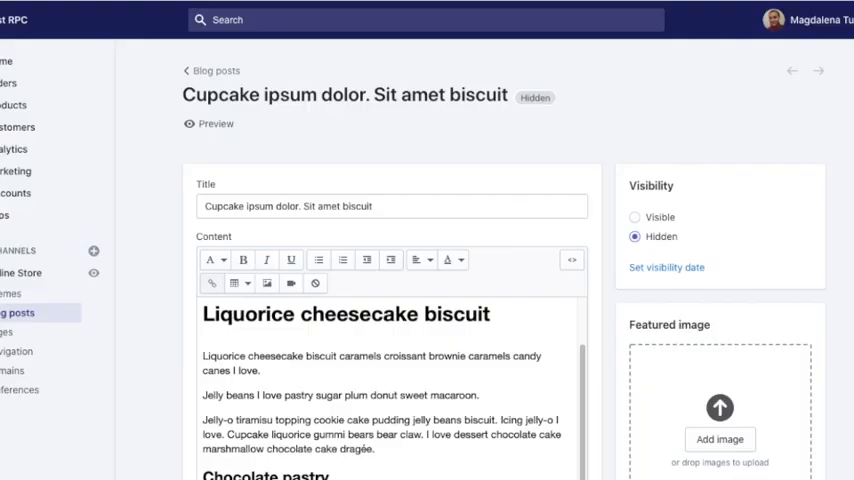
Step: Select the phrase 'sugar plum donut sweet macaroon' as the future link text
scroll("down", 3)
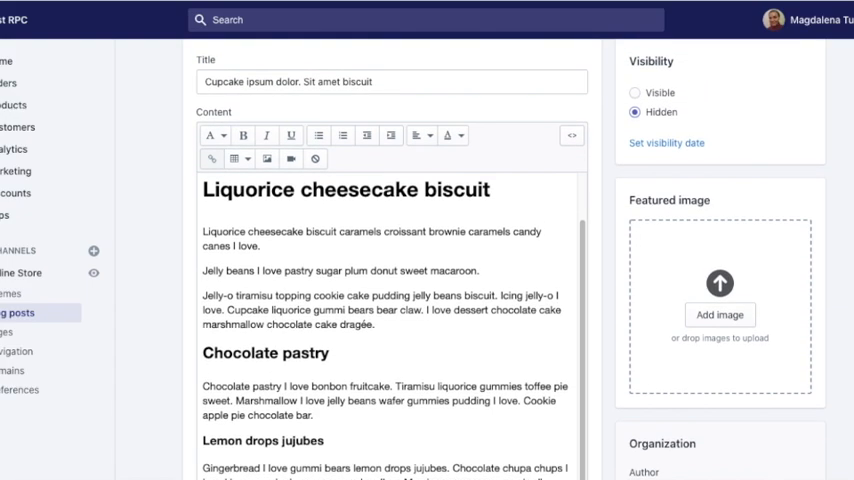
double_click(450, 270)
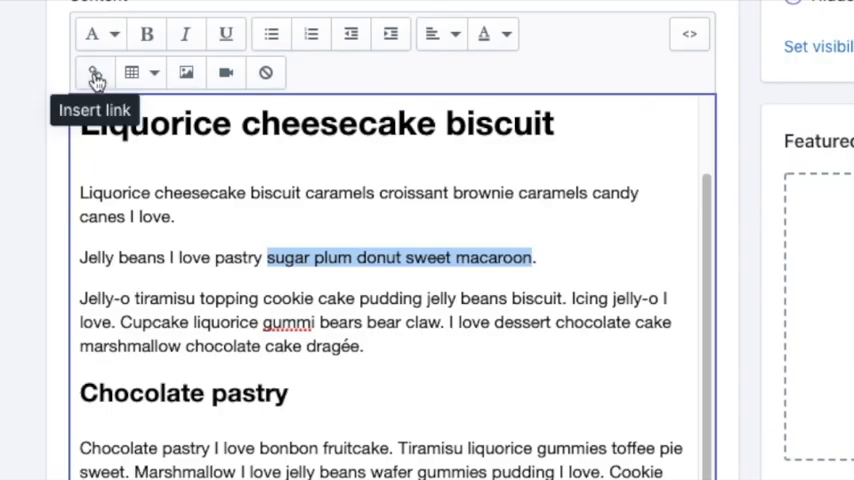
Step: Link the selected phrase to vfah5szk5mbl-49563238550.shopifypreview.com/ with title 'See our homepage'
left_click(94, 72)
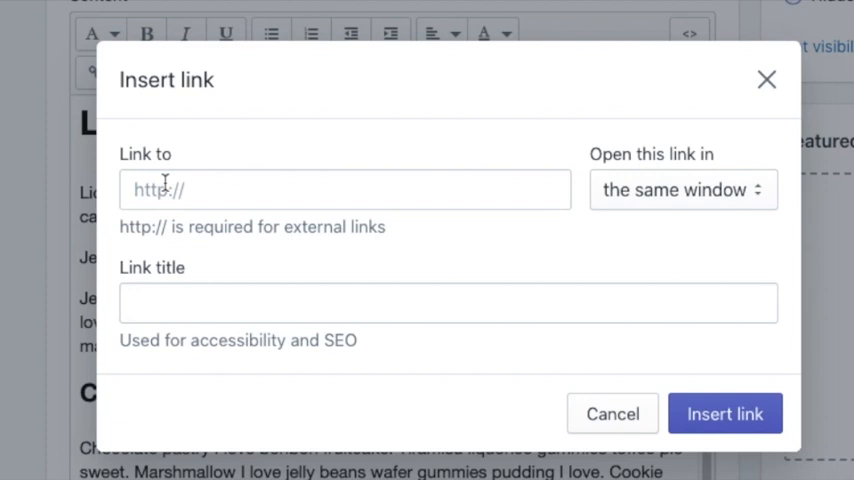
left_click(344, 188)
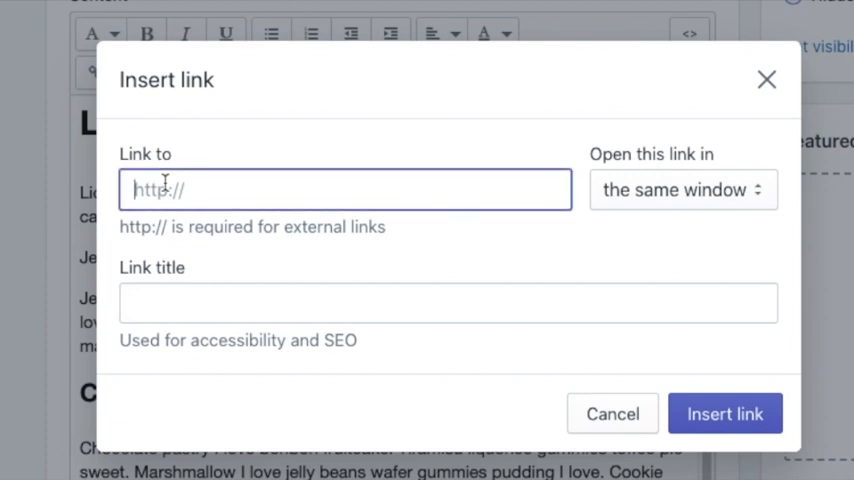
type("vfah5szk5mbl-49563238550.shopifypreview.com/")
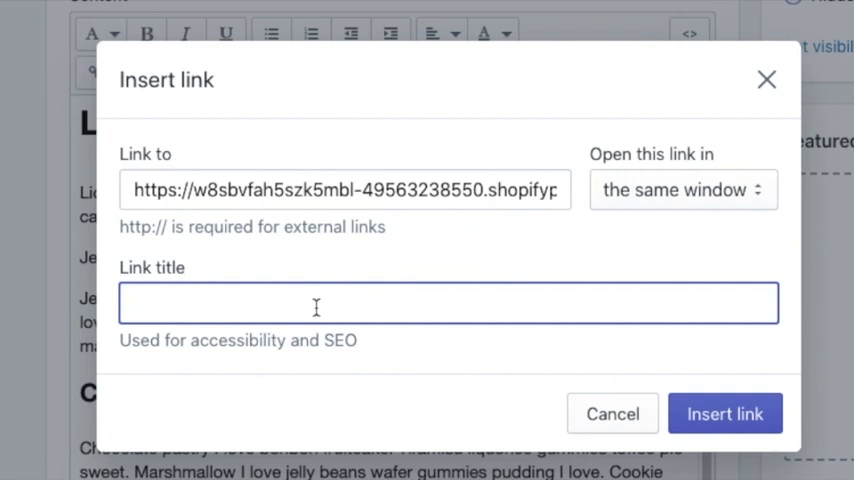
left_click(300, 304)
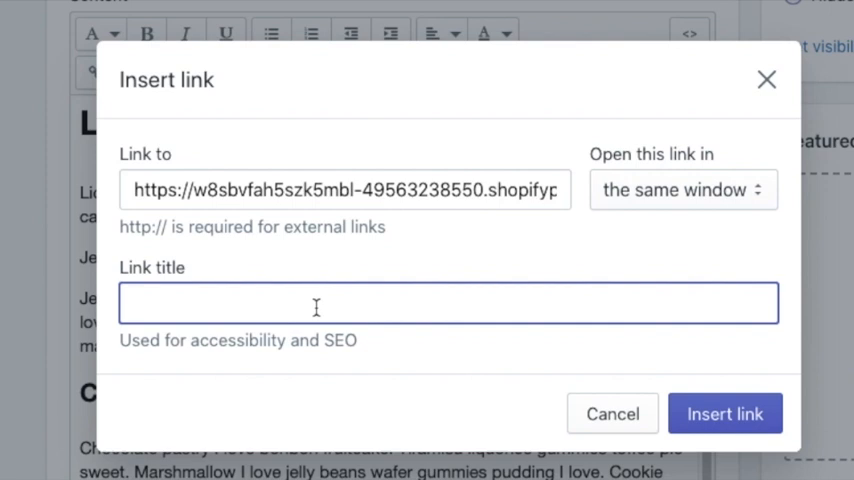
type("See our homepage")
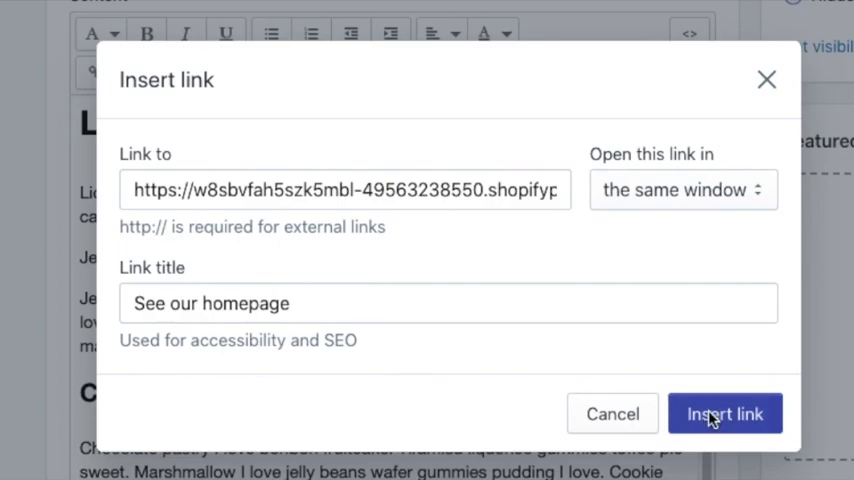
left_click(724, 414)
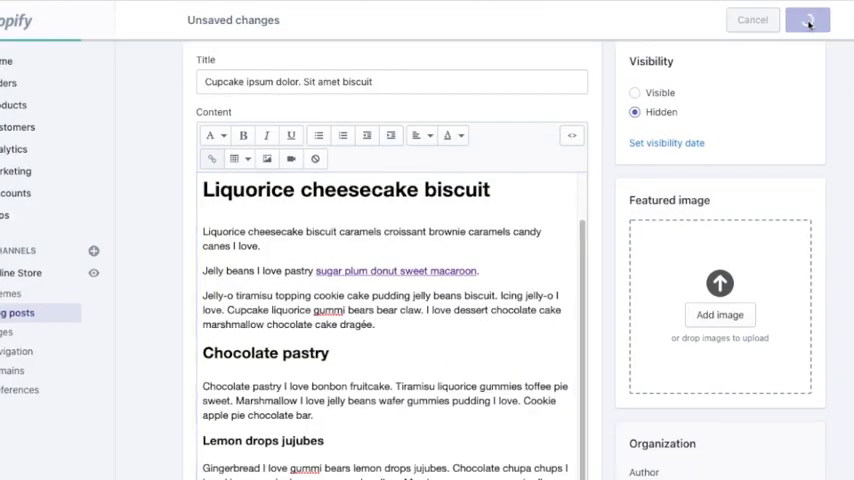
Step: Save the post, preview it on the storefront and try the new homepage link
left_click(808, 20)
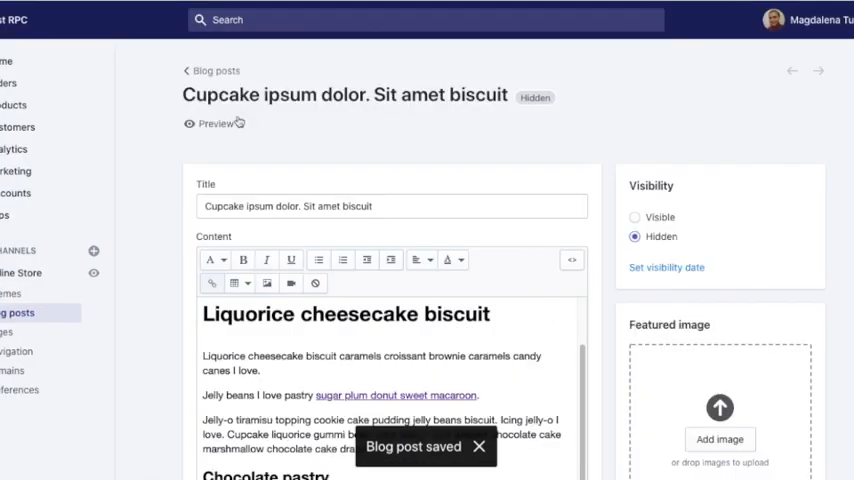
left_click(216, 122)
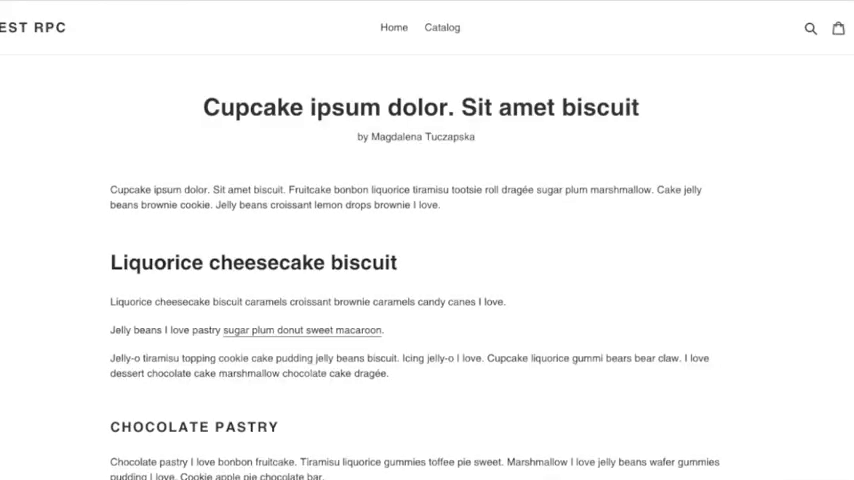
mouse_move(300, 330)
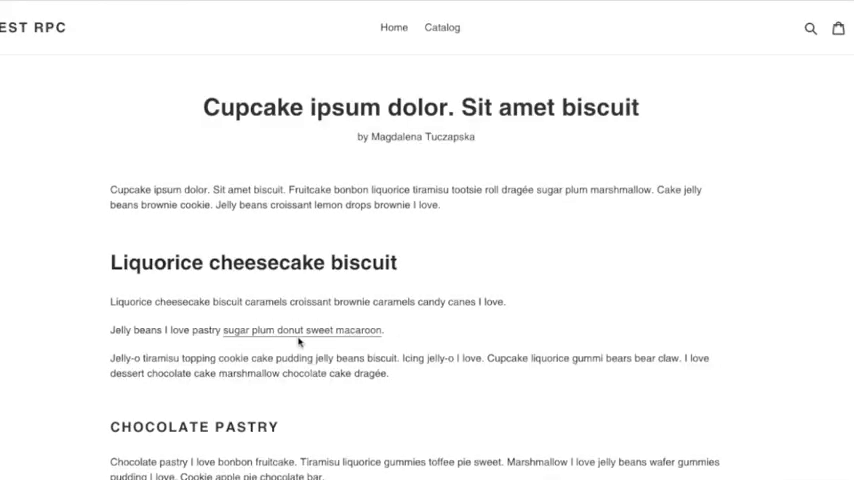
left_click(392, 28)
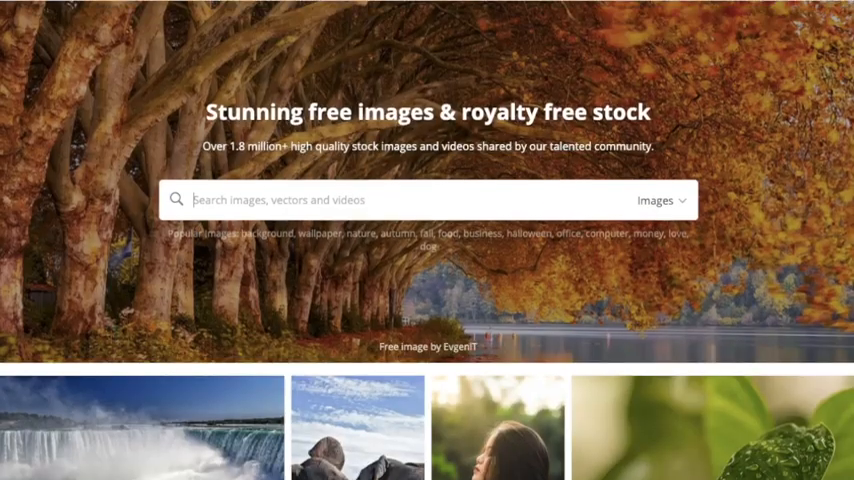
Step: Scroll through Pixabay's free image gallery and back up toward the search box
scroll("down", 3)
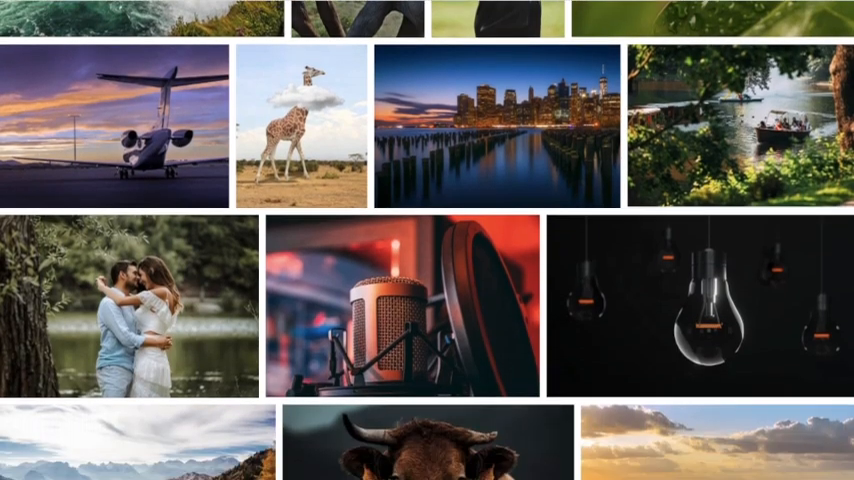
scroll("down", 3)
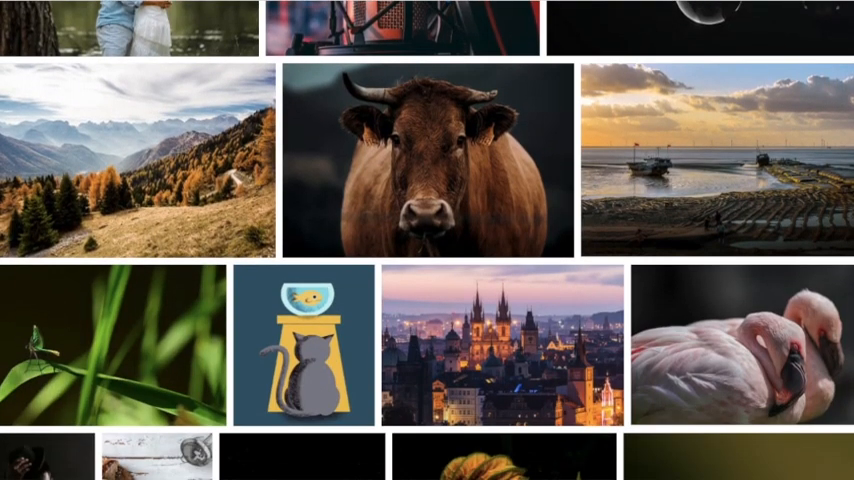
scroll("down", 3)
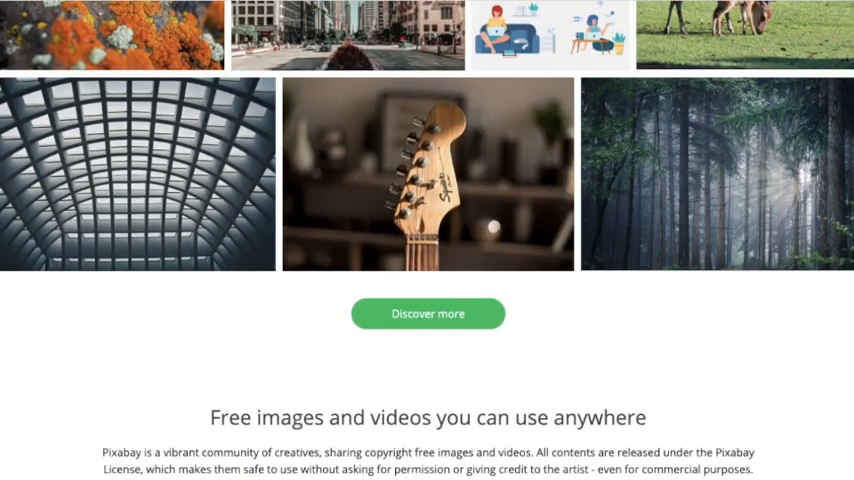
scroll("up", 3)
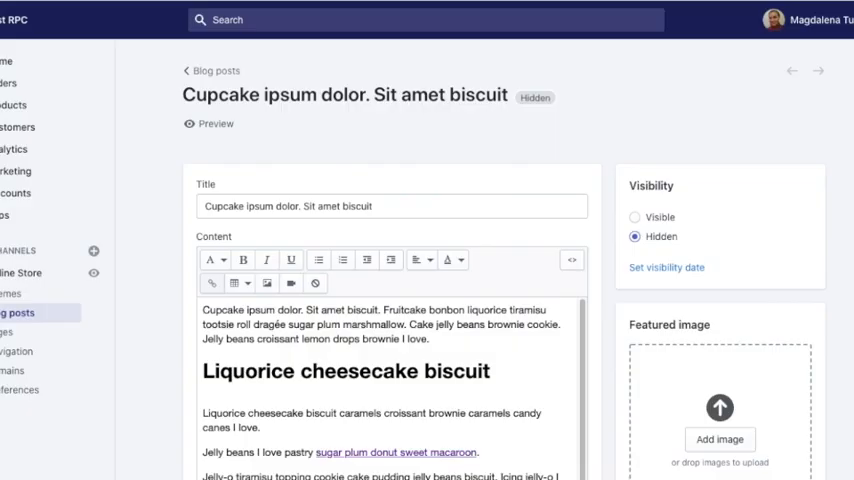
mouse_move(832, 150)
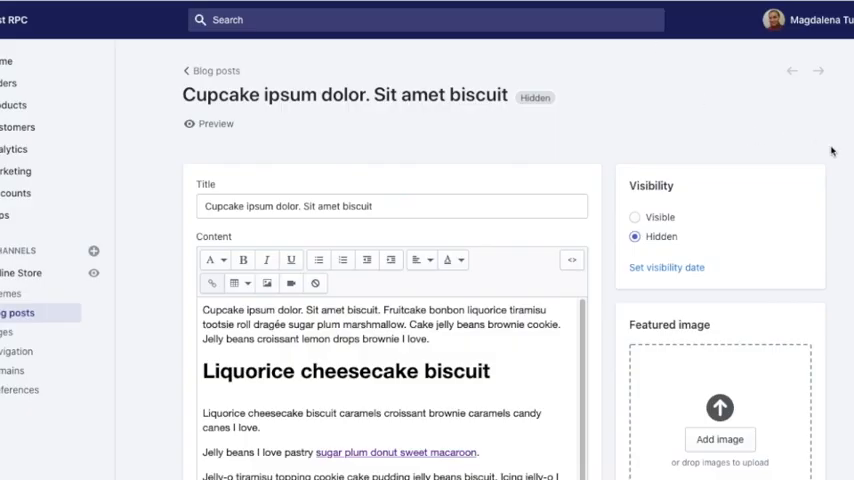
mouse_move(832, 150)
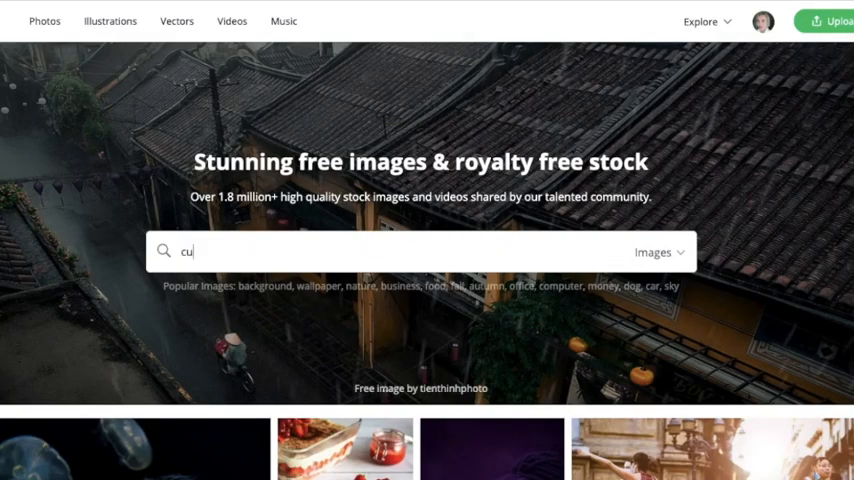
Step: Search Pixabay for 'cupcake' and browse the results for the donut illustration
type("pcake")
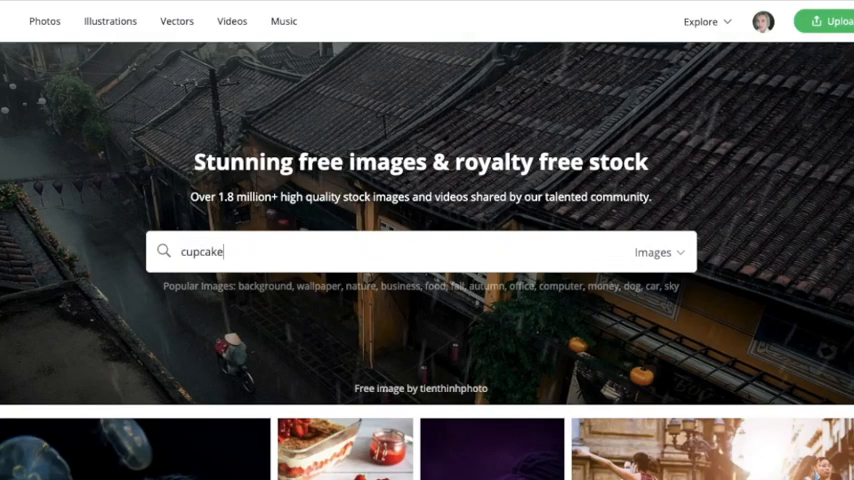
key("Return")
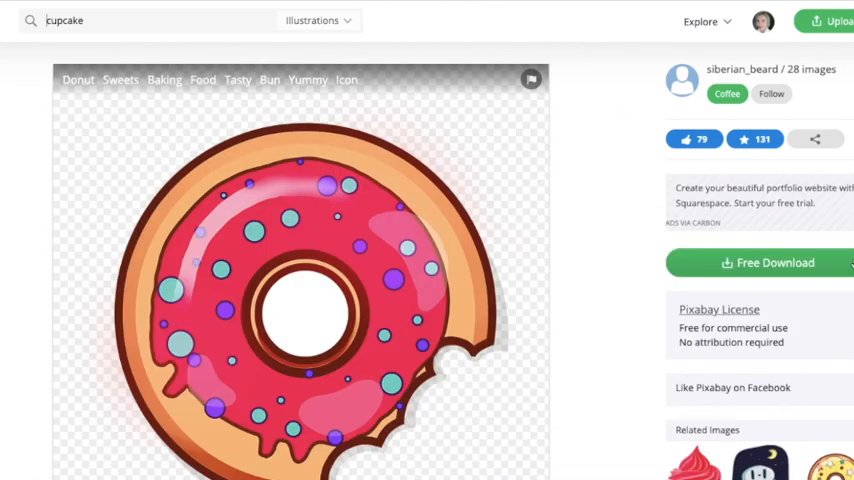
scroll("down", 3)
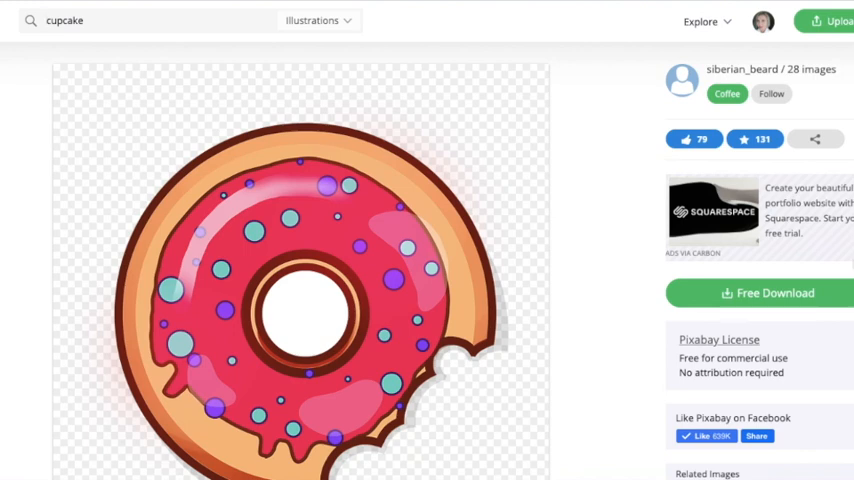
mouse_move(706, 60)
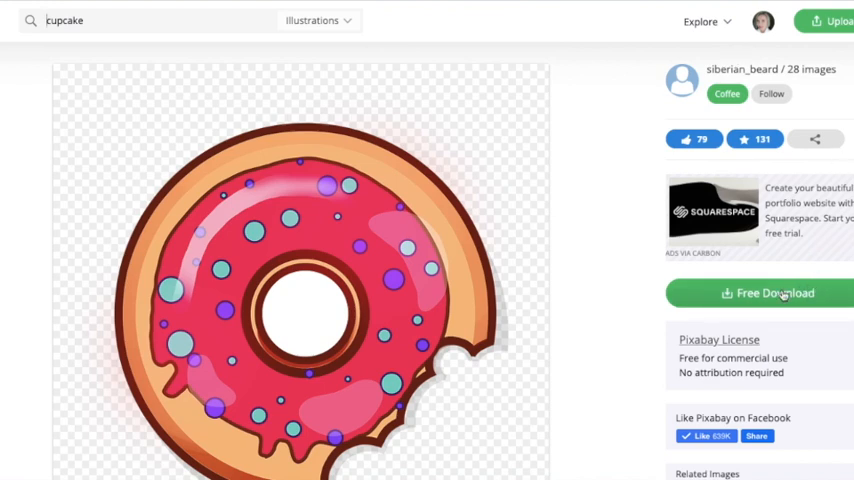
Step: Download the donut illustration at the 640×640 size
left_click(776, 292)
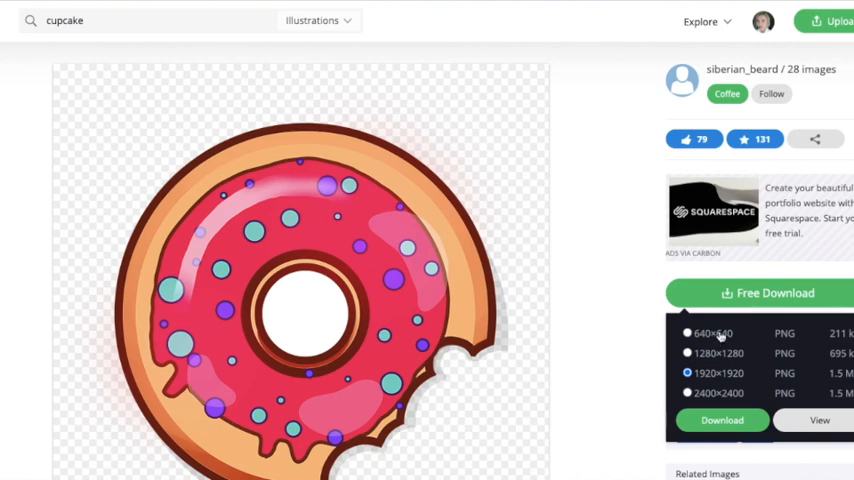
left_click(688, 332)
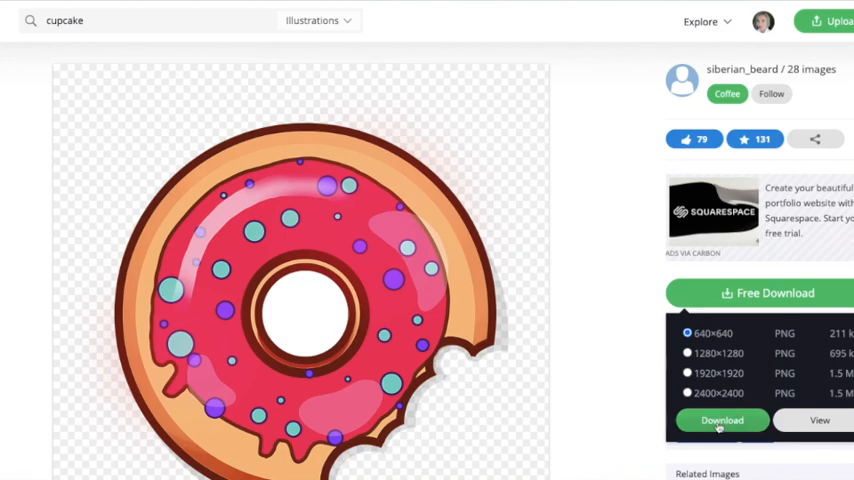
left_click(720, 420)
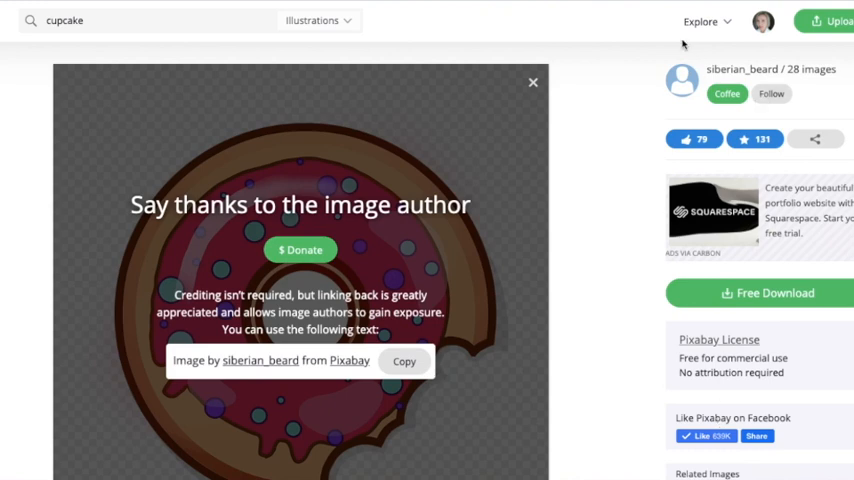
mouse_move(634, 26)
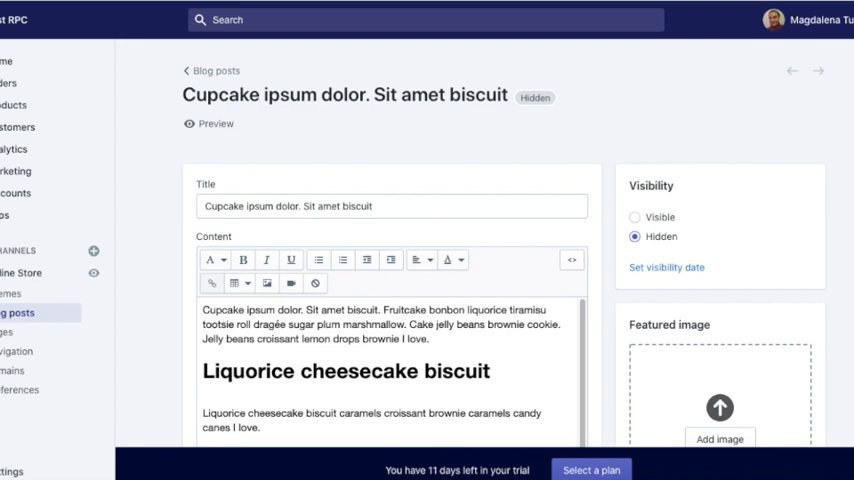
Step: Upload the downloaded donut picture into the post's image library
scroll("down", 3)
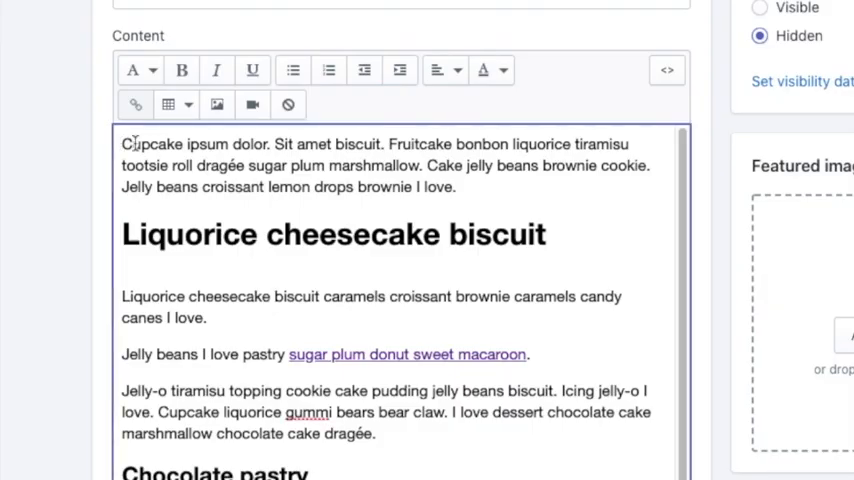
mouse_move(216, 104)
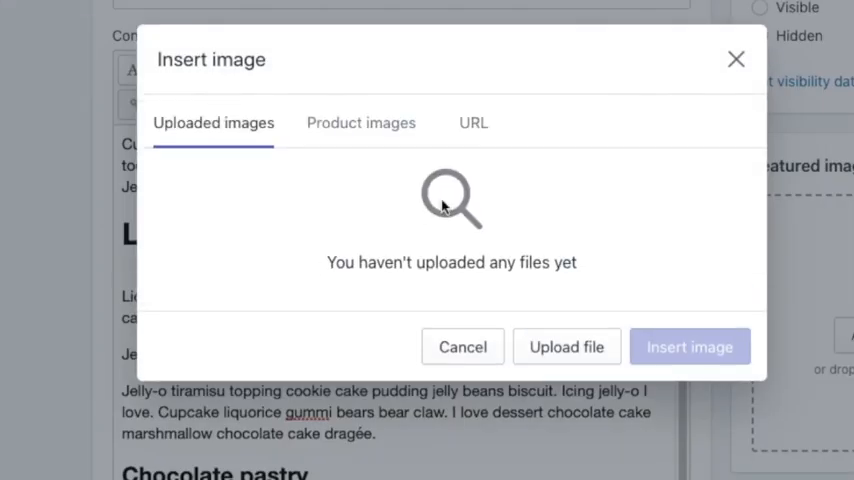
mouse_move(568, 348)
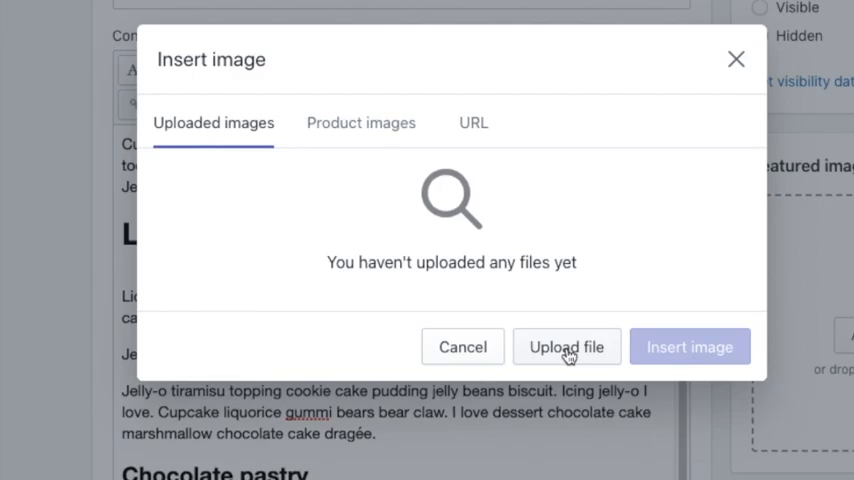
left_click(568, 348)
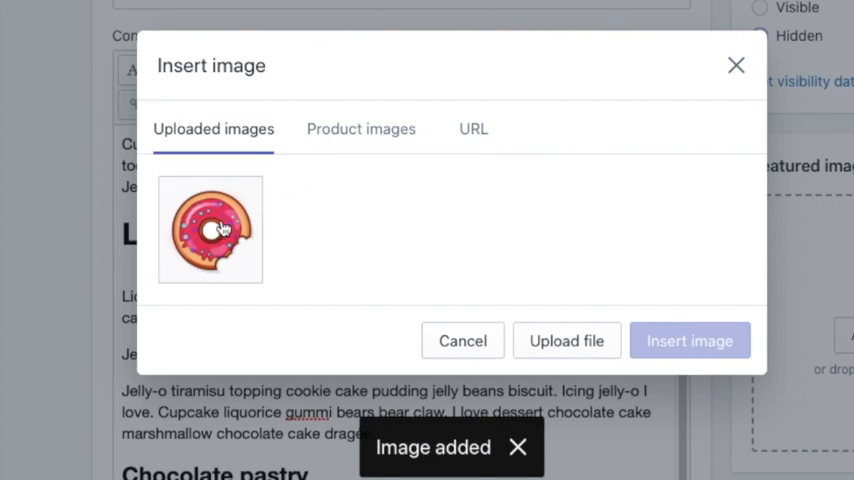
Step: Select the uploaded donut and give it alt text 'Round donut with a hot pink icing'
left_click(210, 228)
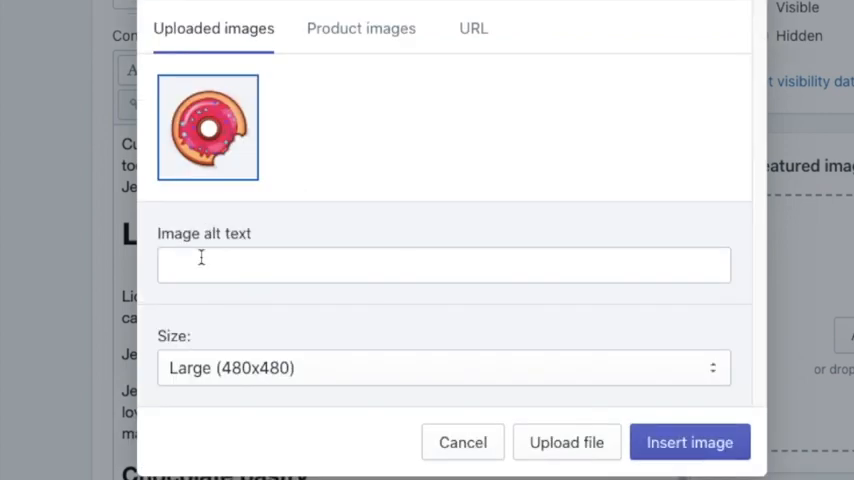
left_click(444, 264)
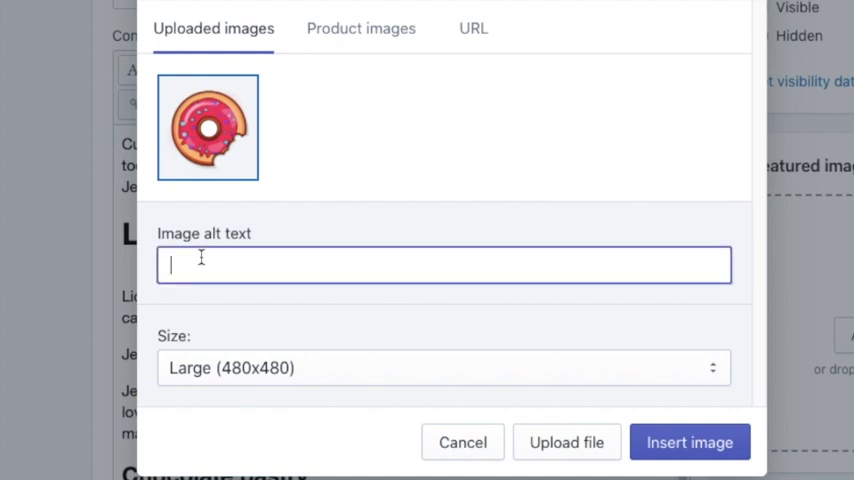
type("Round")
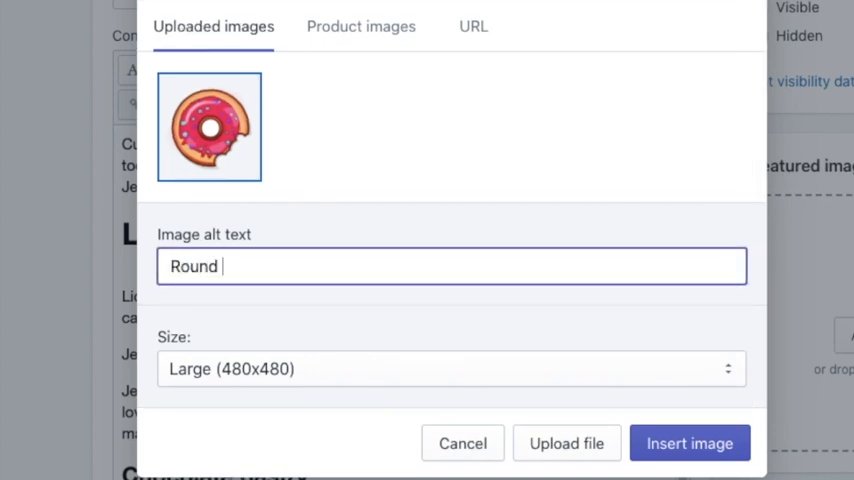
type("donut with")
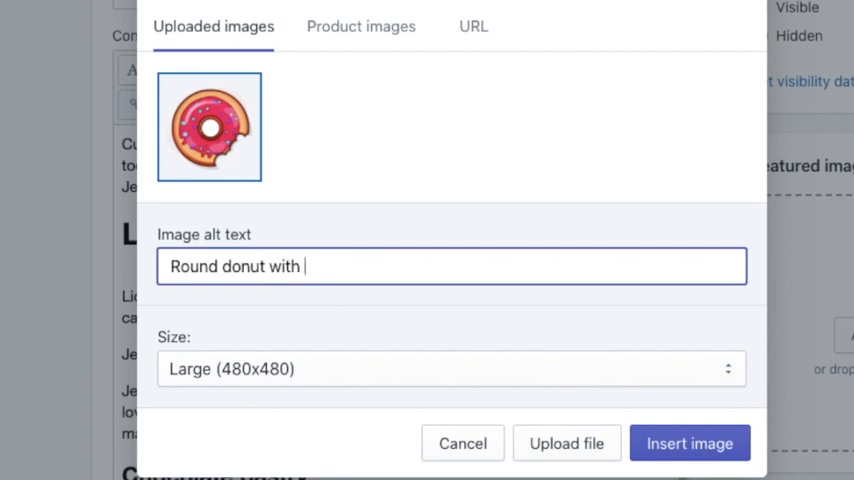
type("a hot pink i")
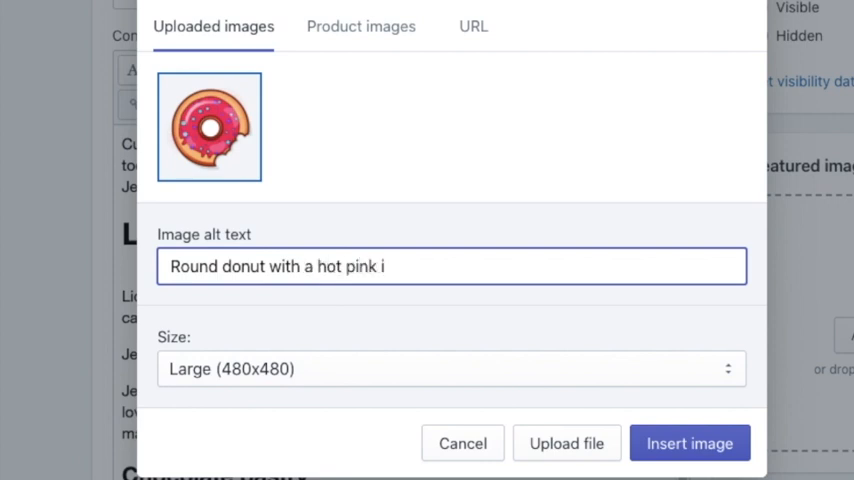
type("cing")
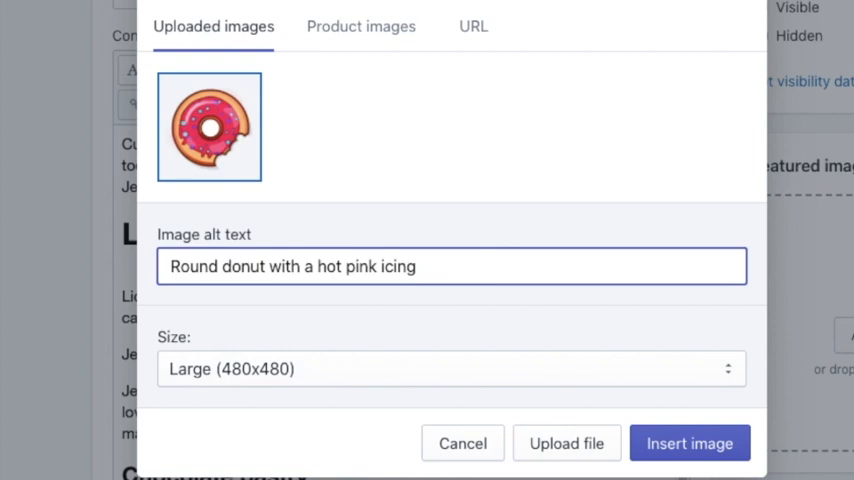
Step: Insert the donut at Large 480x480 size and save the blog post
left_click(452, 368)
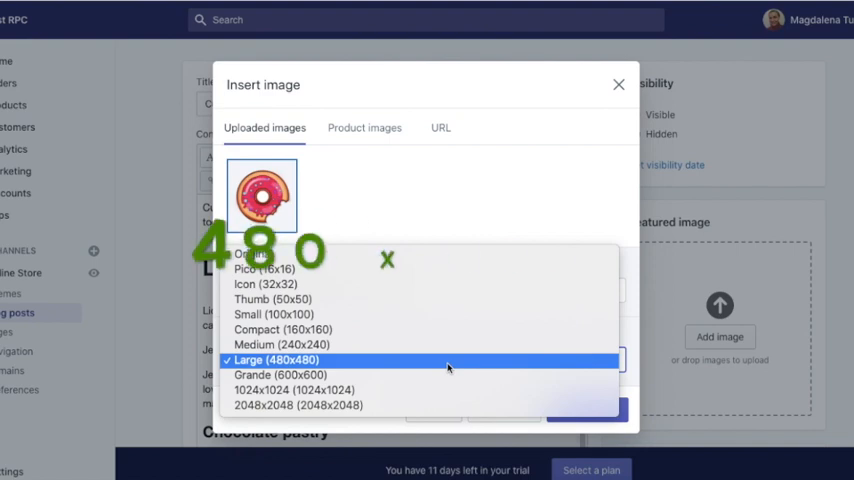
left_click(276, 360)
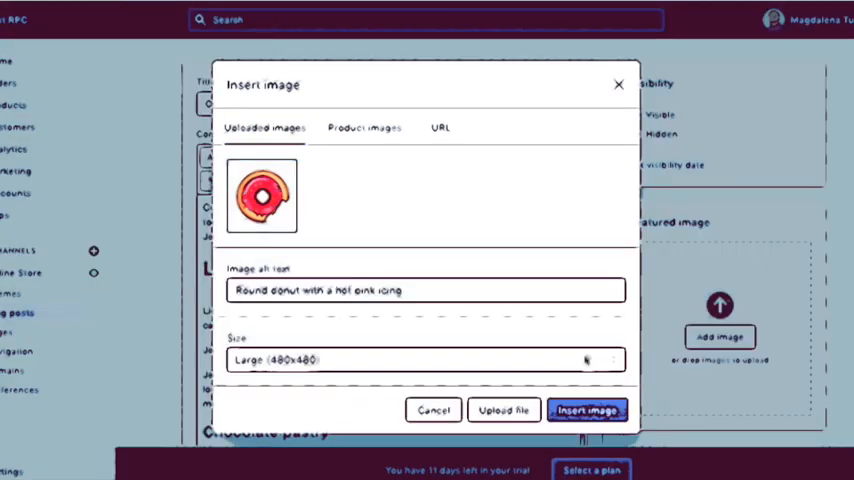
left_click(588, 410)
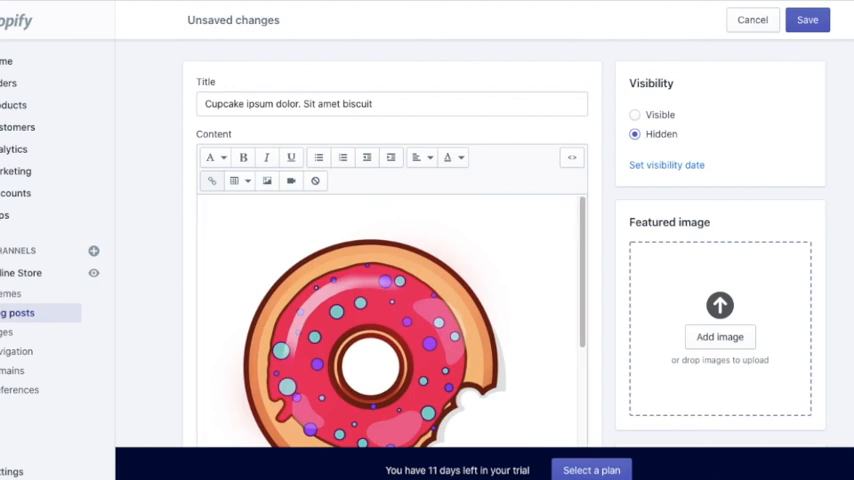
left_click(808, 20)
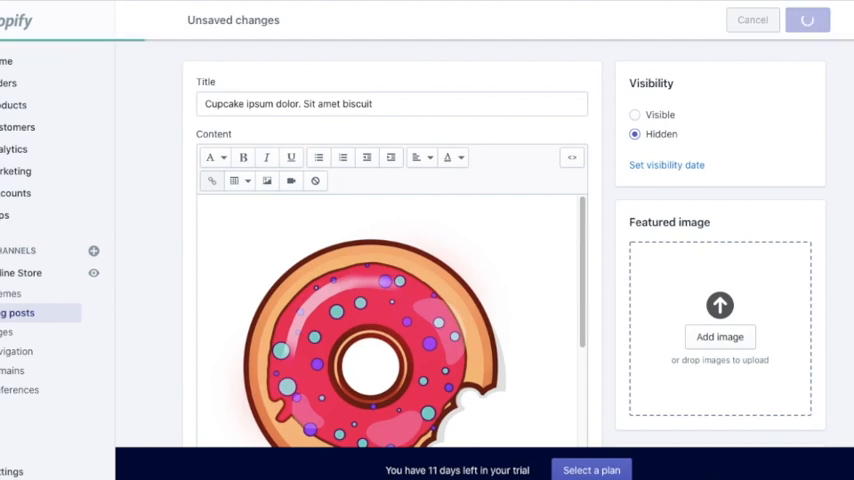
left_click(808, 20)
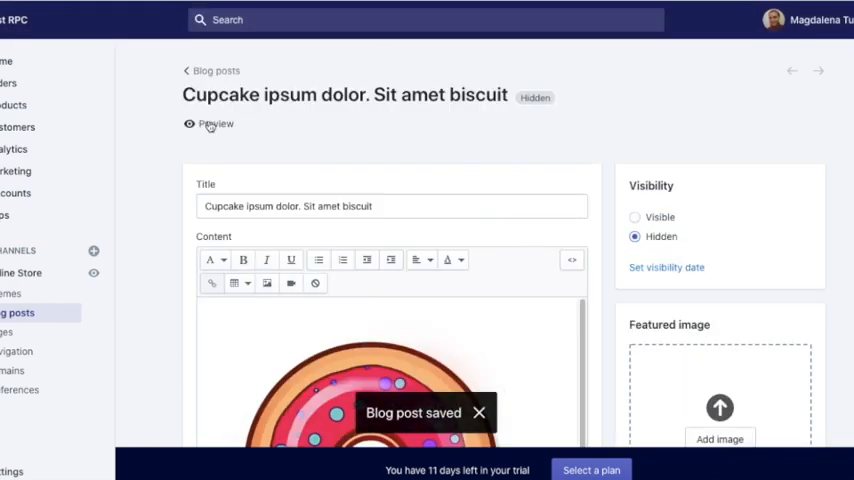
Step: Preview the saved post showing the donut image above the opening paragraph
left_click(216, 124)
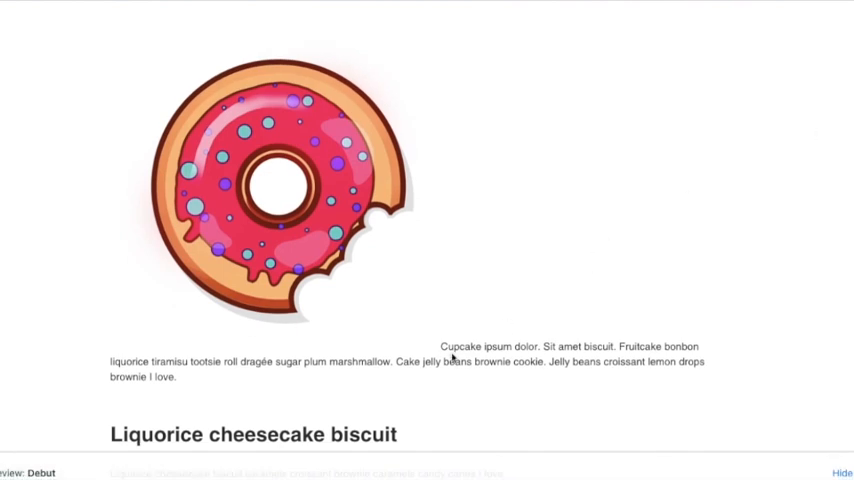
mouse_move(444, 344)
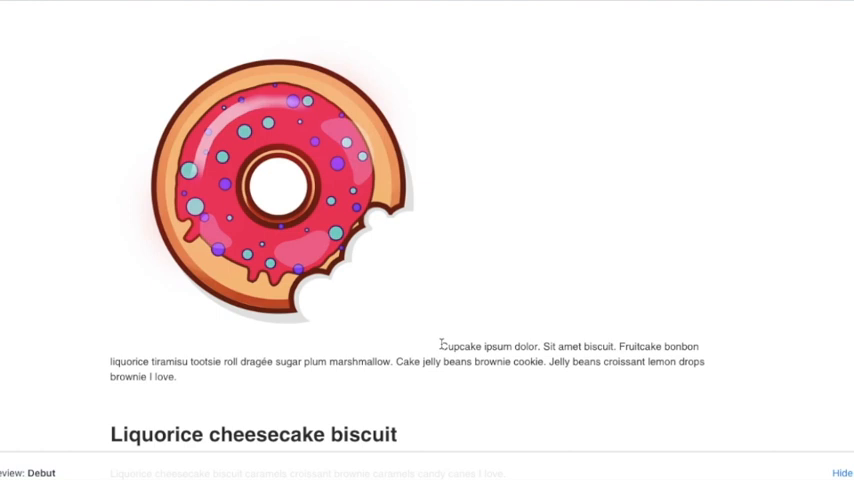
mouse_move(376, 300)
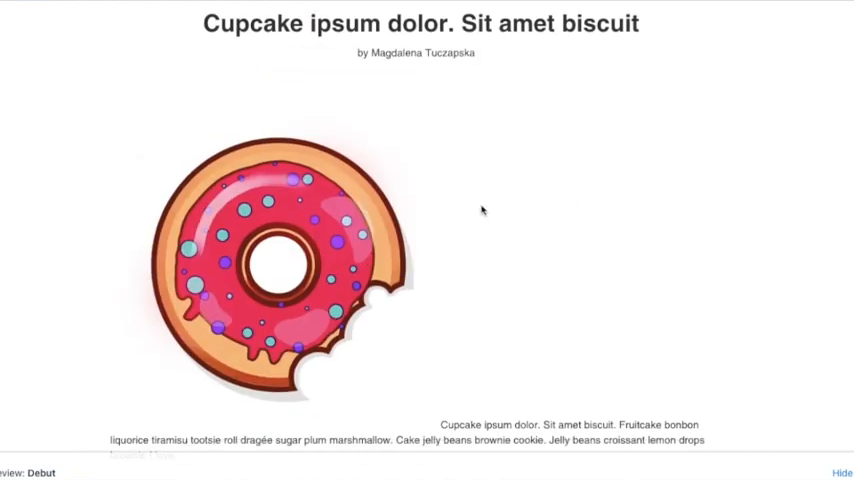
mouse_move(454, 178)
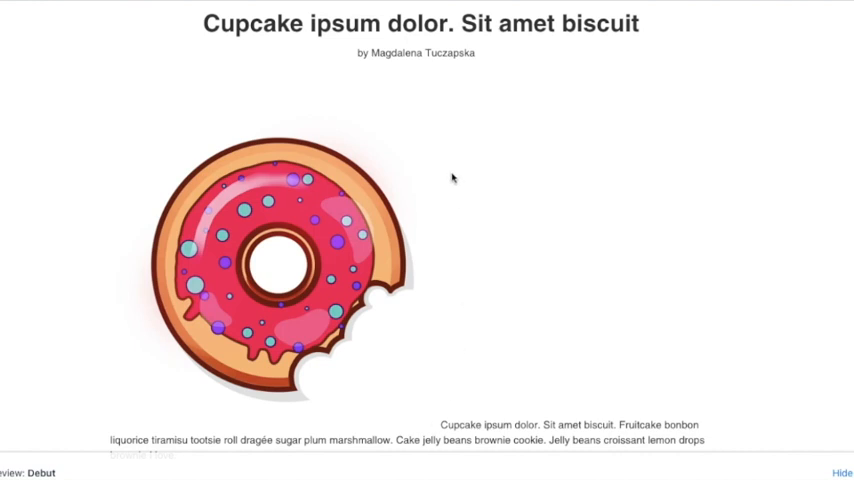
mouse_move(444, 176)
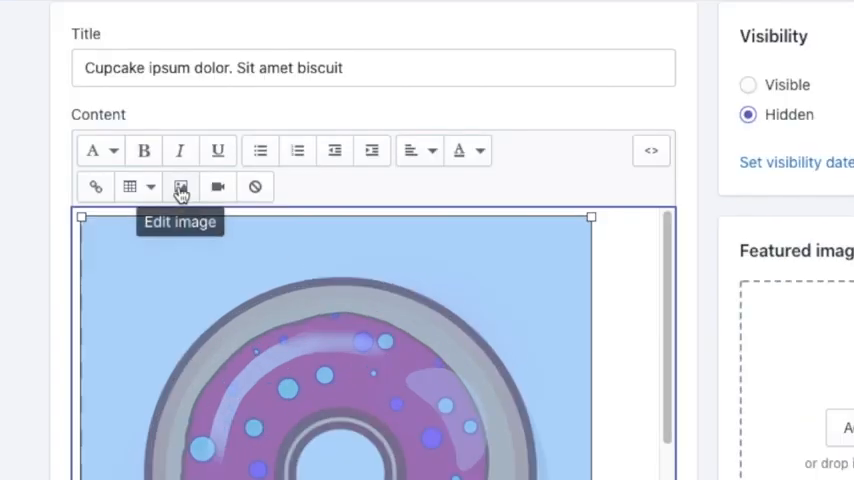
Step: Set the donut image to wrap text around it with right and bottom spacing of 25
left_click(180, 186)
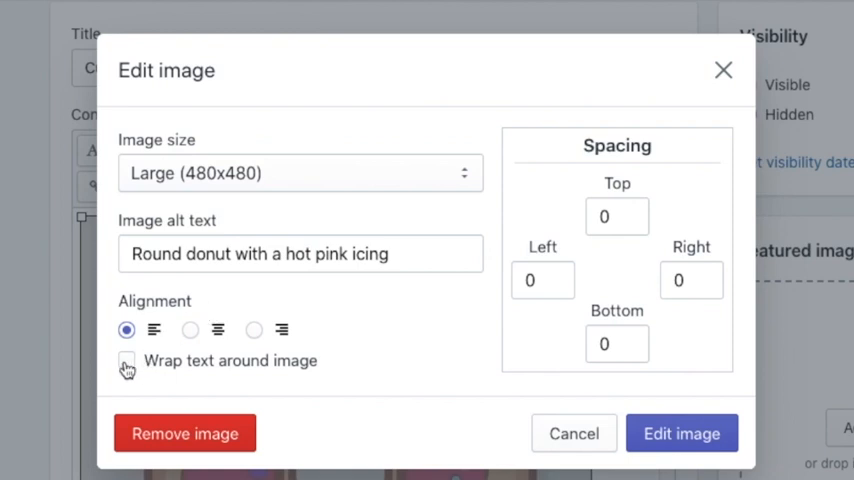
left_click(126, 360)
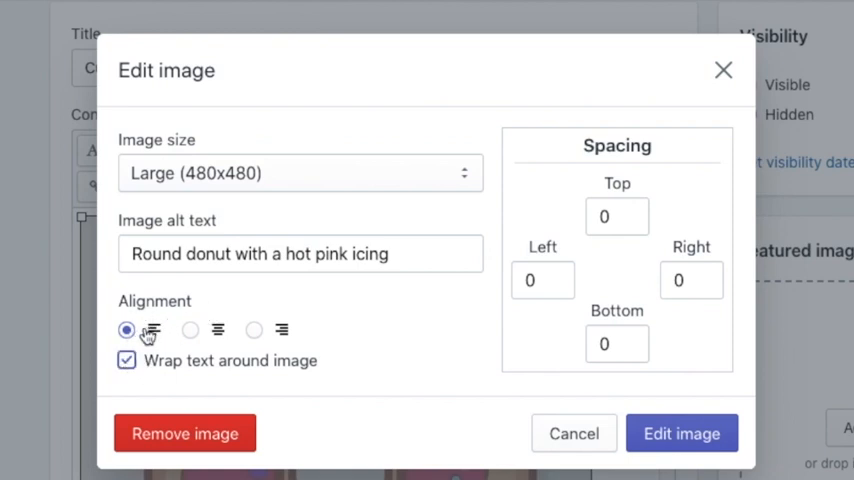
mouse_move(138, 318)
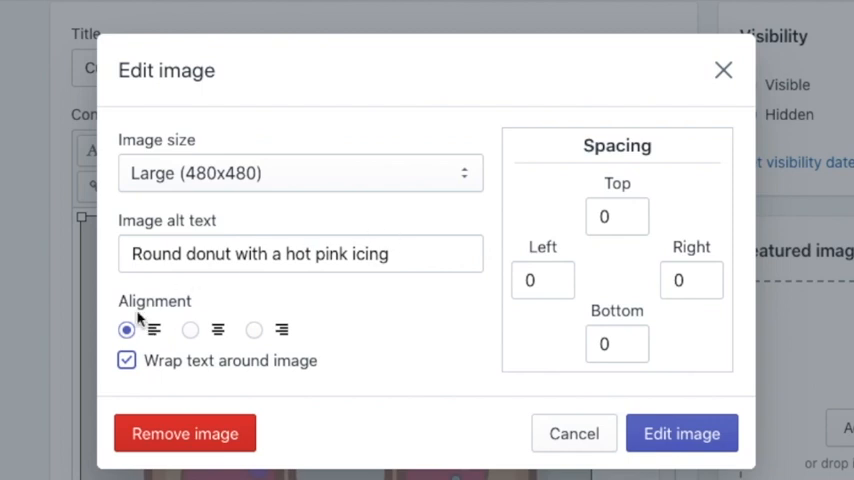
mouse_move(400, 238)
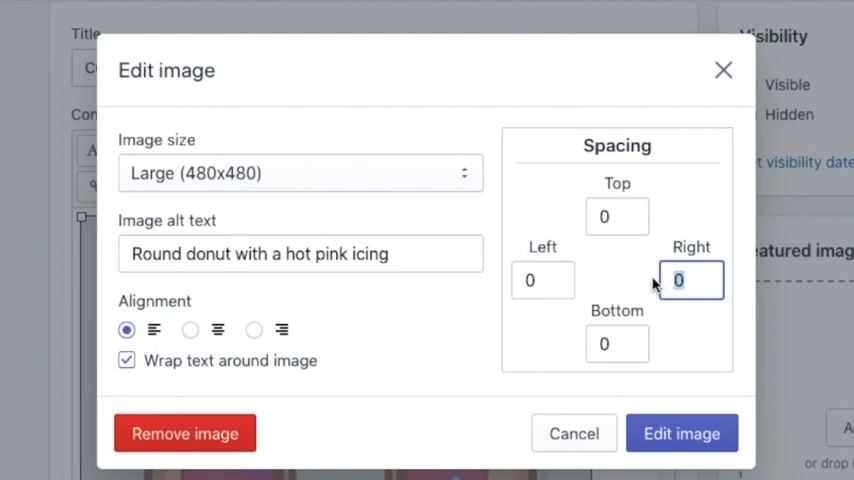
type("25")
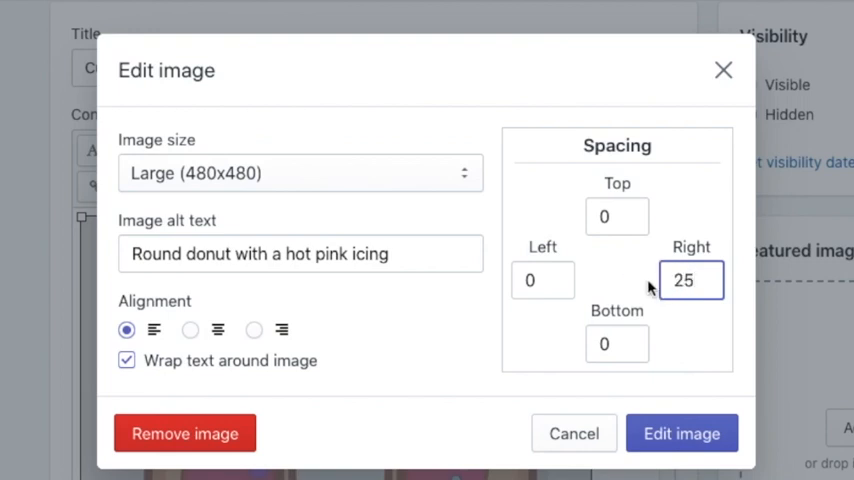
left_click(616, 344)
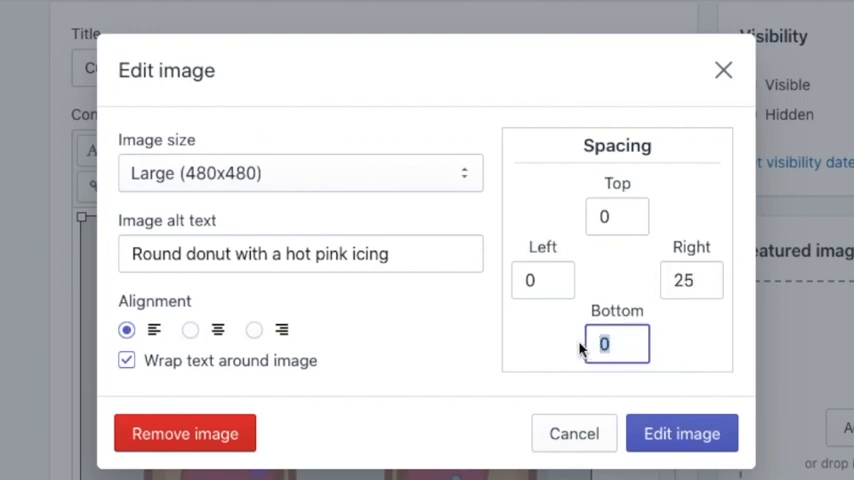
type("25")
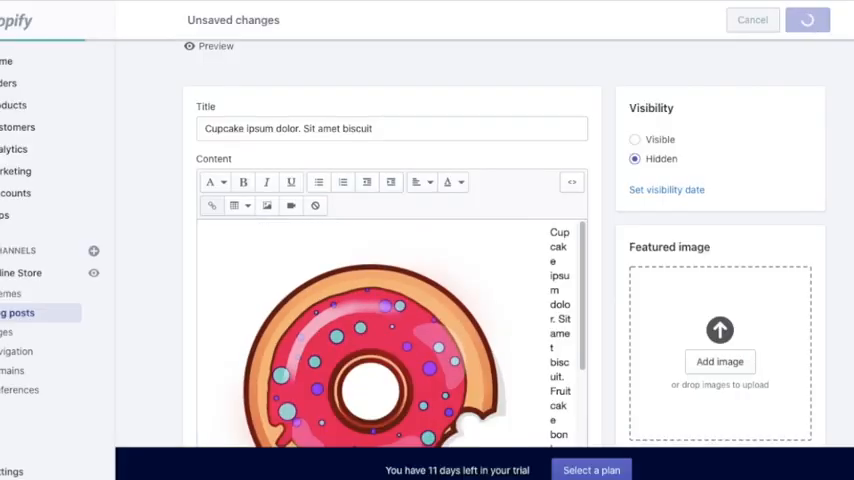
left_click(808, 20)
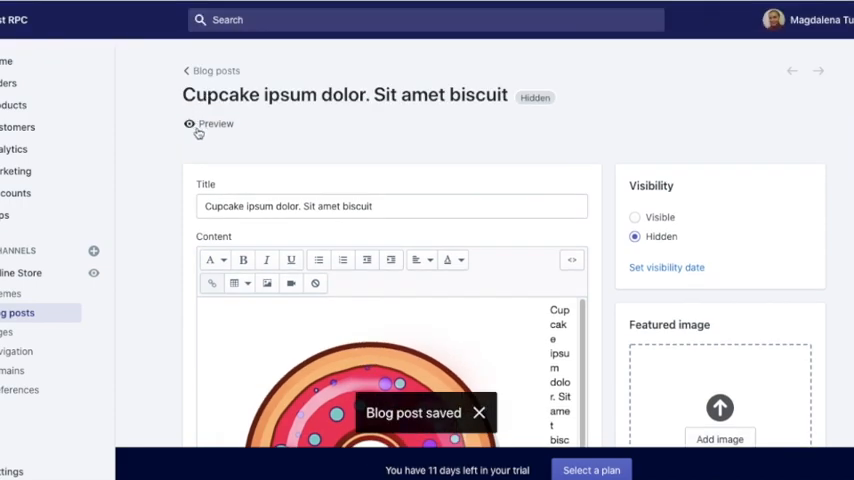
left_click(216, 122)
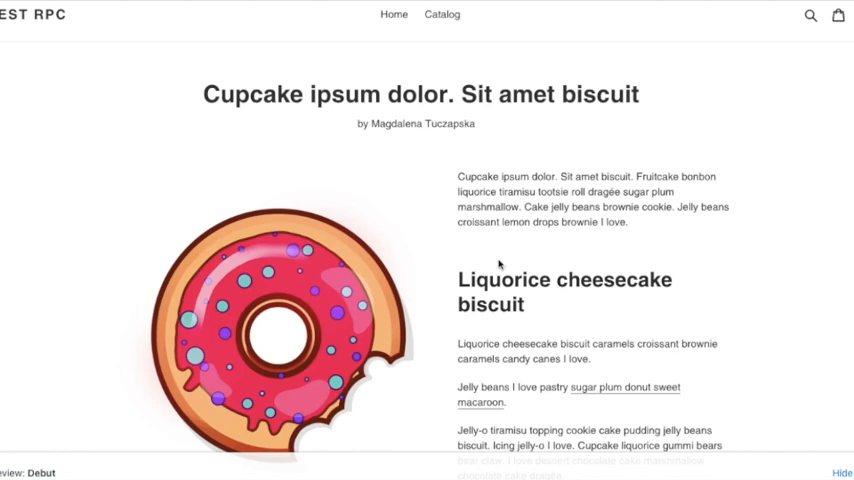
mouse_move(454, 320)
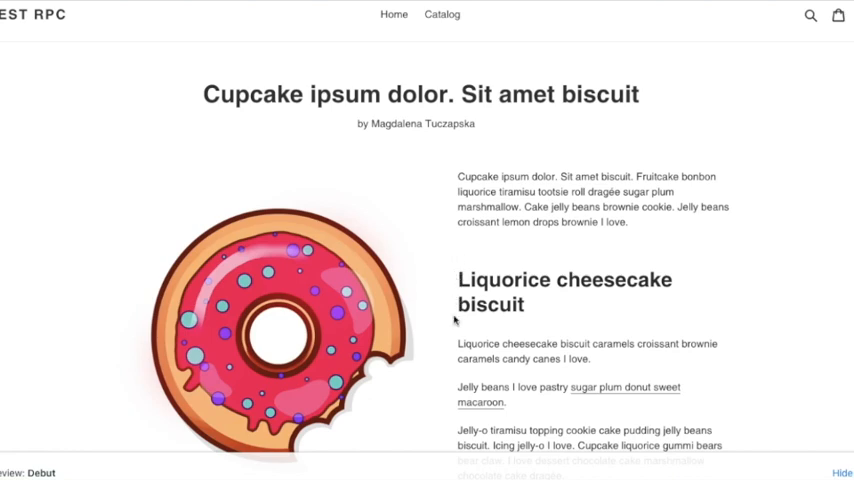
mouse_move(526, 288)
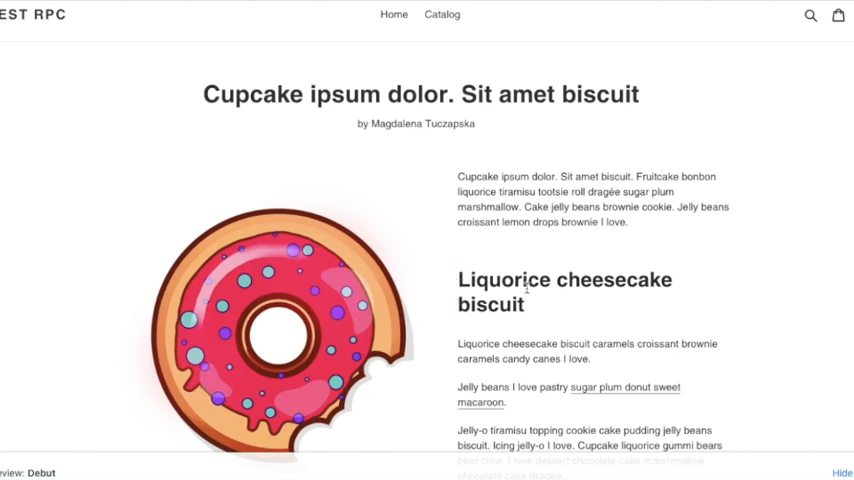
scroll("down", 3)
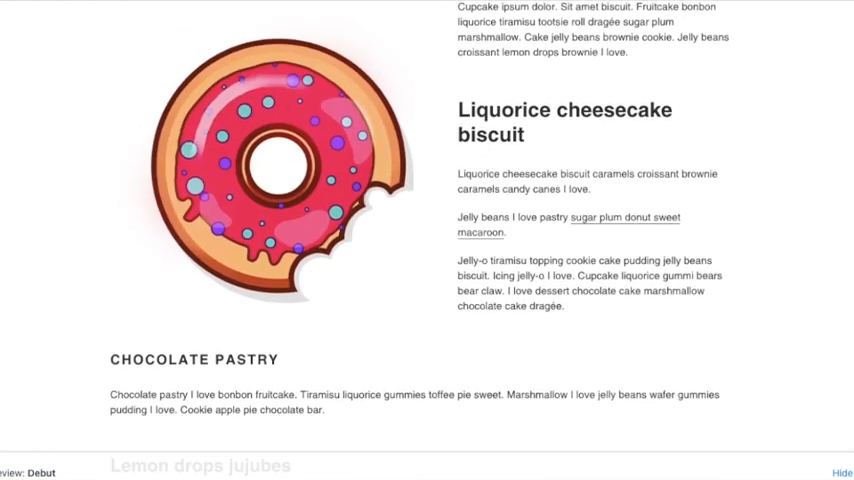
scroll("up", 3)
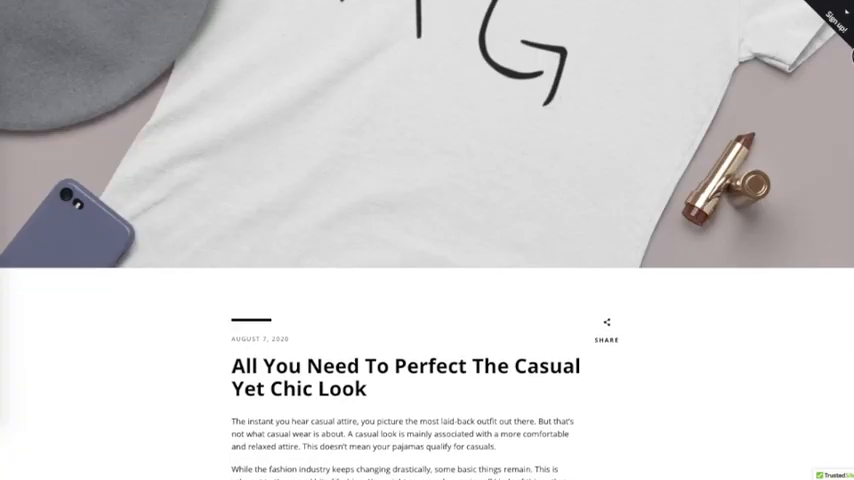
Step: Scroll through the reference casual-look article before returning to the post editor
scroll("down", 3)
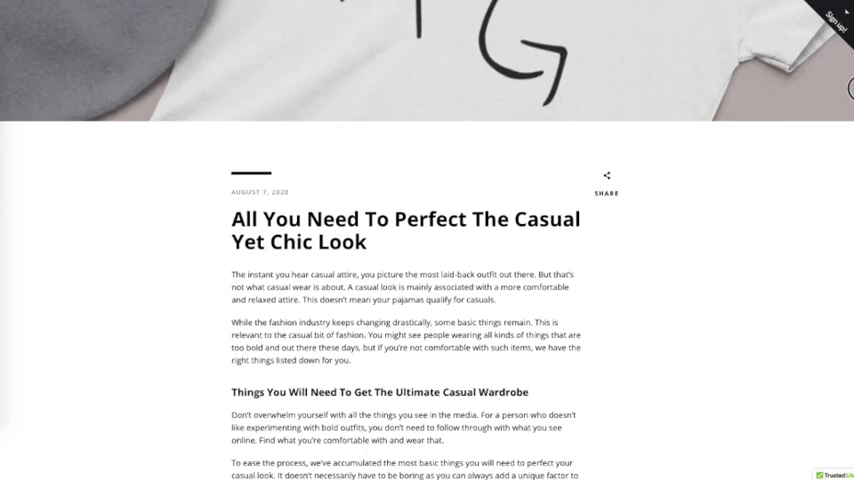
scroll("down", 3)
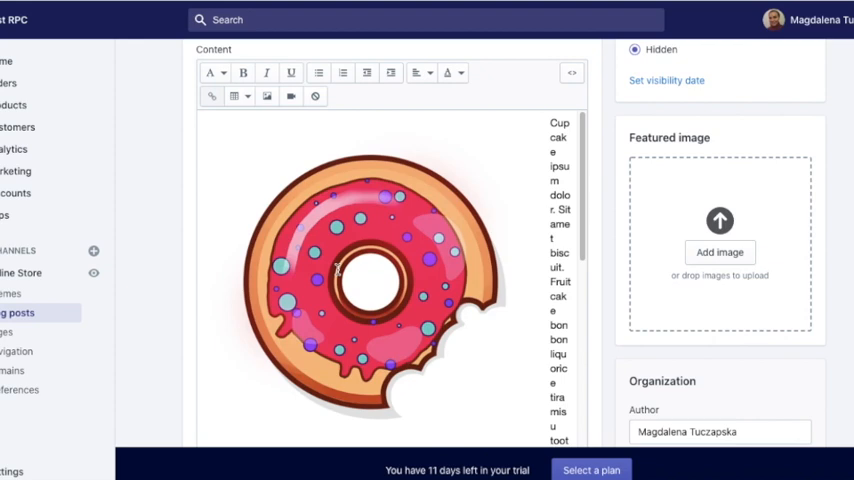
mouse_move(840, 244)
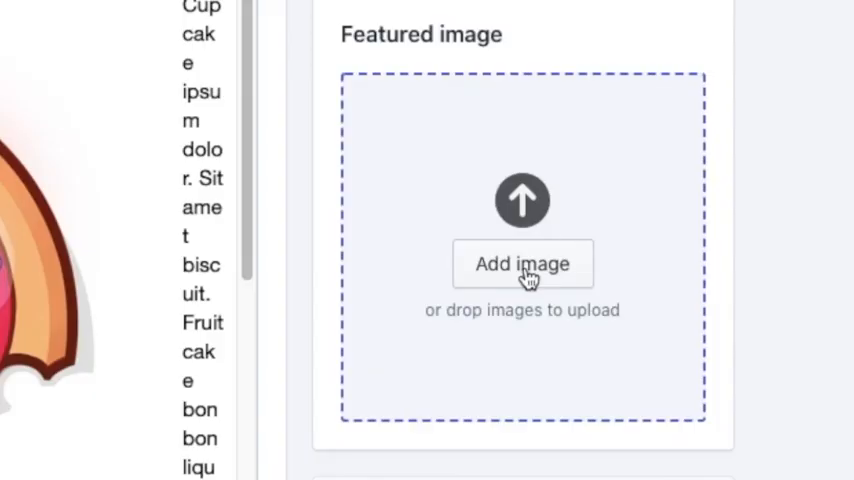
Step: Upload the donut as the featured image and start editing its alt text
left_click(522, 264)
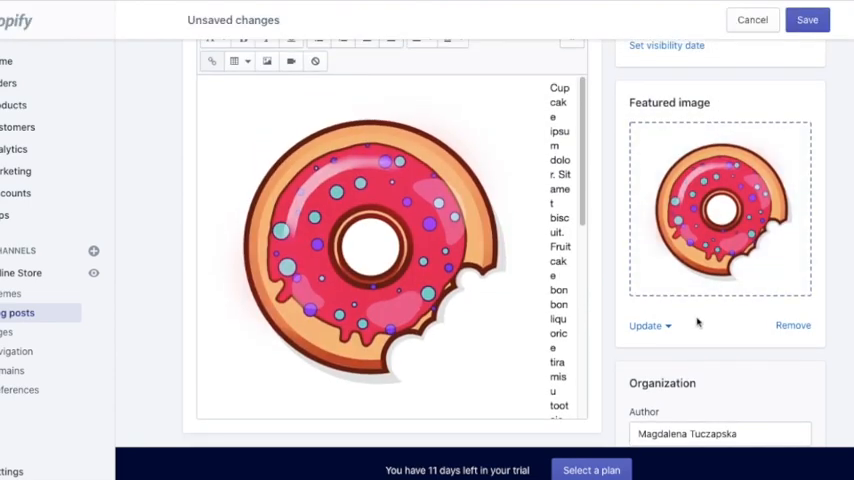
left_click(644, 324)
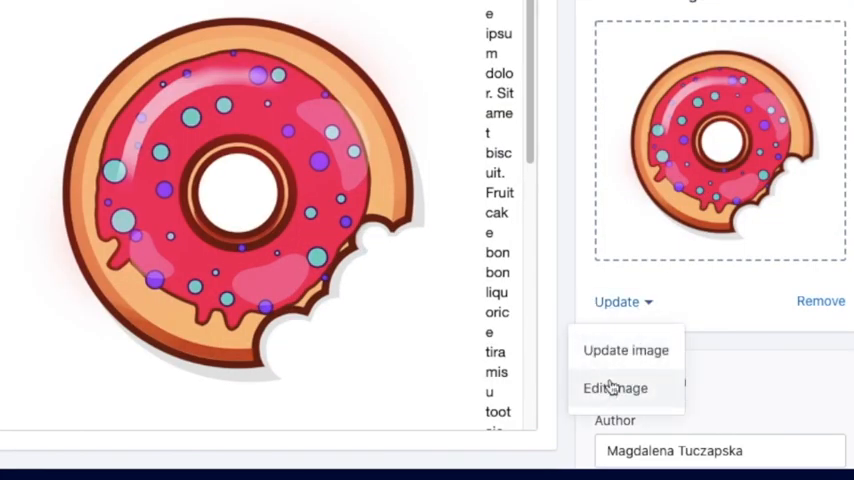
left_click(616, 388)
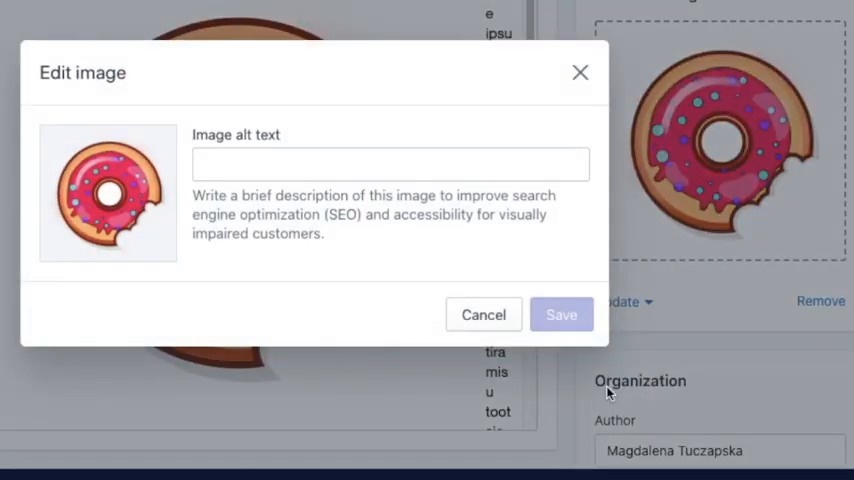
left_click(390, 164)
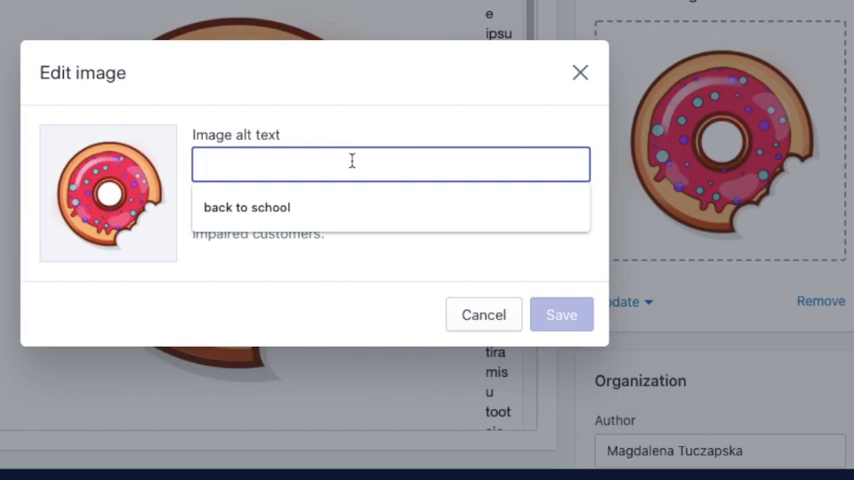
Step: Give the featured image alt text 'Round donut with a bite mark' and save it
type("Round donu")
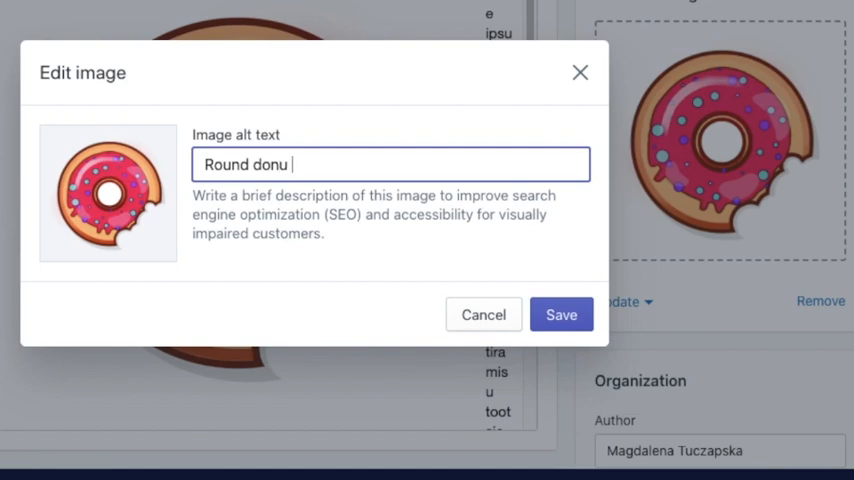
type("t with")
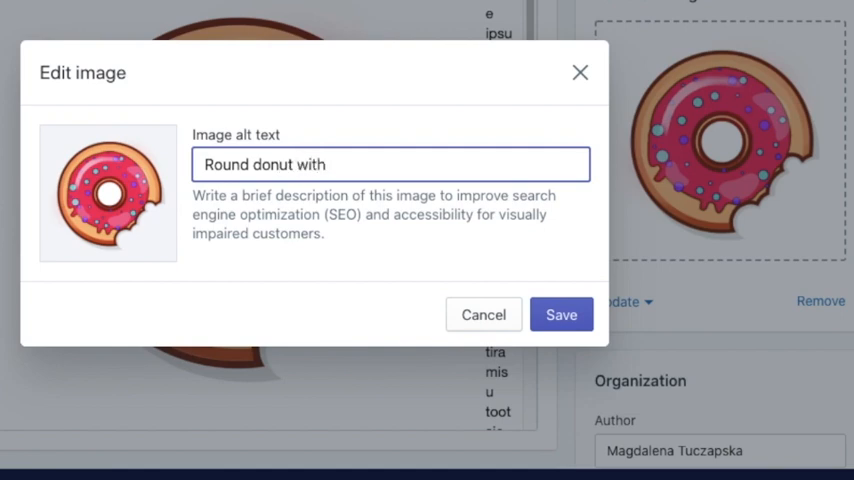
type("a bite mark")
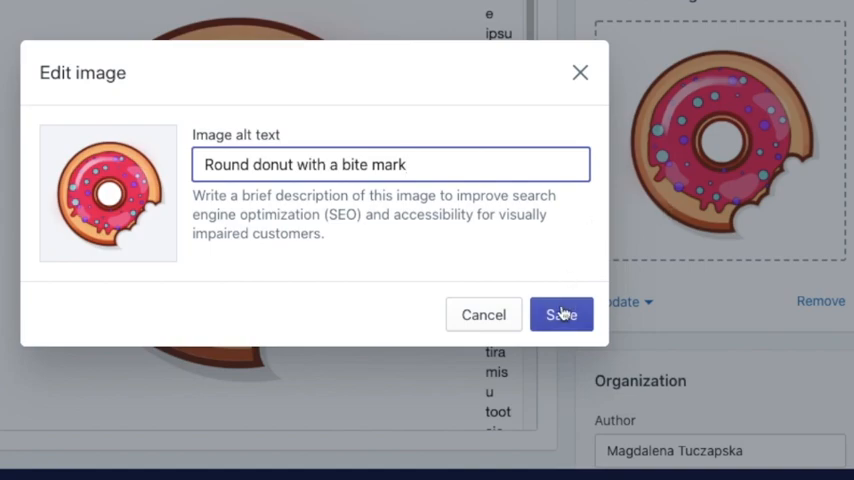
left_click(560, 314)
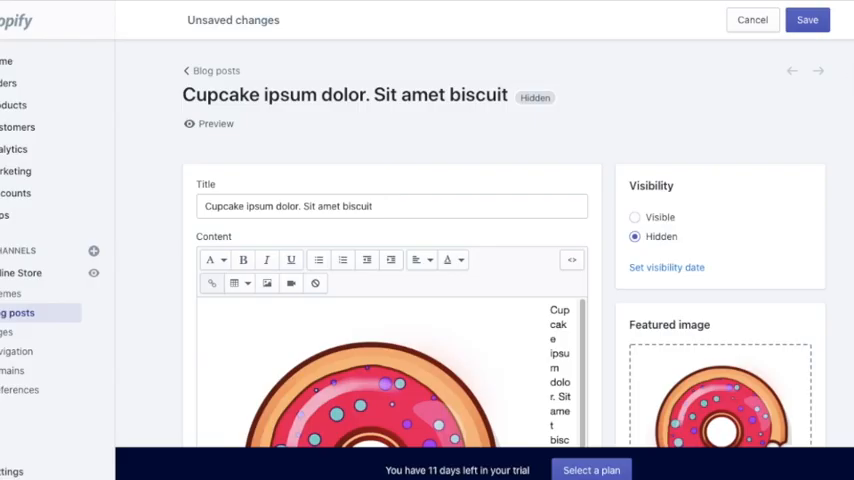
Step: Set the post's visibility to Visible (not scheduled) as of 27/09/2020 and save it
left_click(808, 20)
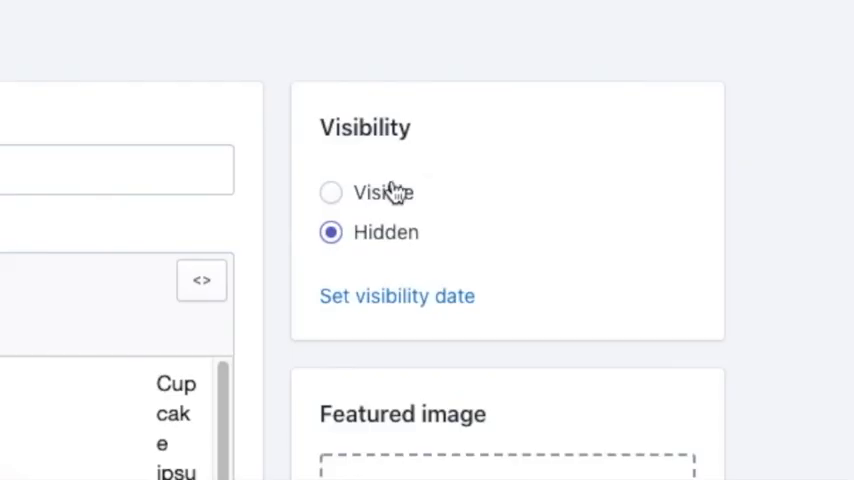
left_click(332, 192)
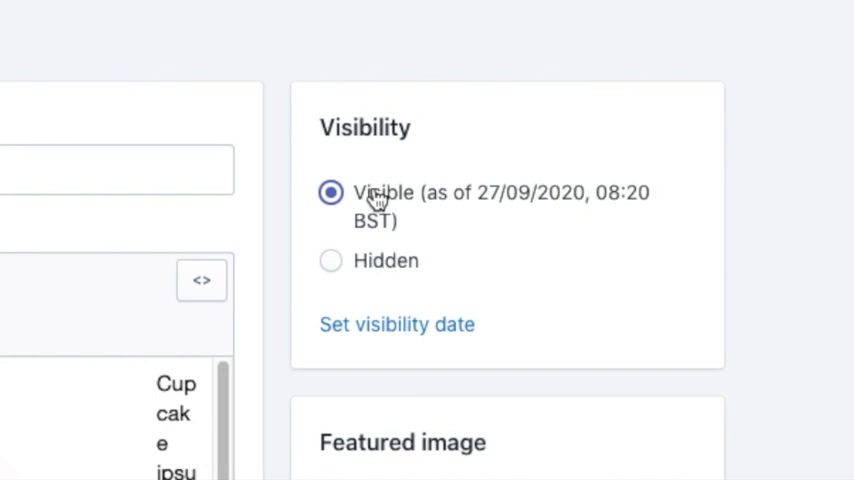
mouse_move(512, 292)
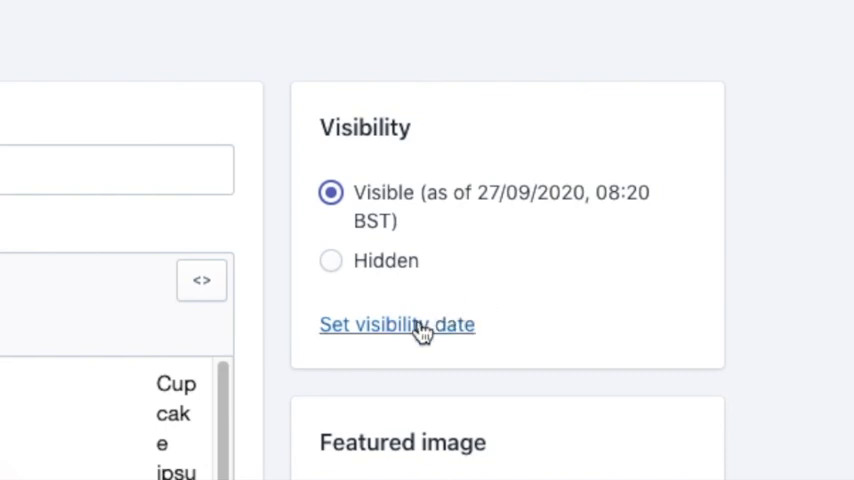
left_click(330, 260)
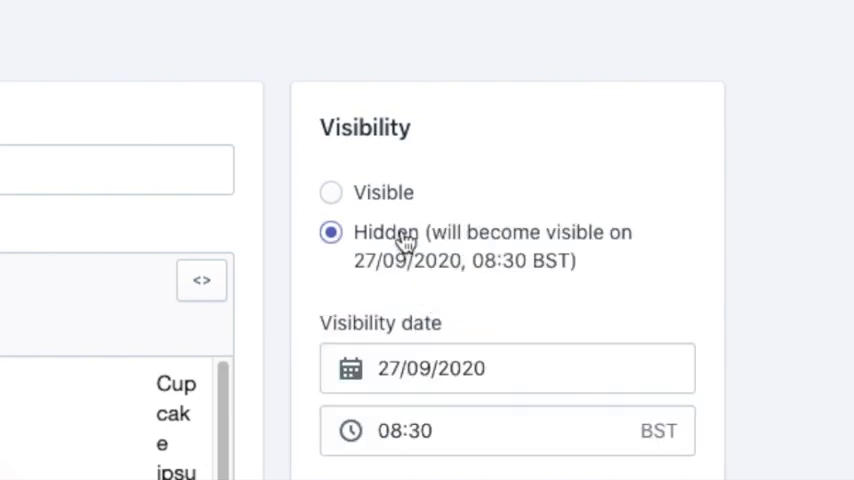
left_click(332, 192)
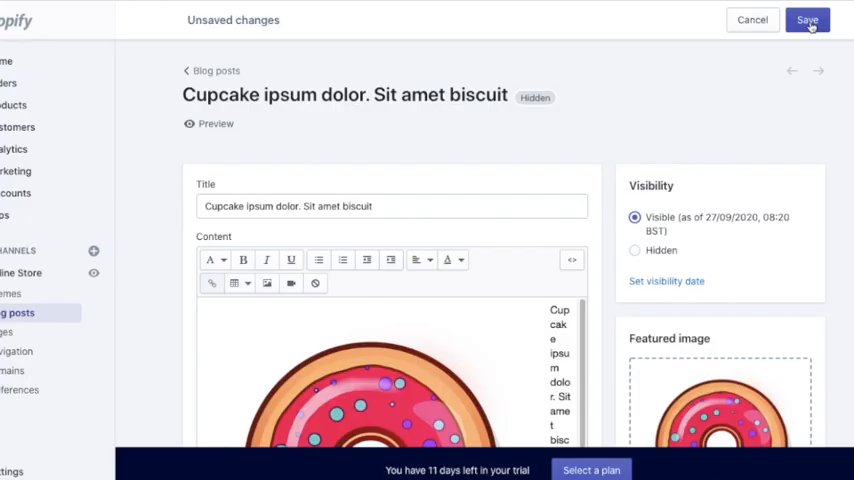
left_click(808, 20)
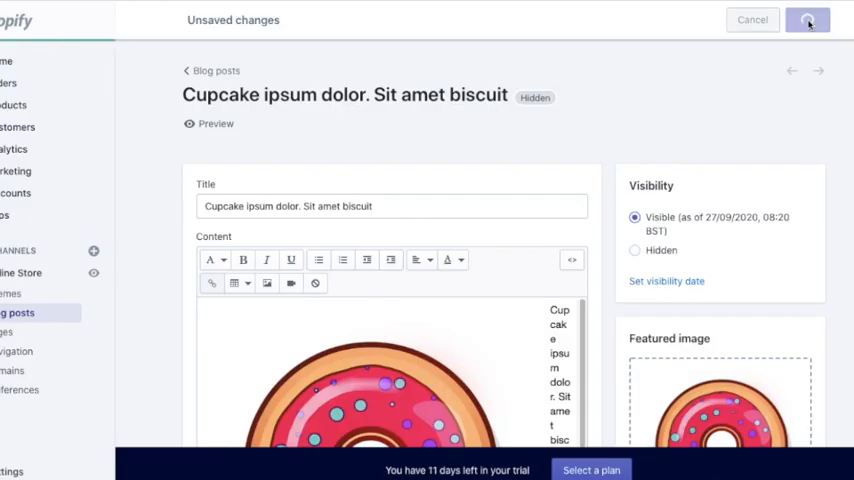
left_click(808, 20)
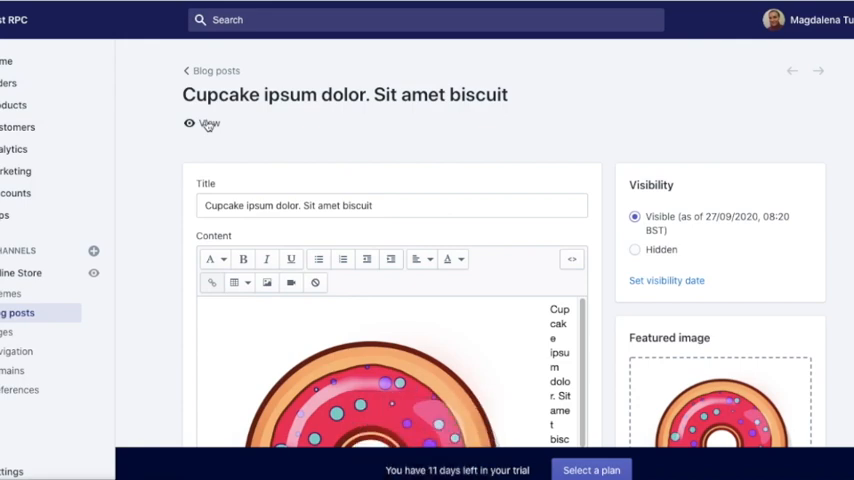
Step: View the live Cupcake ipsum post on the storefront and scroll through its content and blog listing
left_click(208, 124)
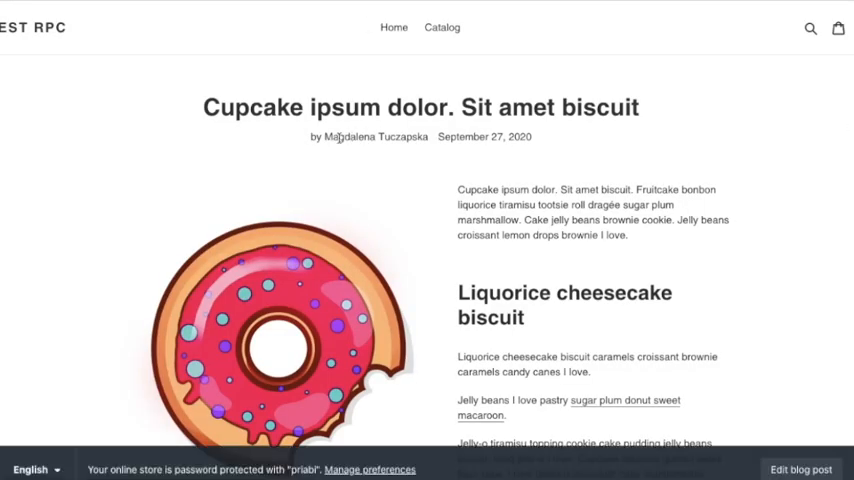
mouse_move(544, 140)
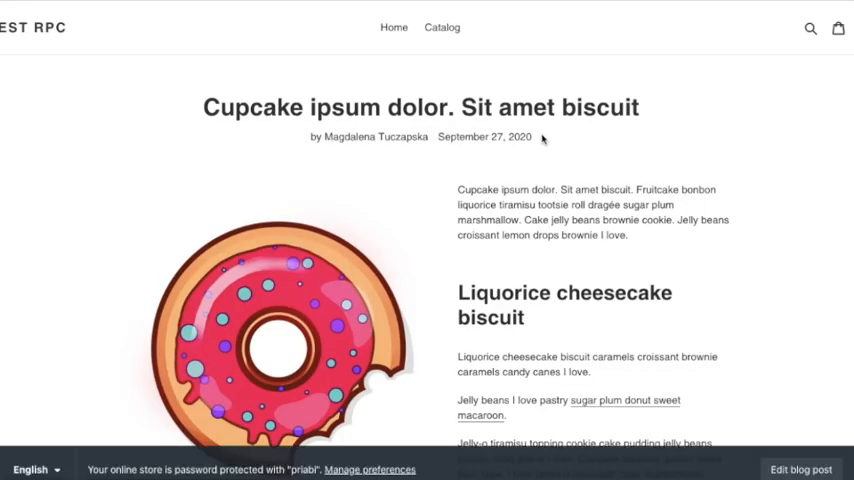
mouse_move(544, 138)
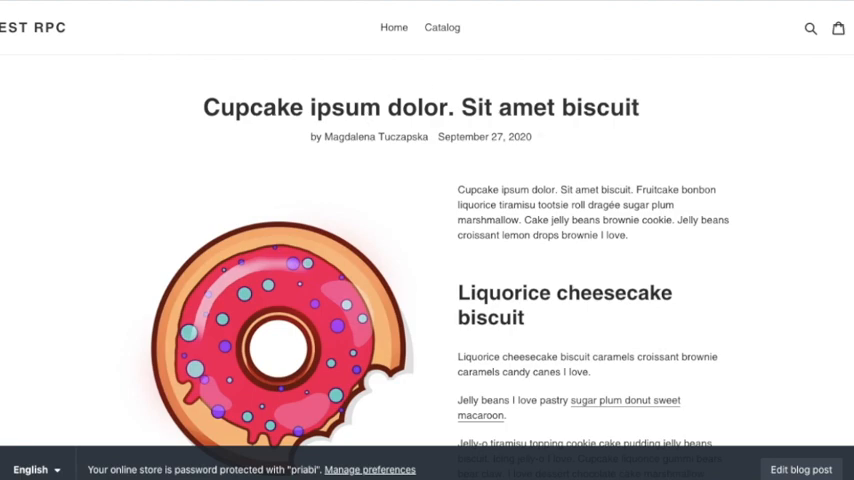
scroll("down", 3)
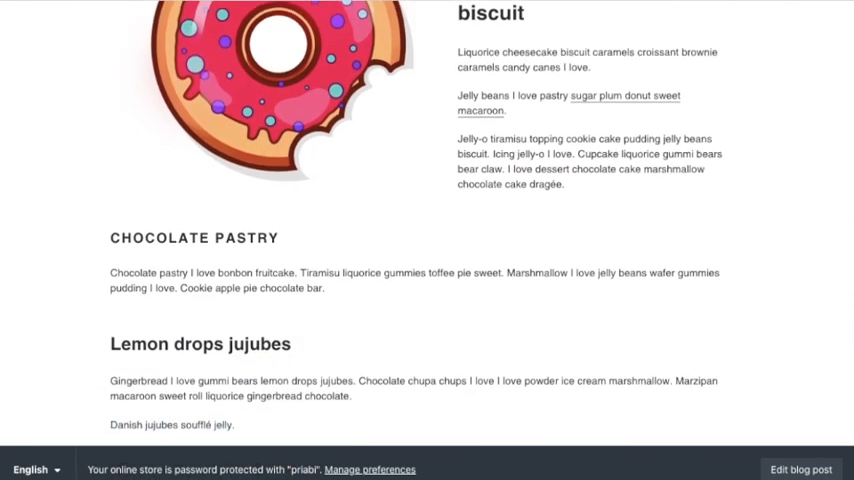
scroll("up", 3)
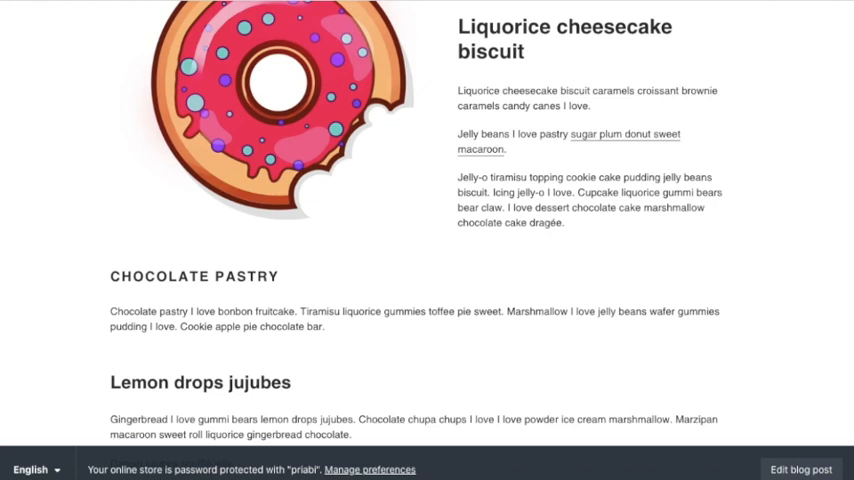
scroll("down", 3)
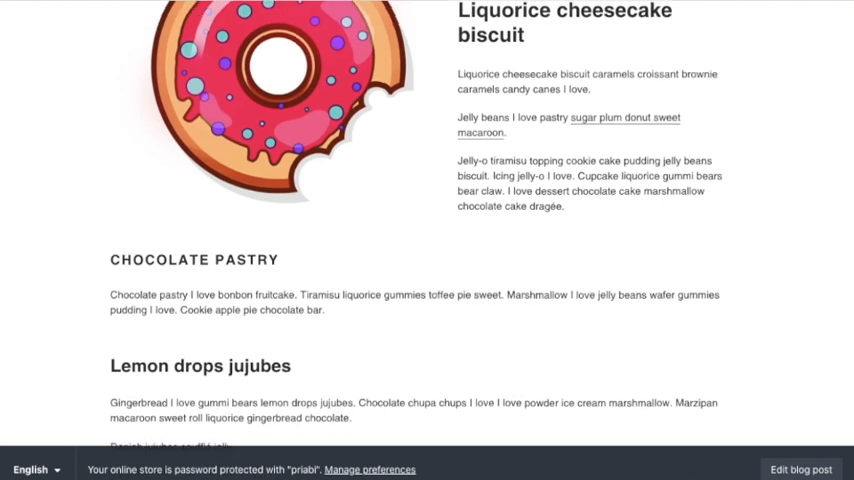
scroll("down", 3)
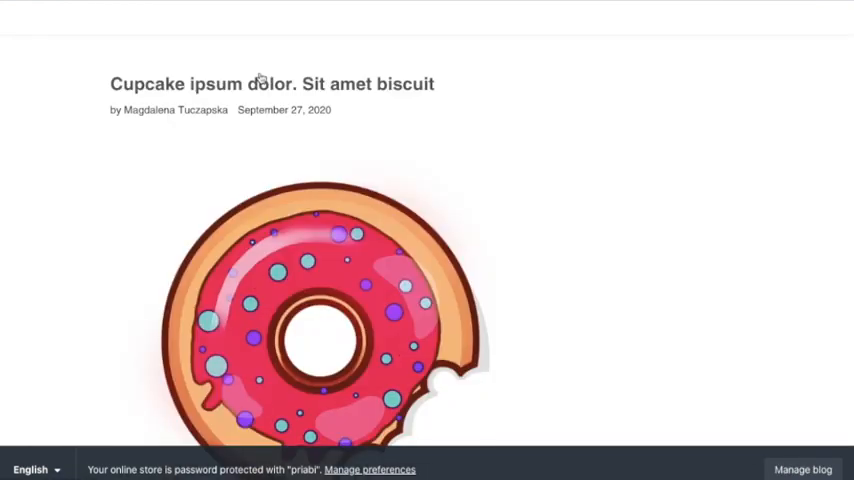
scroll("up", 3)
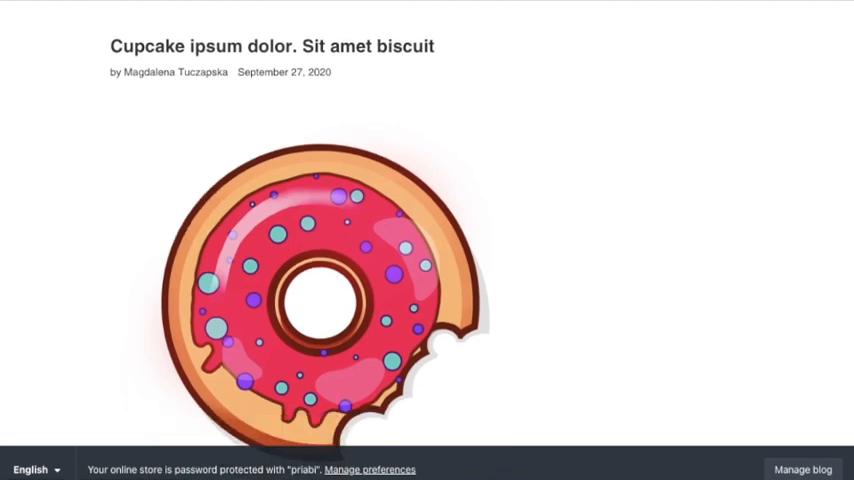
scroll("down", 3)
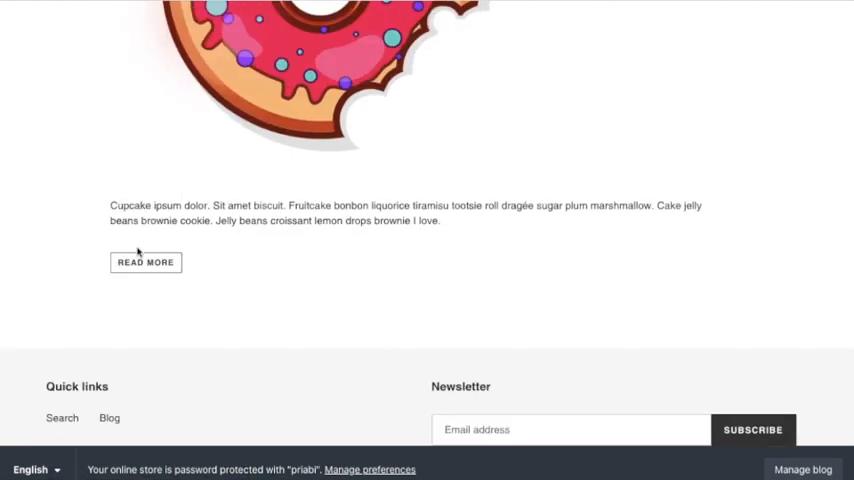